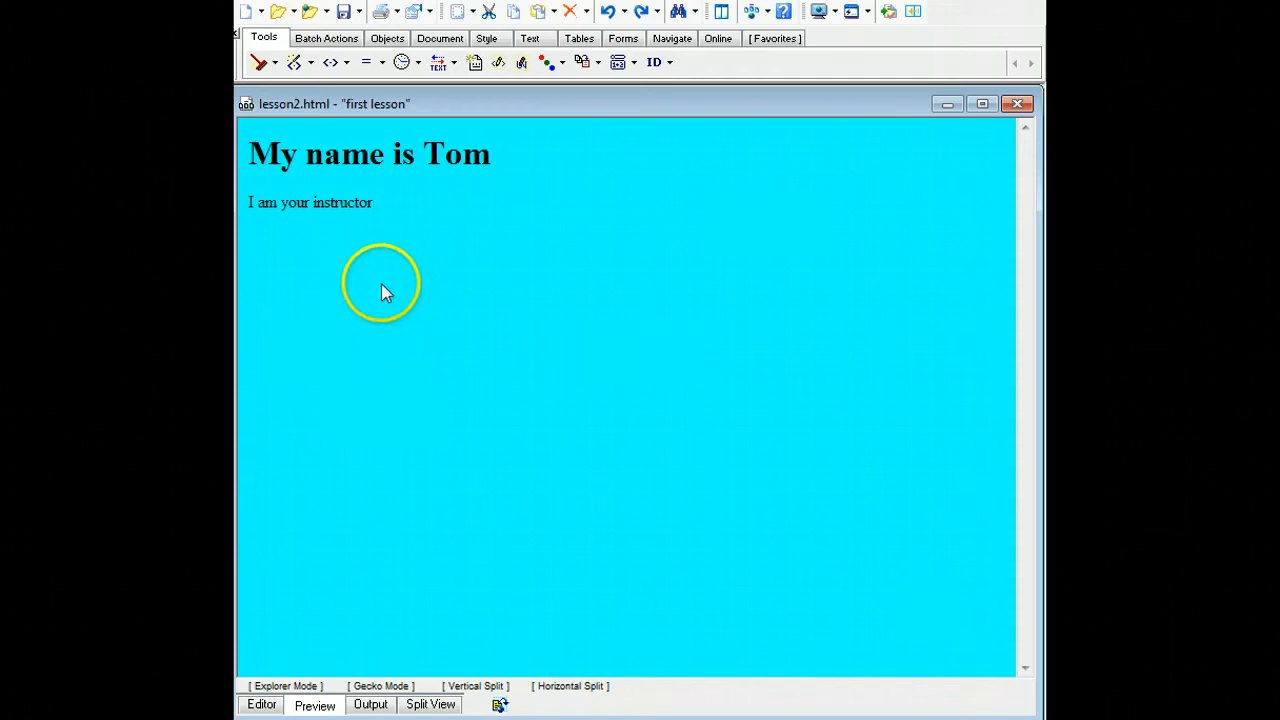
pyautogui.moveTo(368, 250)
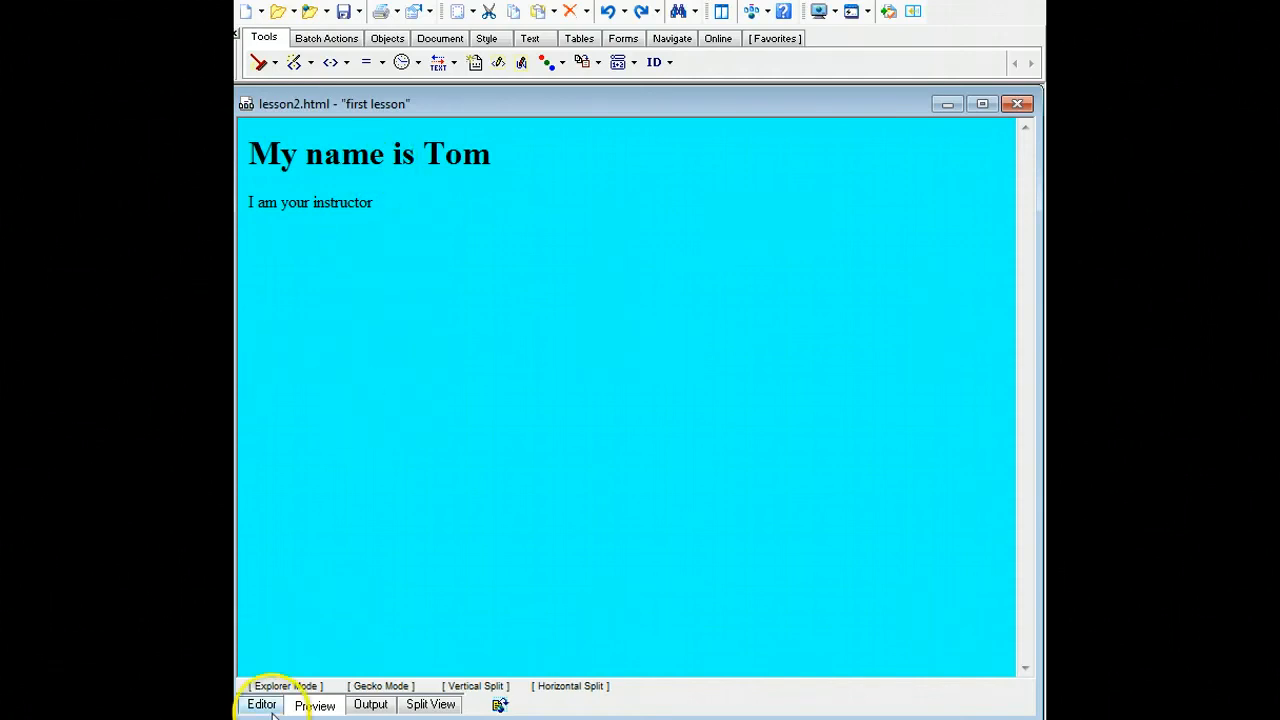
# Step: Bring up the Open Desktop dialog from the File menu
pyautogui.click(260, 704)
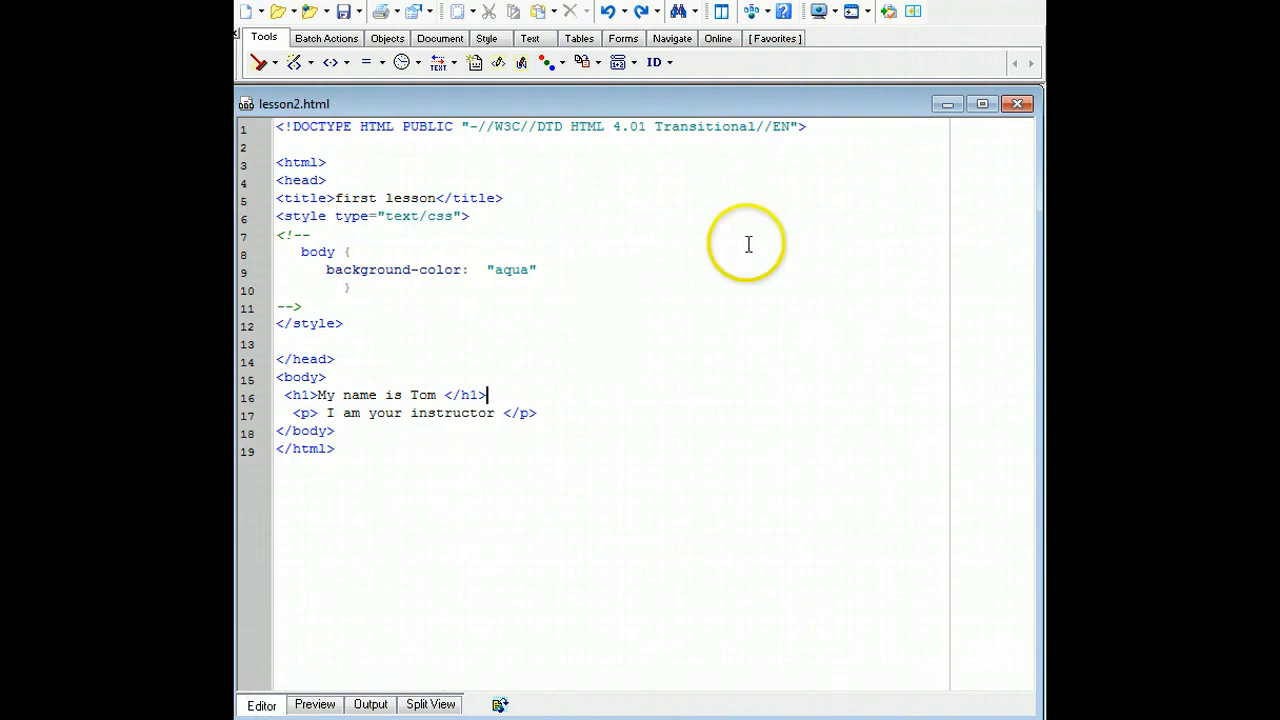
pyautogui.moveTo(402, 276)
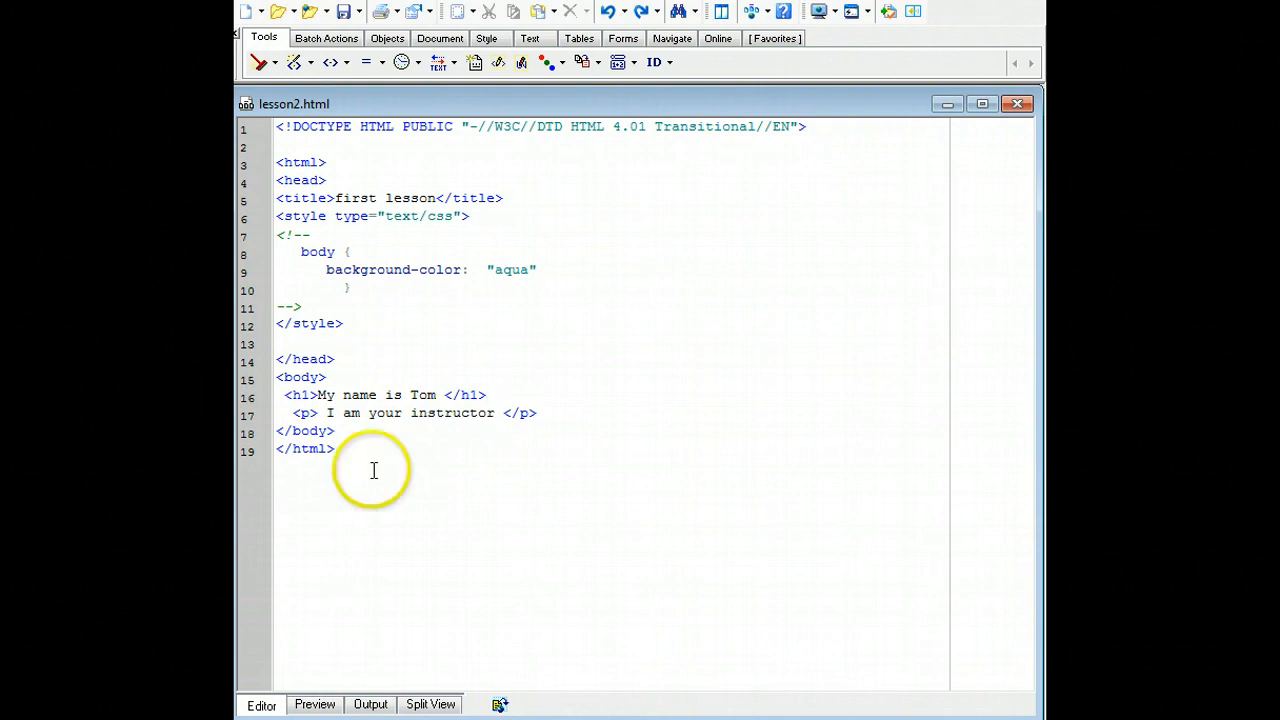
pyautogui.click(314, 704)
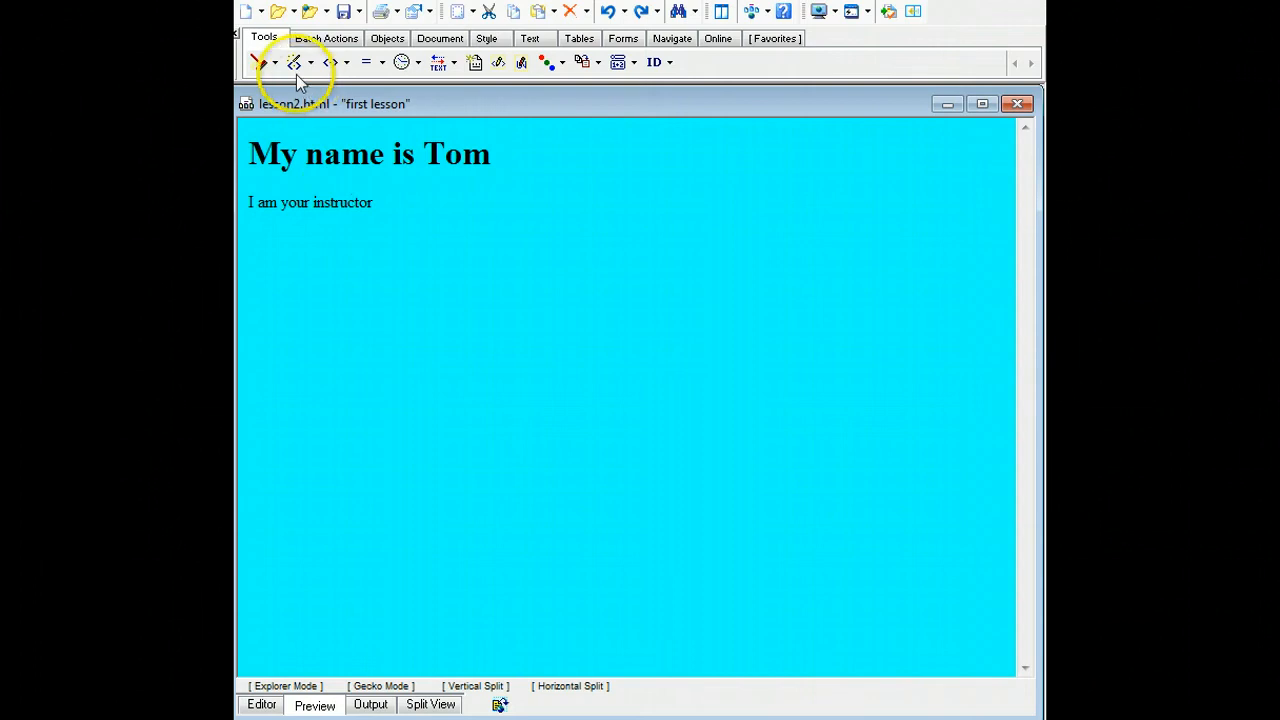
pyautogui.click(248, 12)
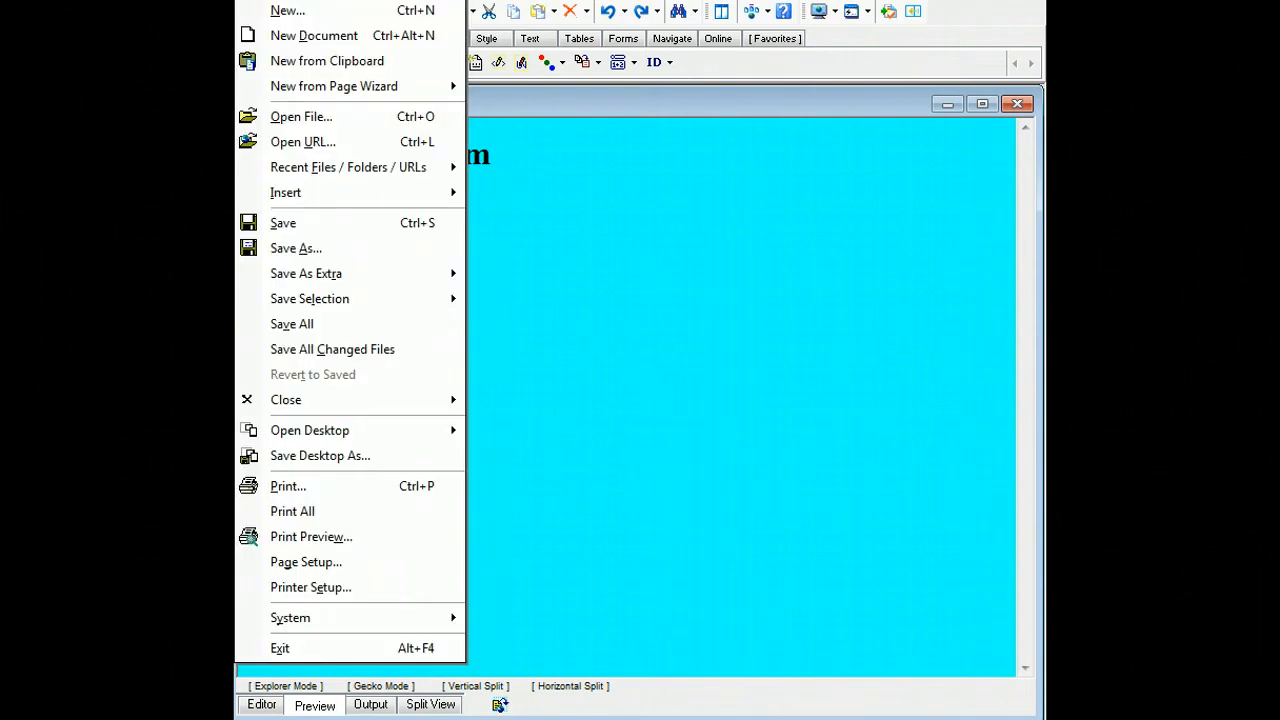
pyautogui.moveTo(340, 348)
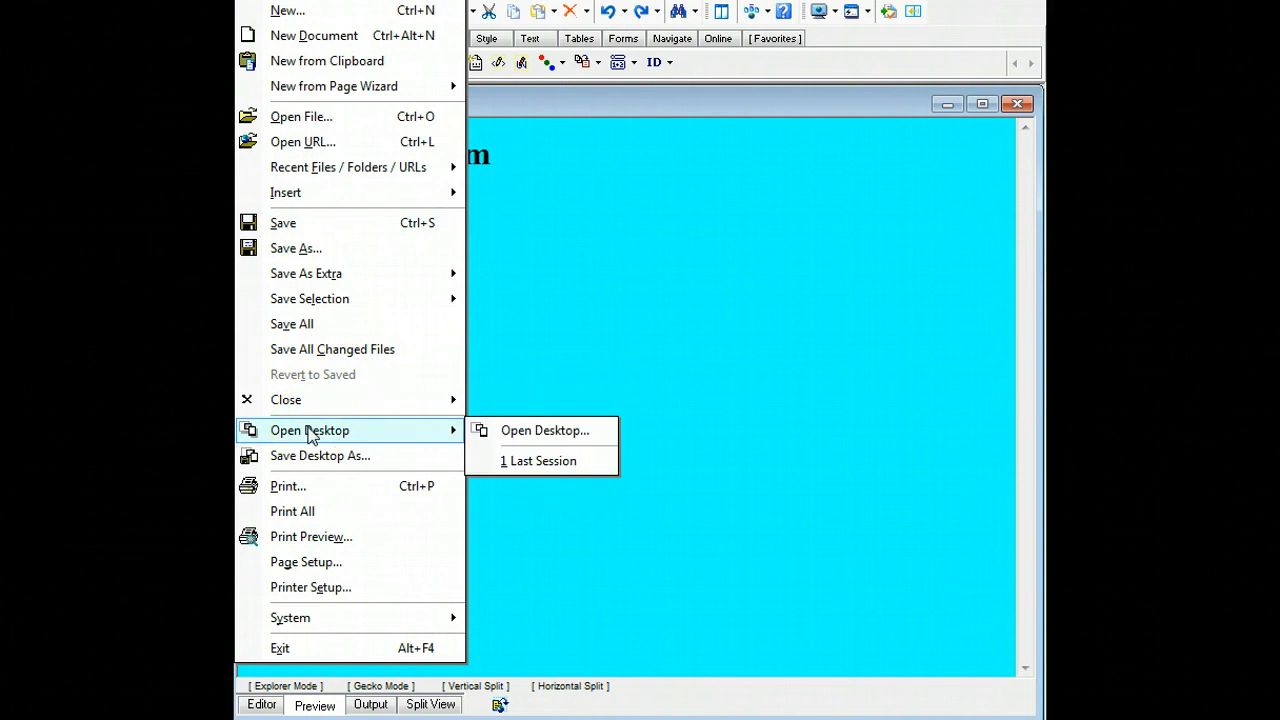
pyautogui.moveTo(544, 430)
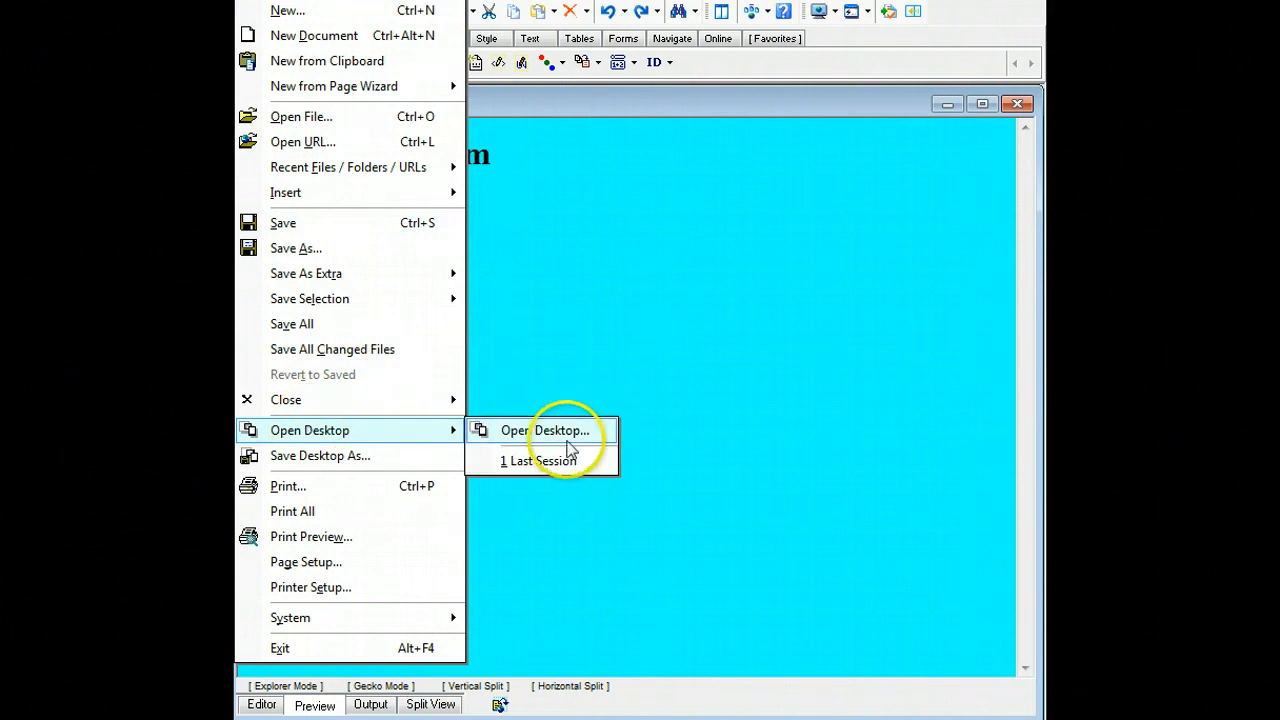
pyautogui.click(548, 430)
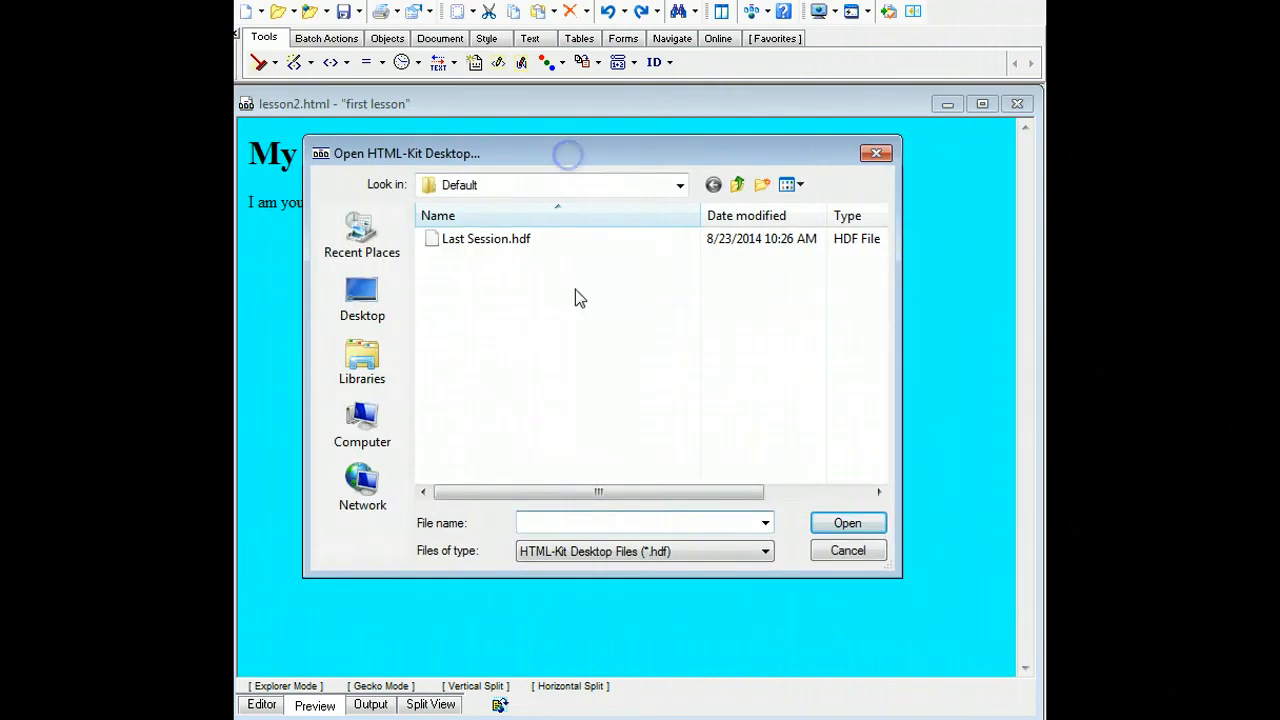
# Step: Browse to USB DISK (G:) and create a new folder named mysite
pyautogui.click(362, 424)
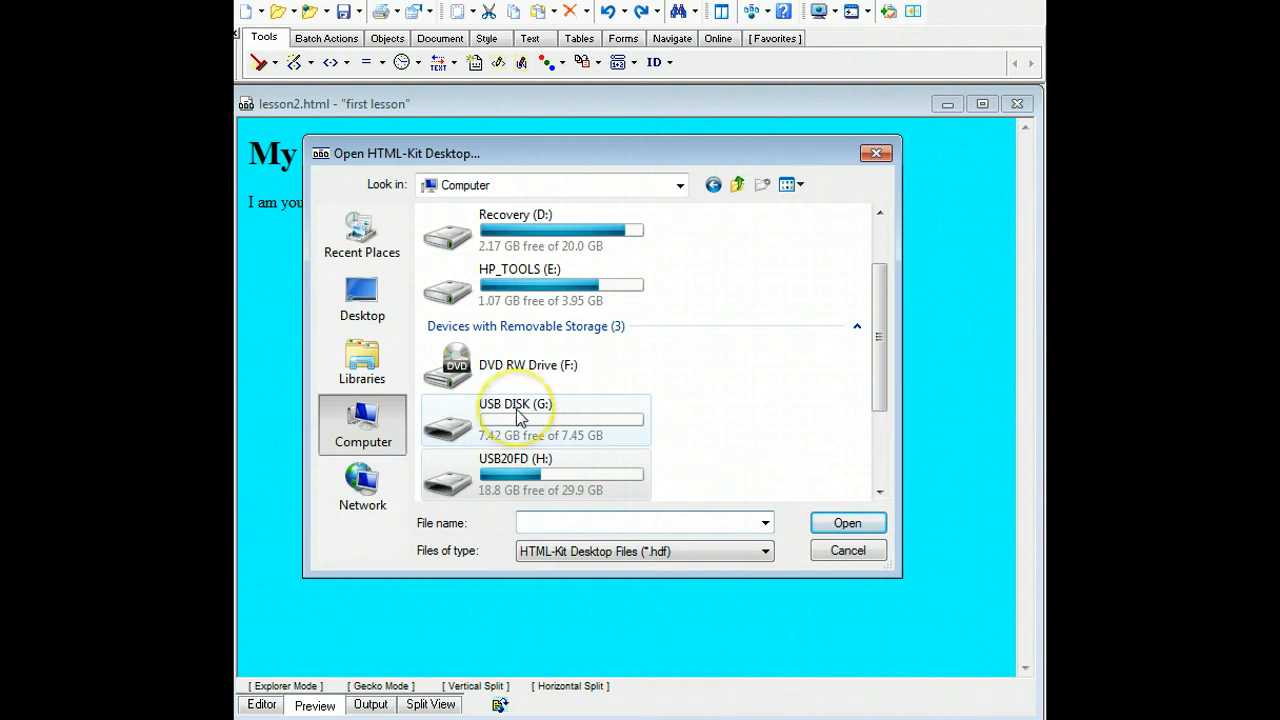
pyautogui.moveTo(520, 418)
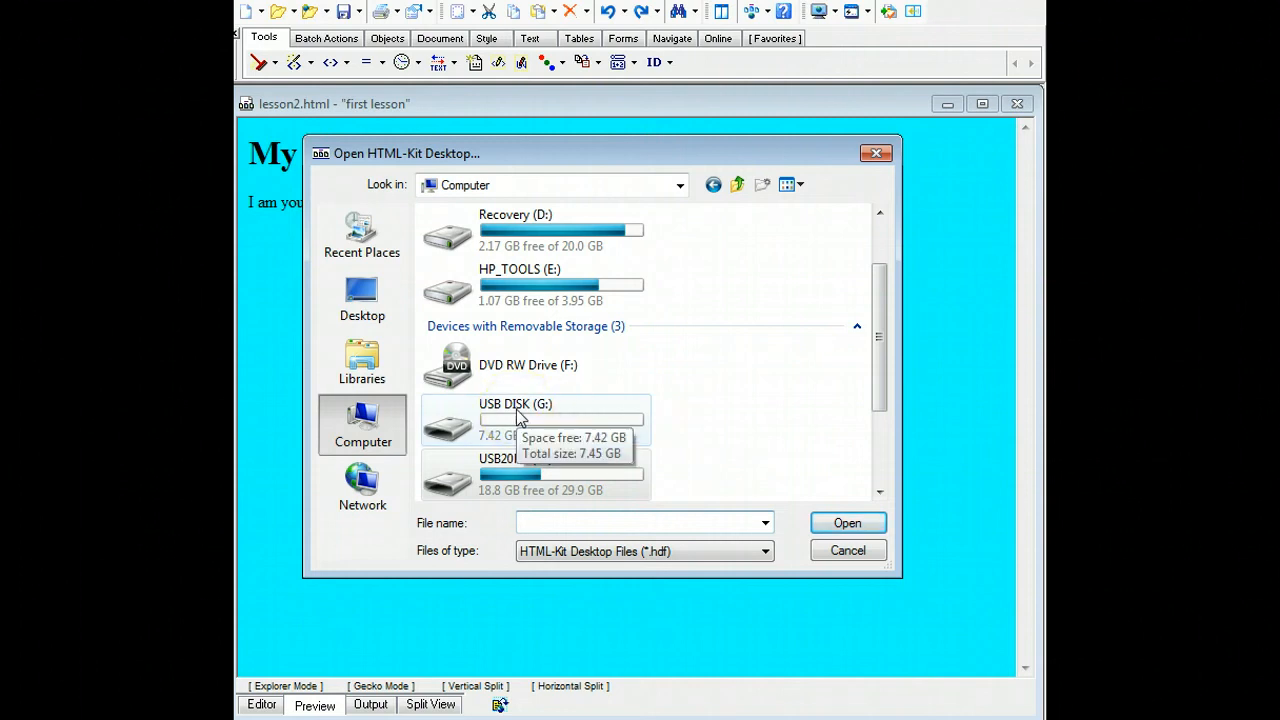
pyautogui.doubleClick(516, 420)
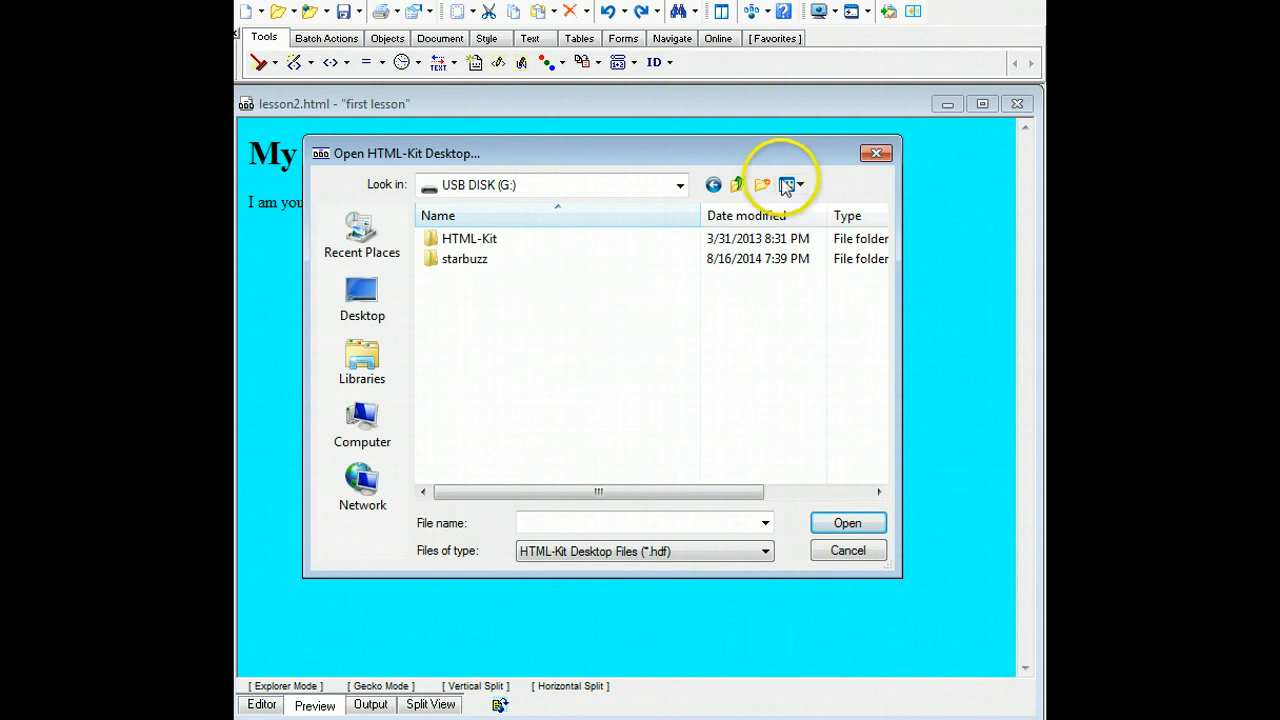
pyautogui.click(762, 184)
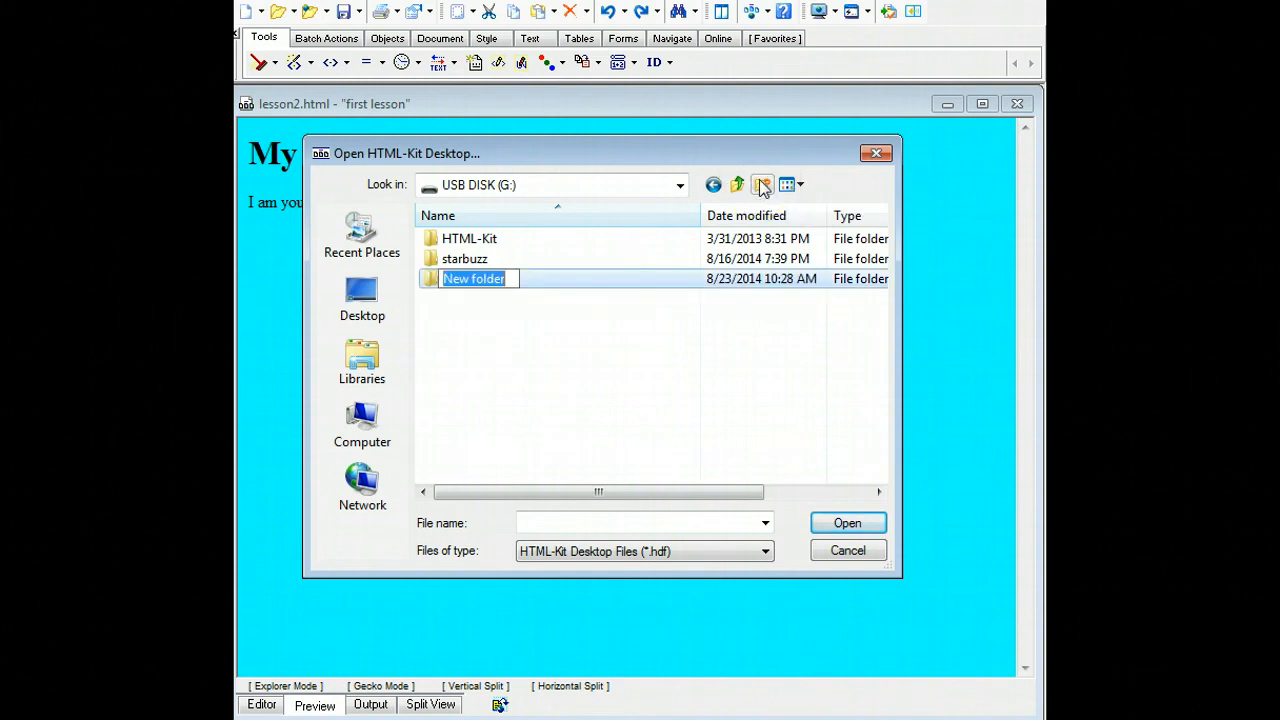
pyautogui.write('my')
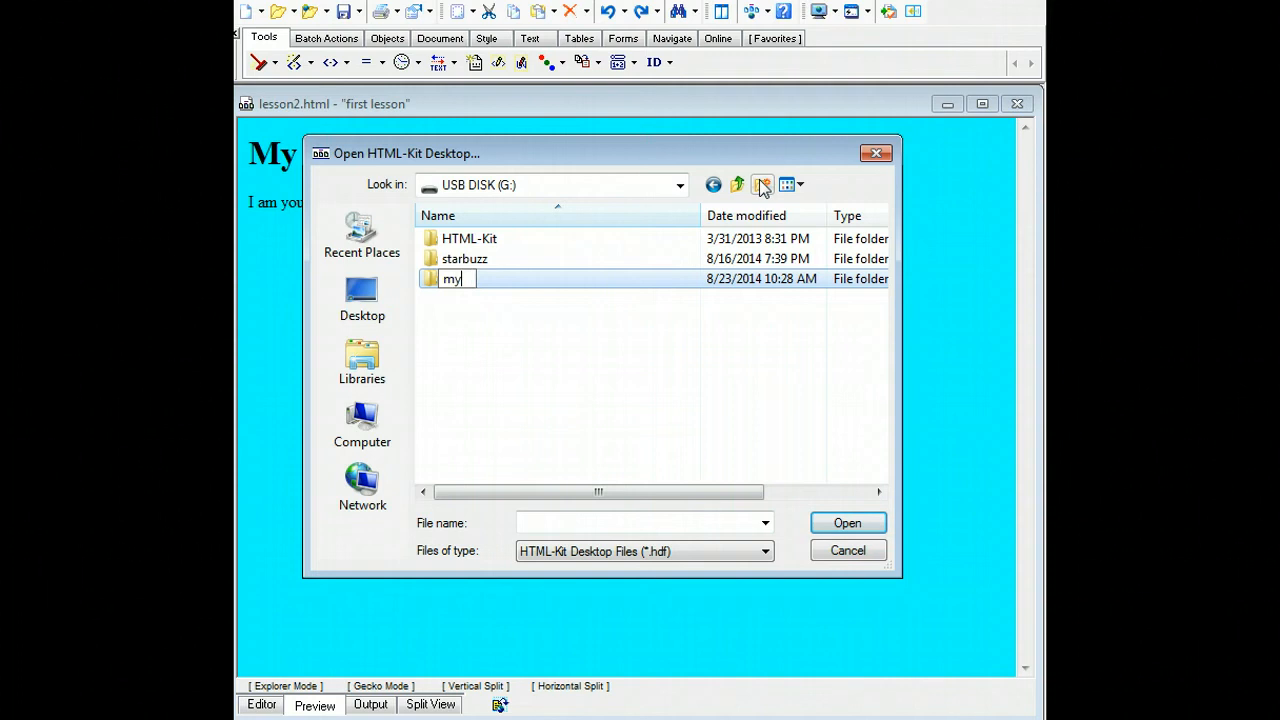
pyautogui.write('site')
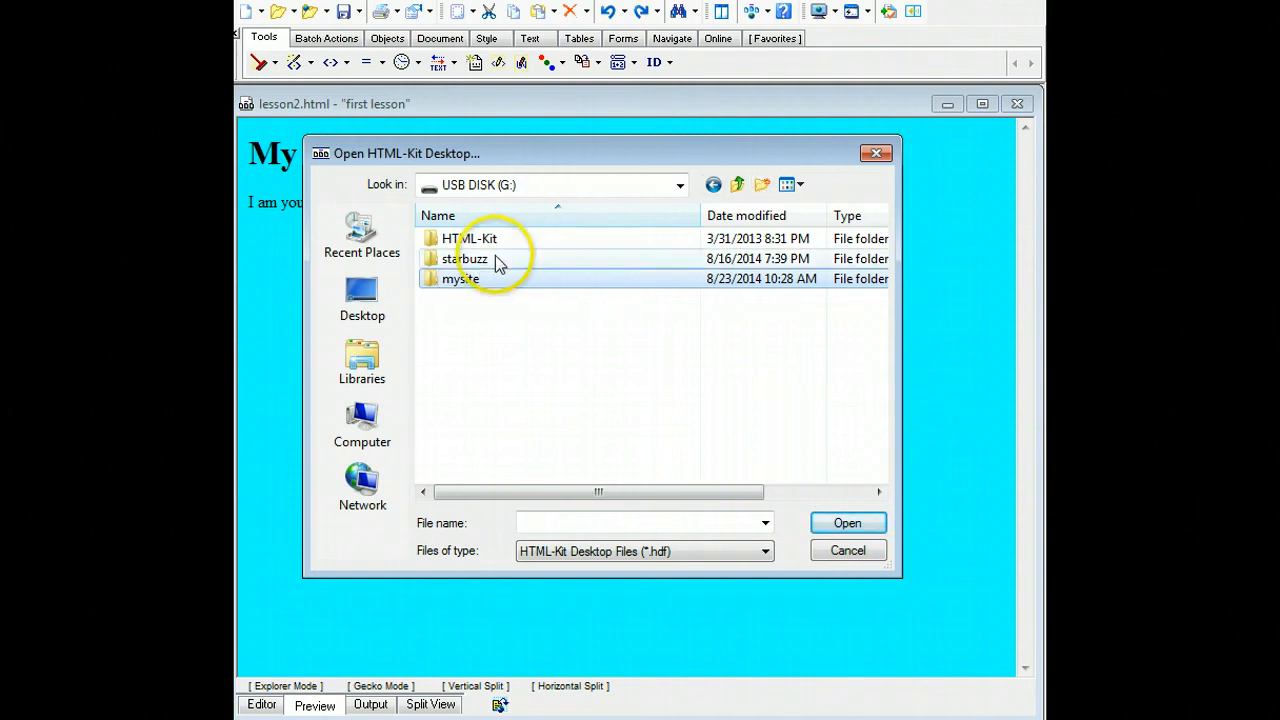
# Step: Inside mysite, create a subfolder named images
pyautogui.doubleClick(460, 278)
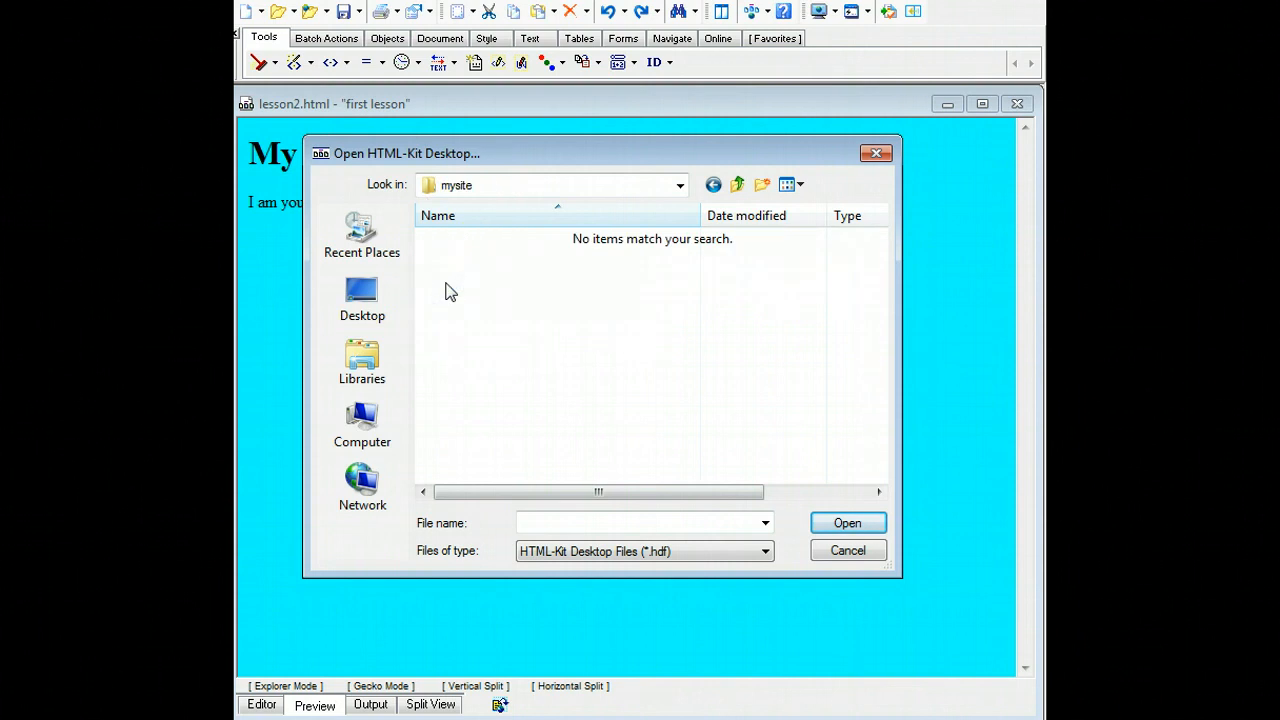
pyautogui.moveTo(762, 184)
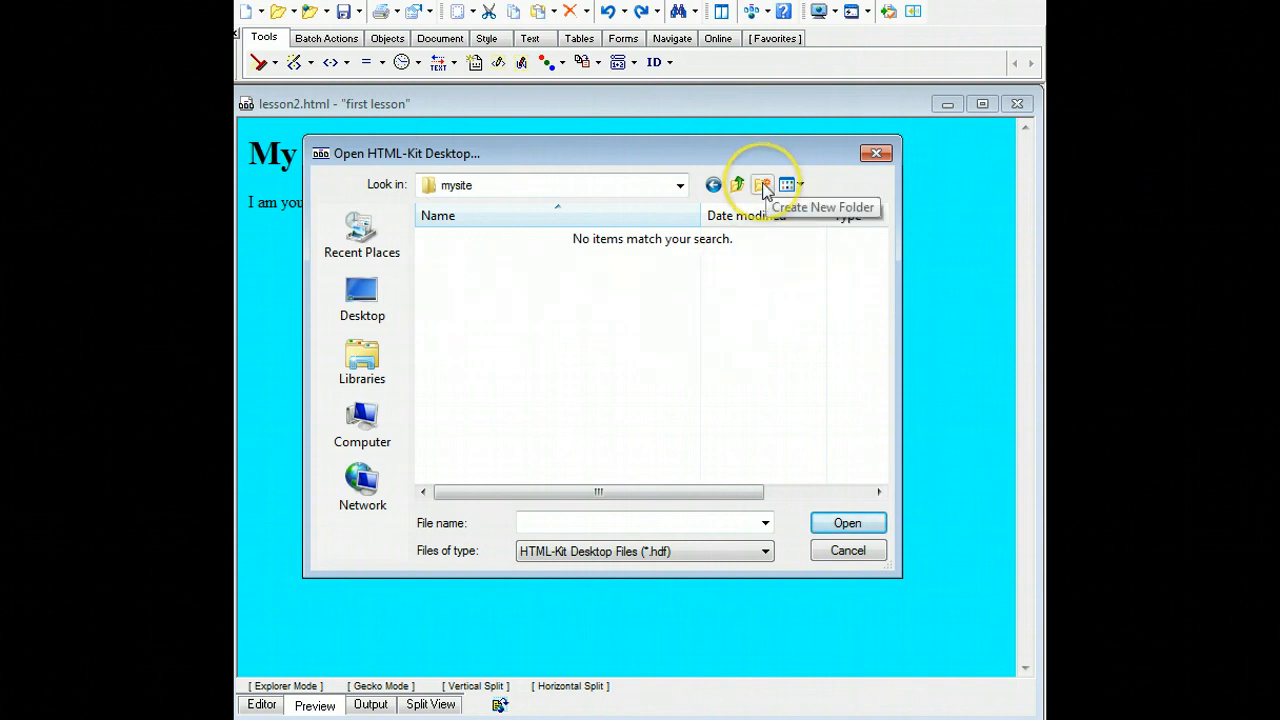
pyautogui.click(764, 184)
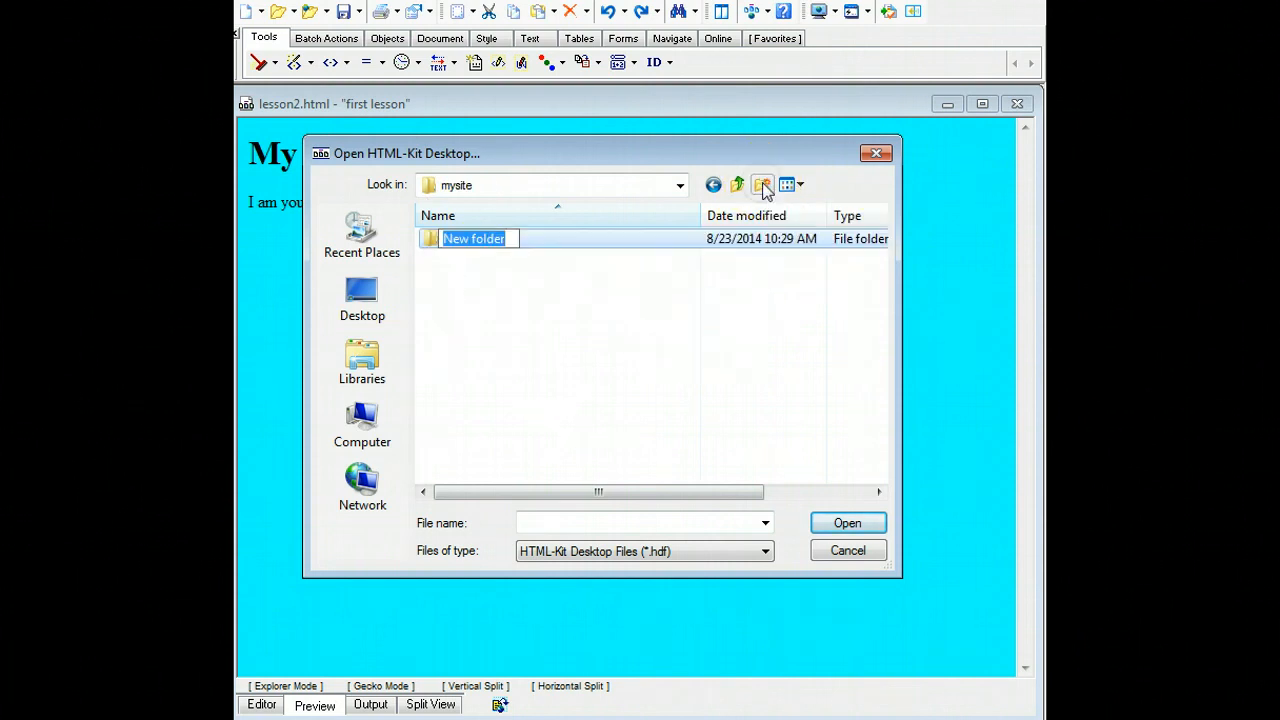
pyautogui.write('images')
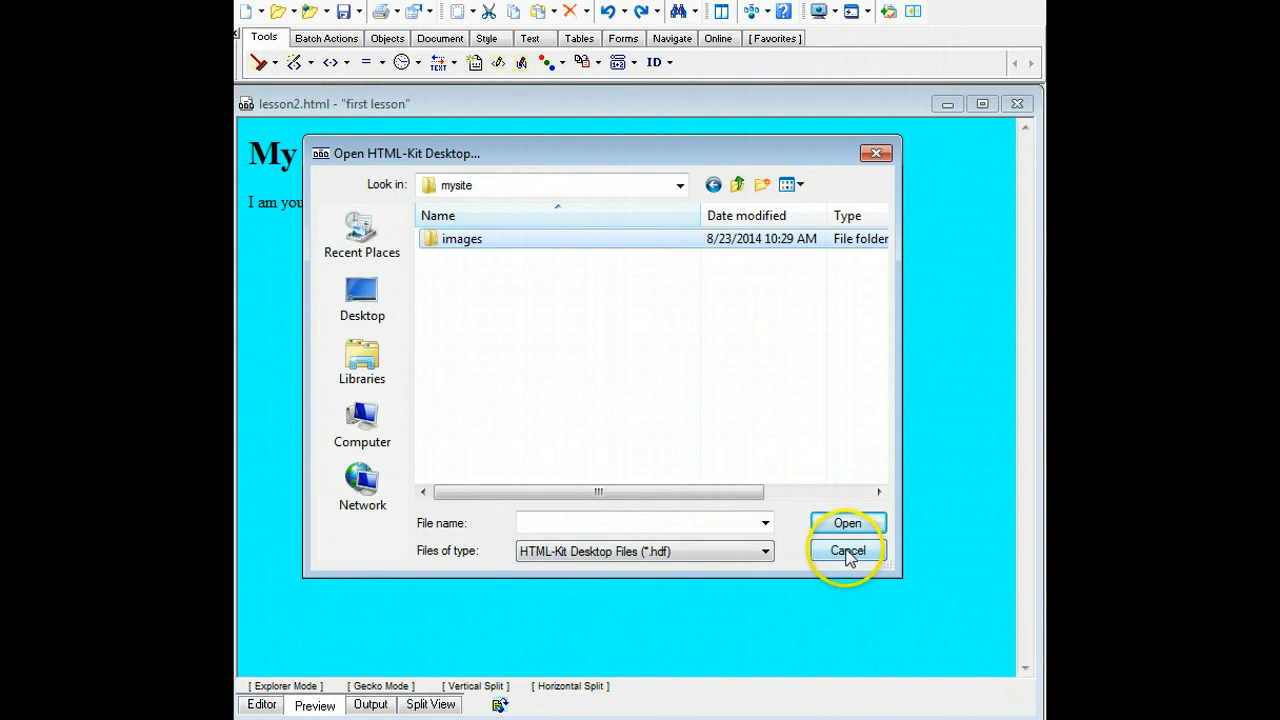
# Step: Cancel the Open Desktop dialog and start Save As from the File menu
pyautogui.click(848, 552)
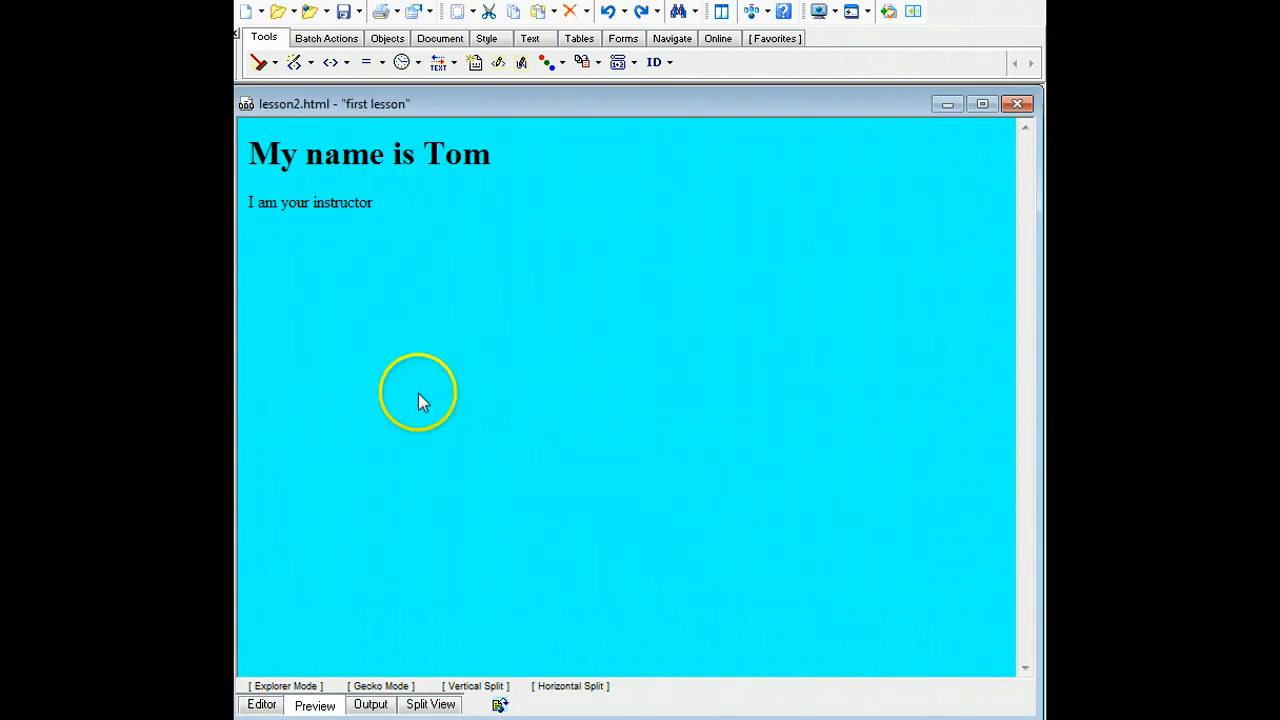
pyautogui.moveTo(330, 140)
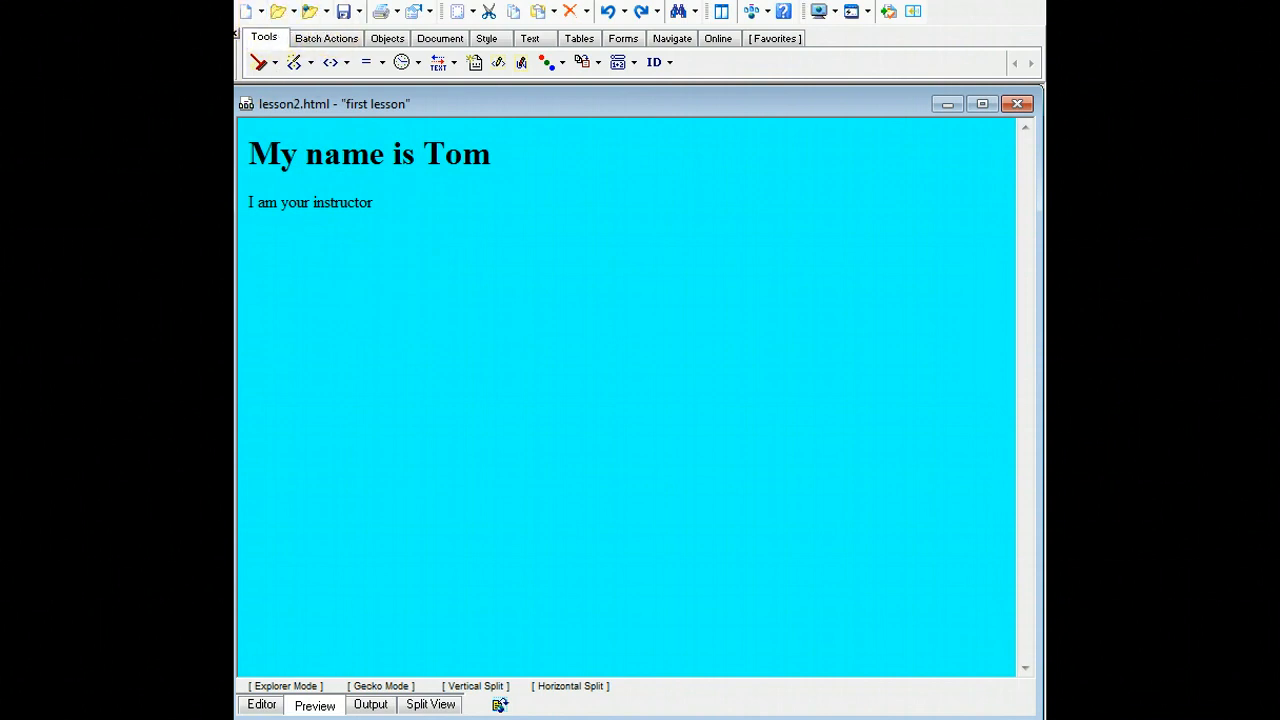
pyautogui.click(248, 12)
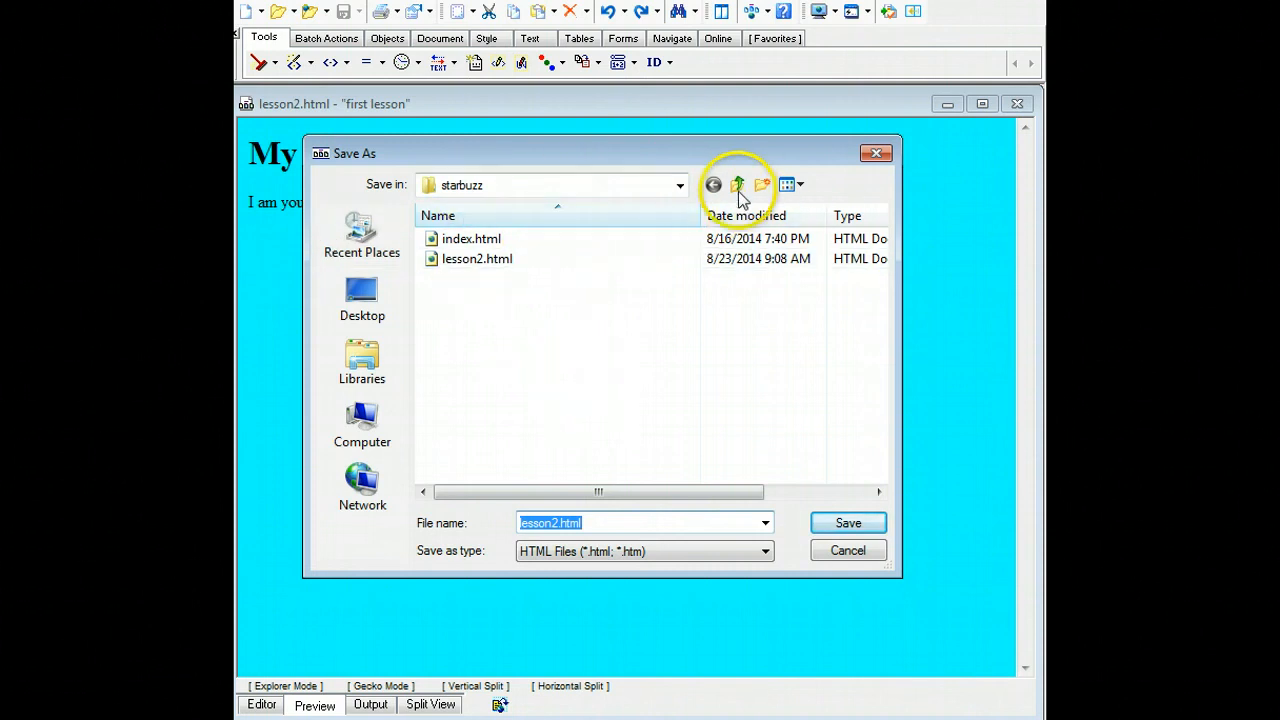
pyautogui.moveTo(738, 184)
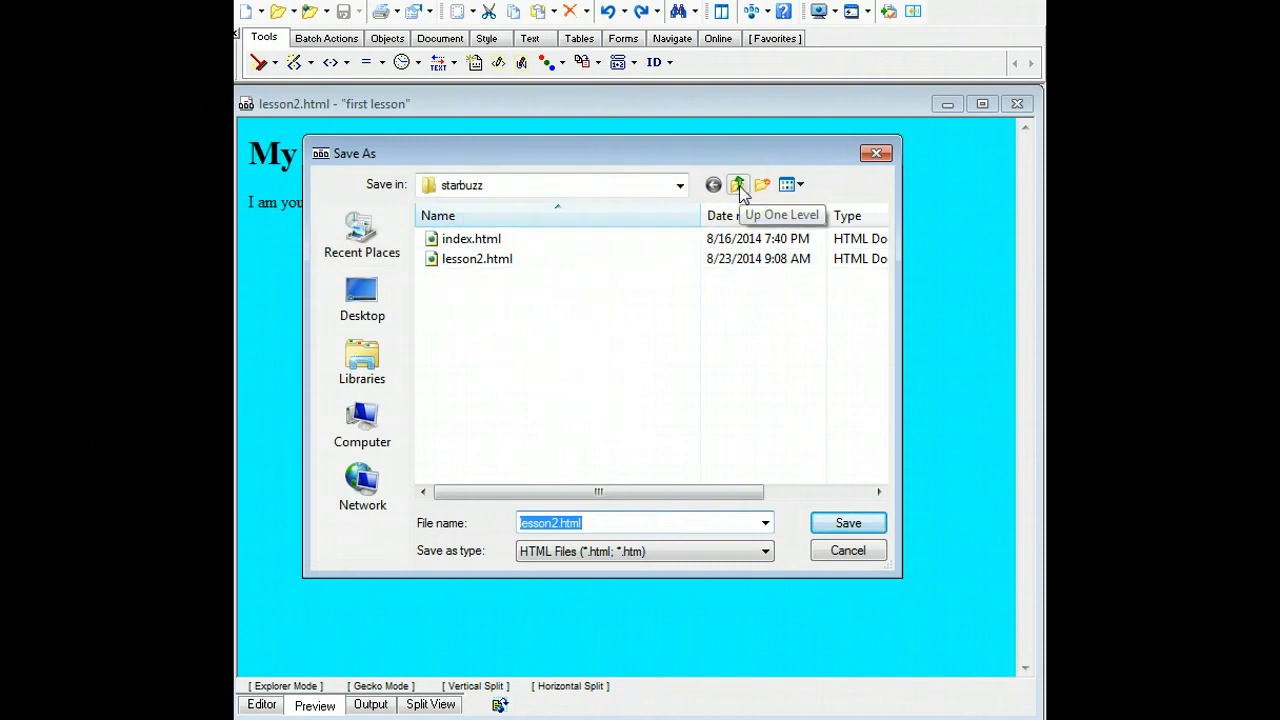
# Step: Save the page as index.html inside the mysite folder on the USB disk
pyautogui.click(738, 184)
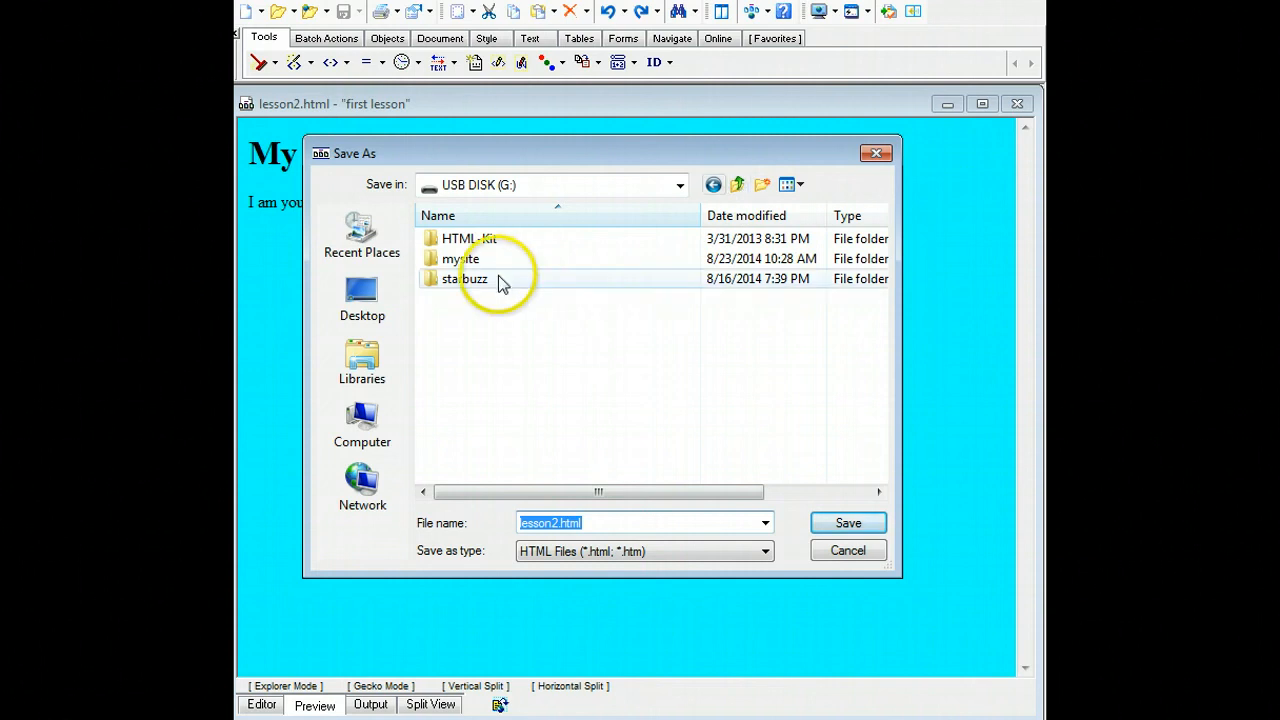
pyautogui.doubleClick(460, 258)
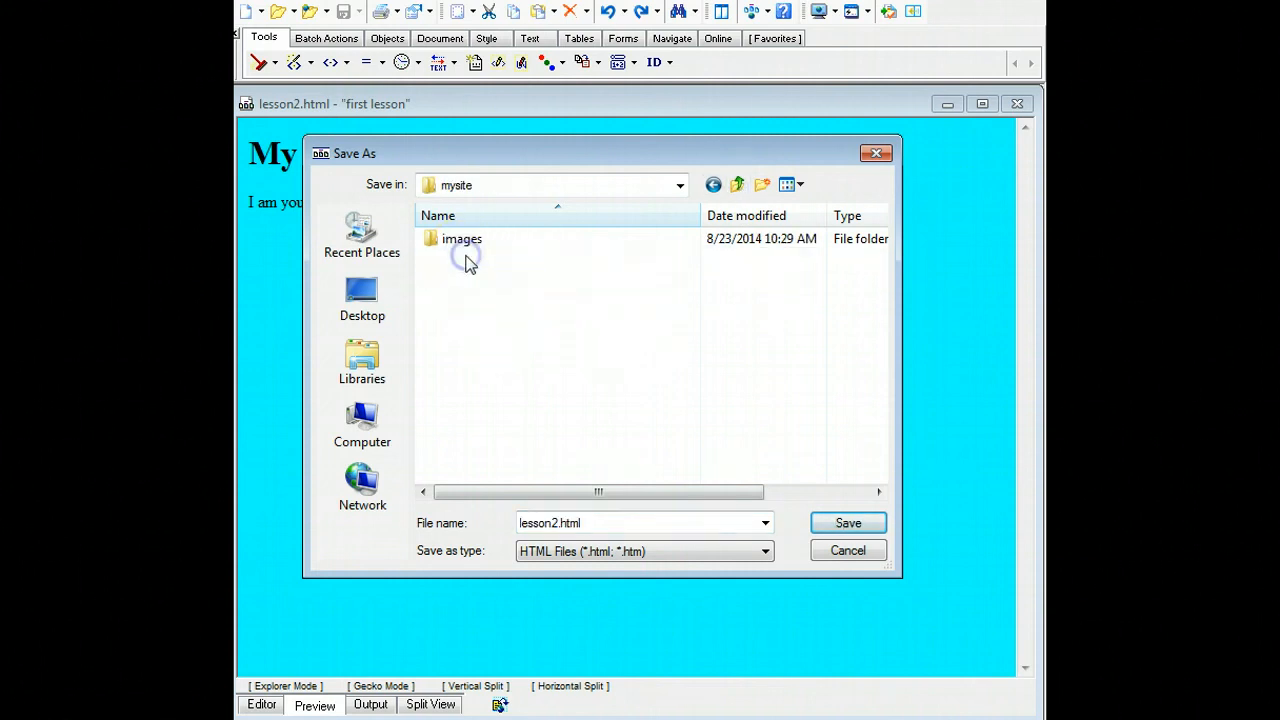
pyautogui.click(560, 524)
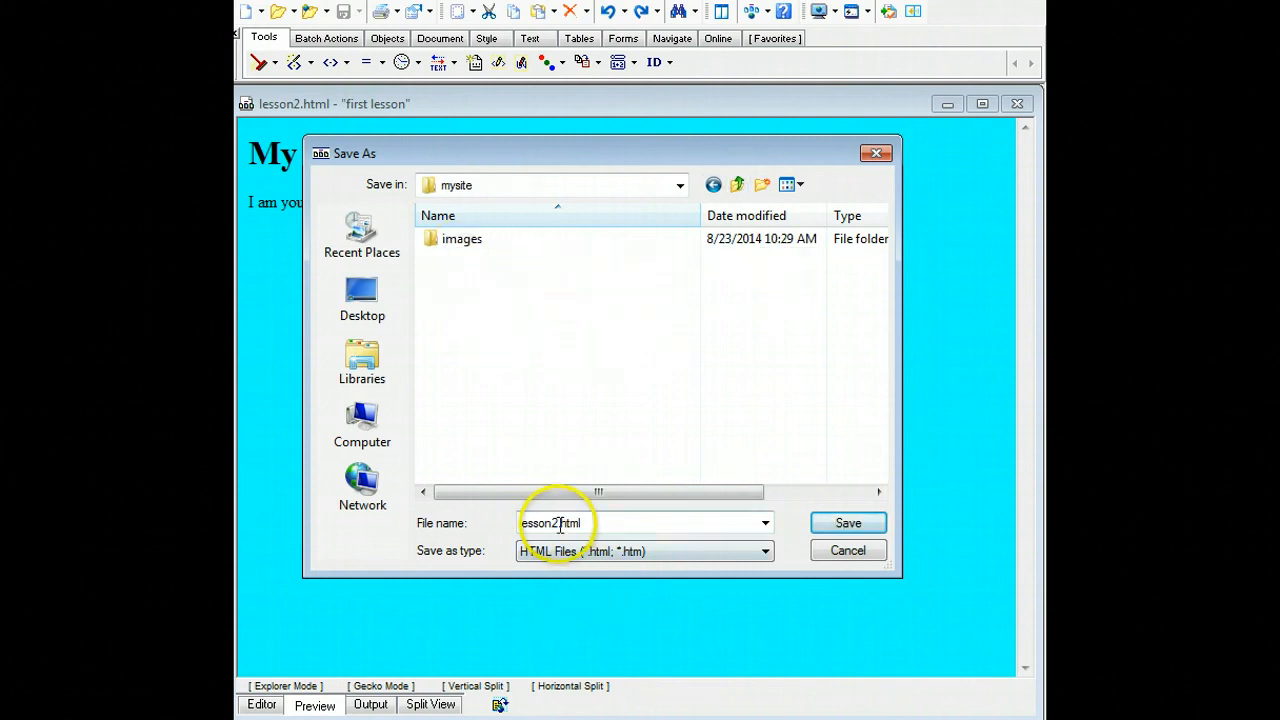
pyautogui.click(556, 522)
pyautogui.write('index')
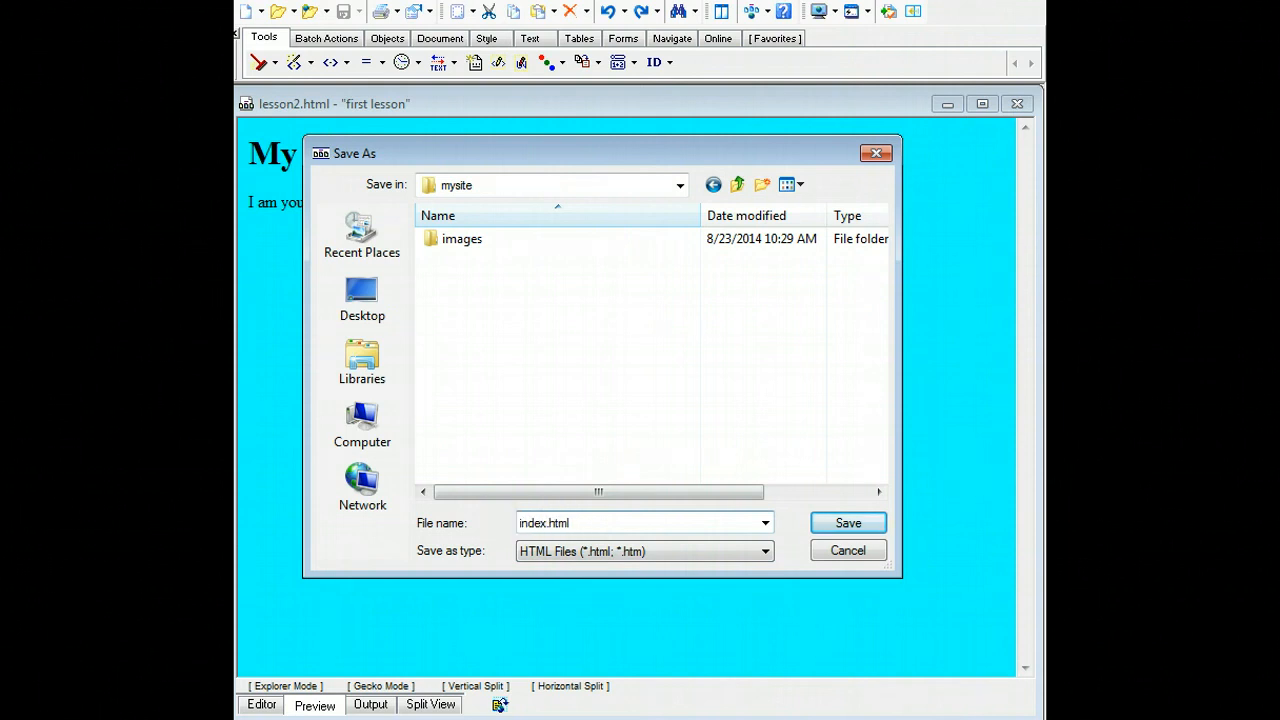
pyautogui.click(848, 522)
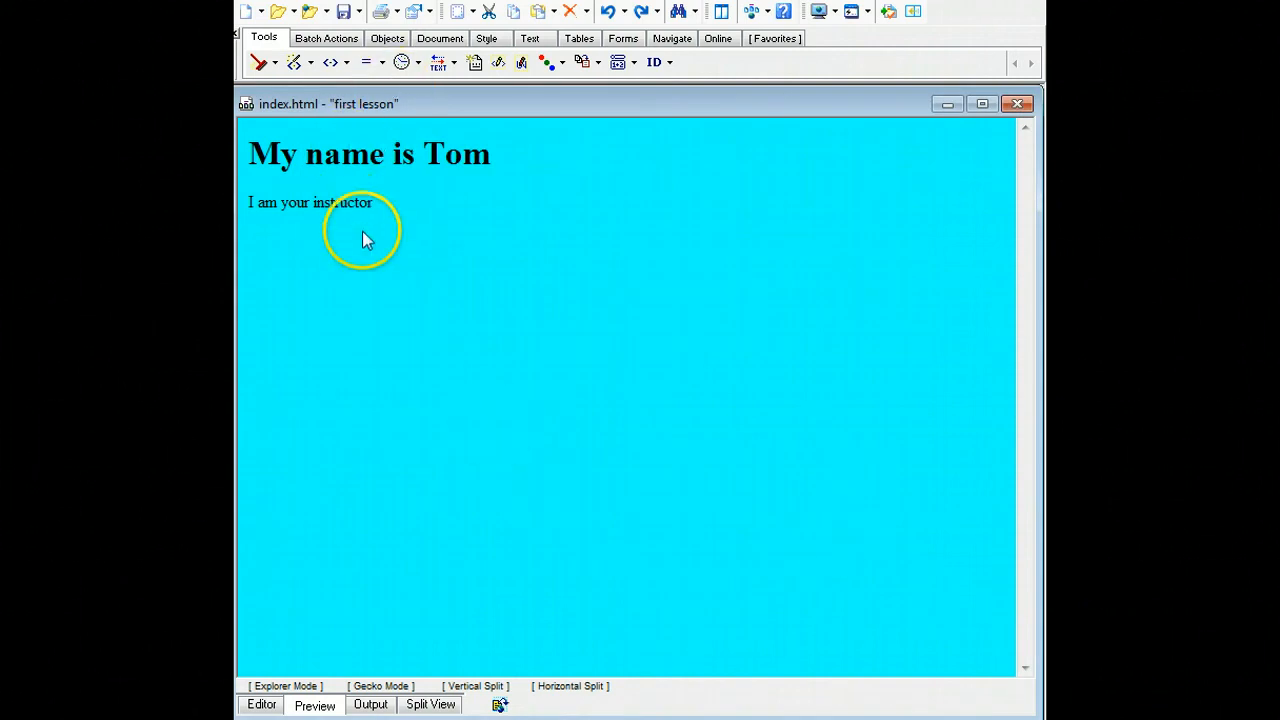
pyautogui.moveTo(340, 280)
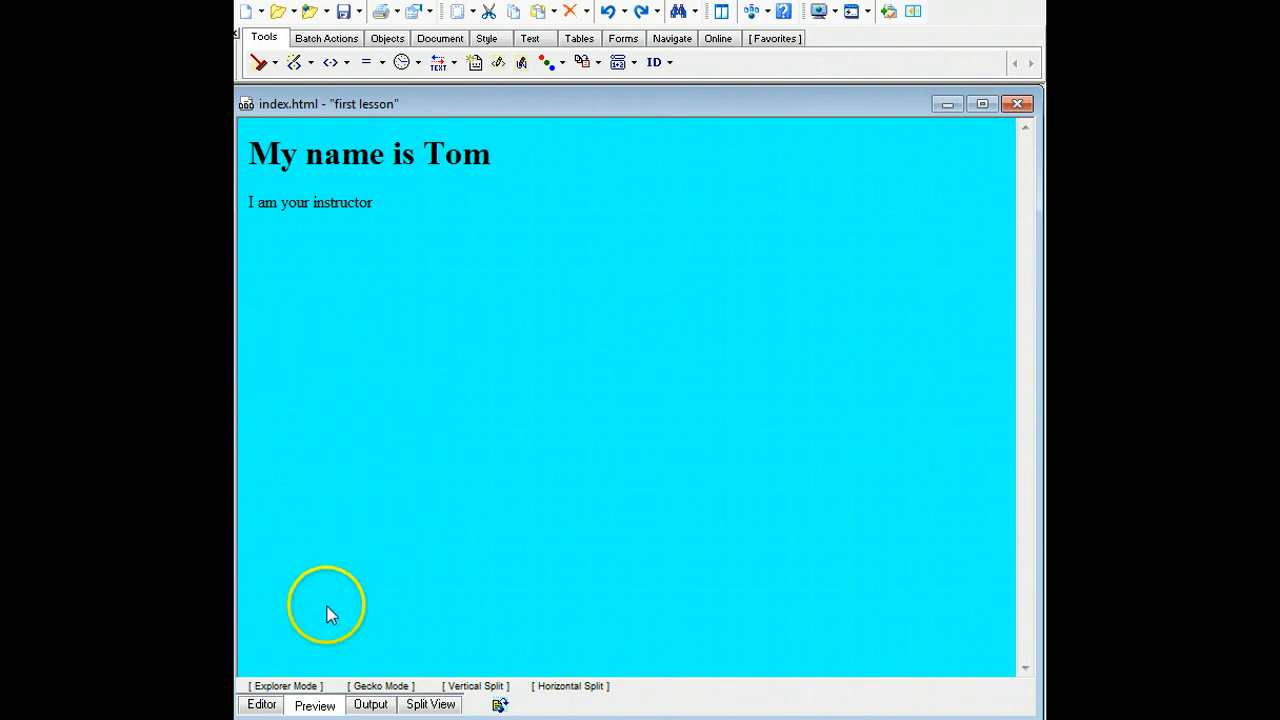
# Step: In the Editor, add <h2>pictures</h2> below the paragraph
pyautogui.click(260, 704)
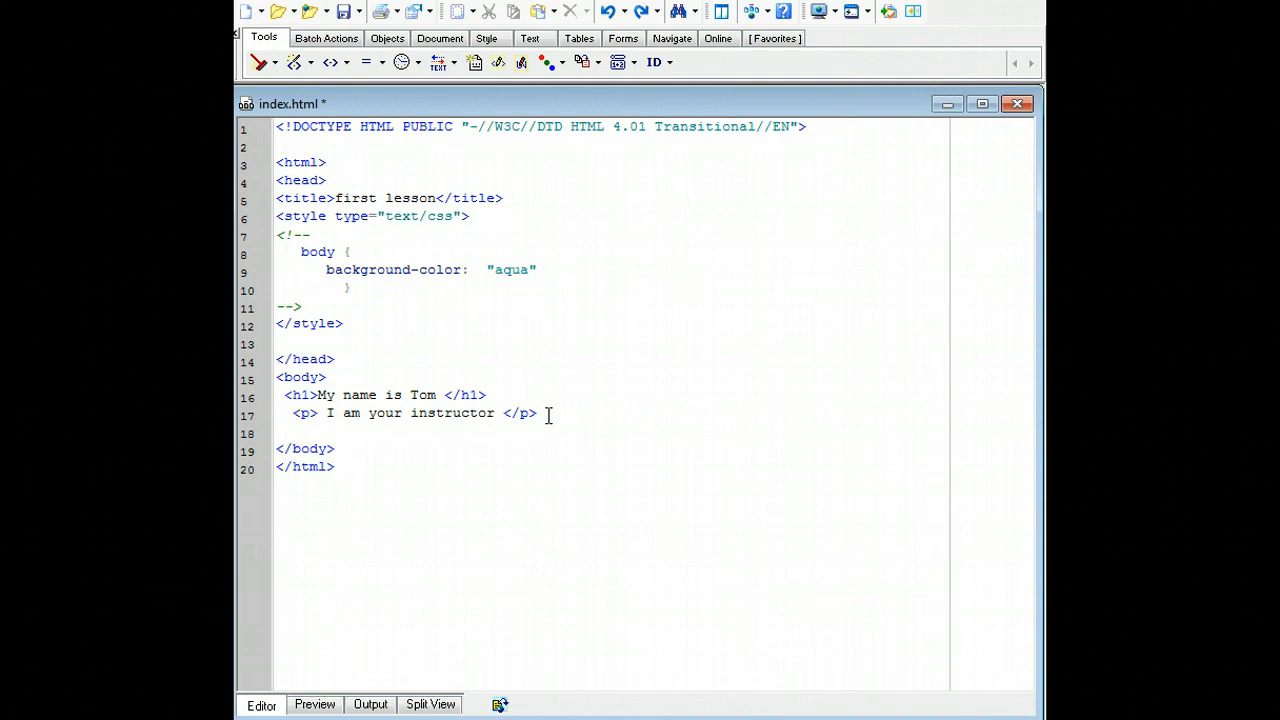
pyautogui.write('<')
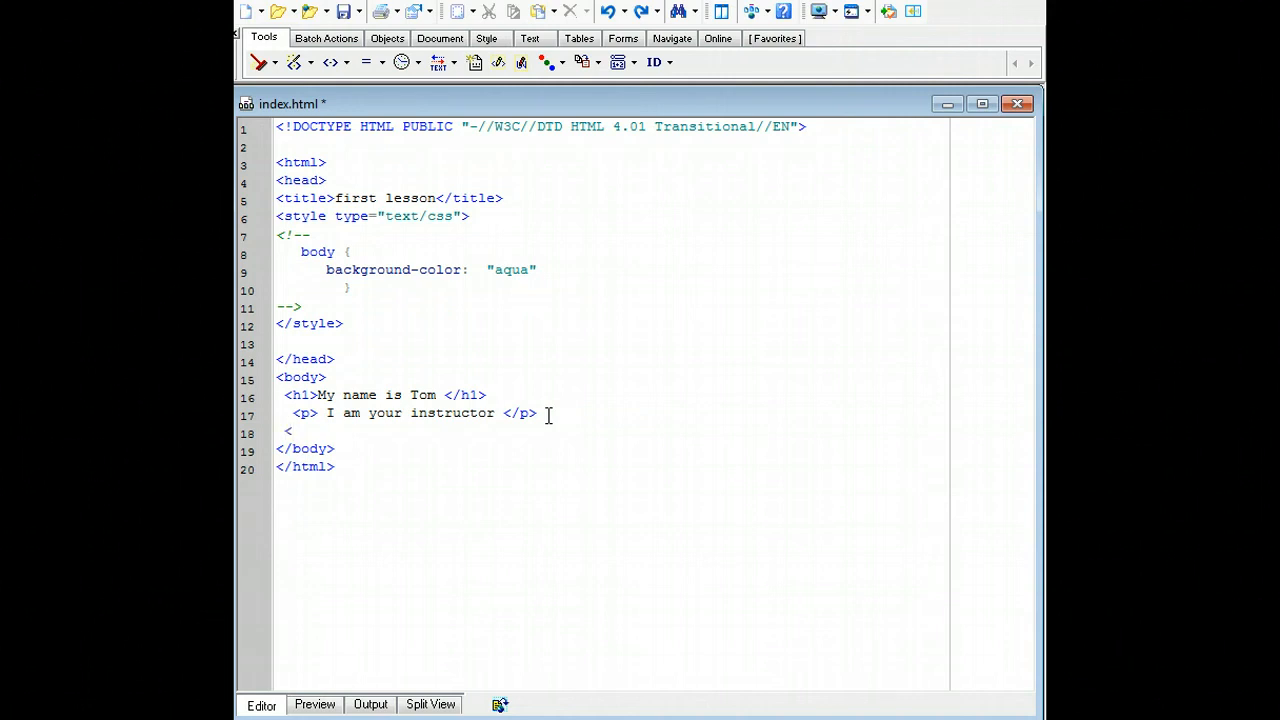
pyautogui.write('h2>')
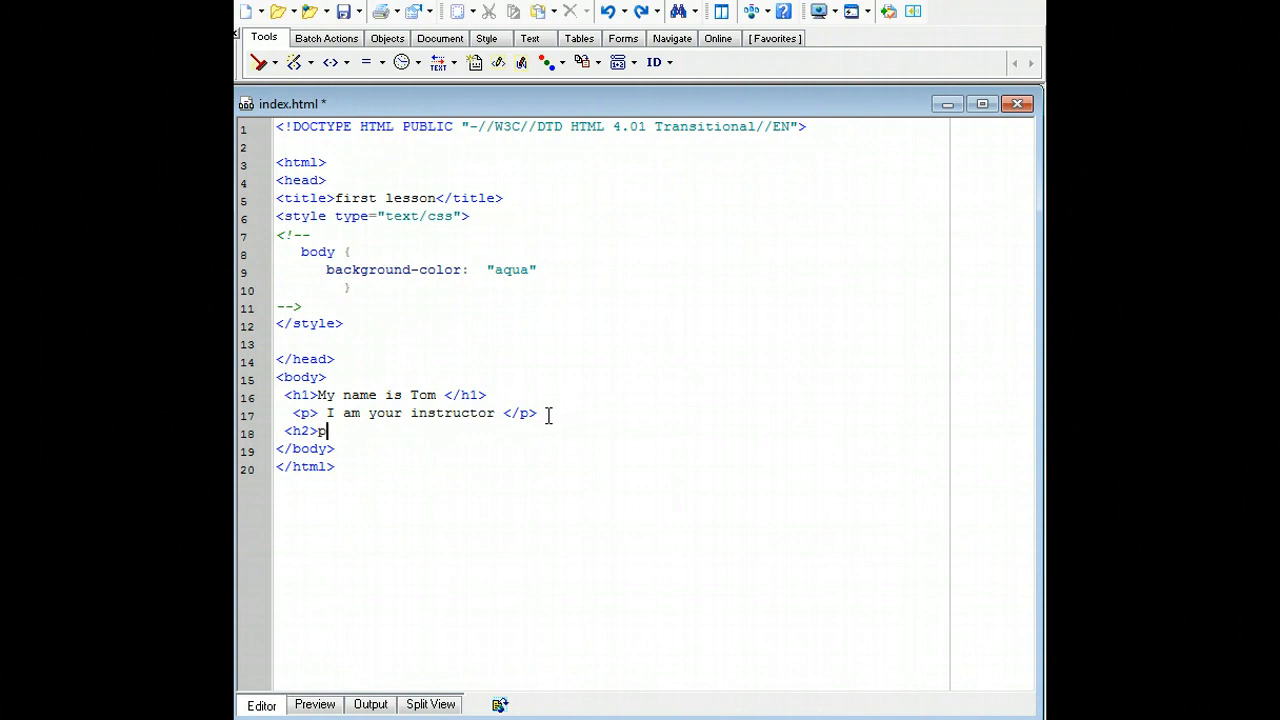
pyautogui.write('pictures</h2>')
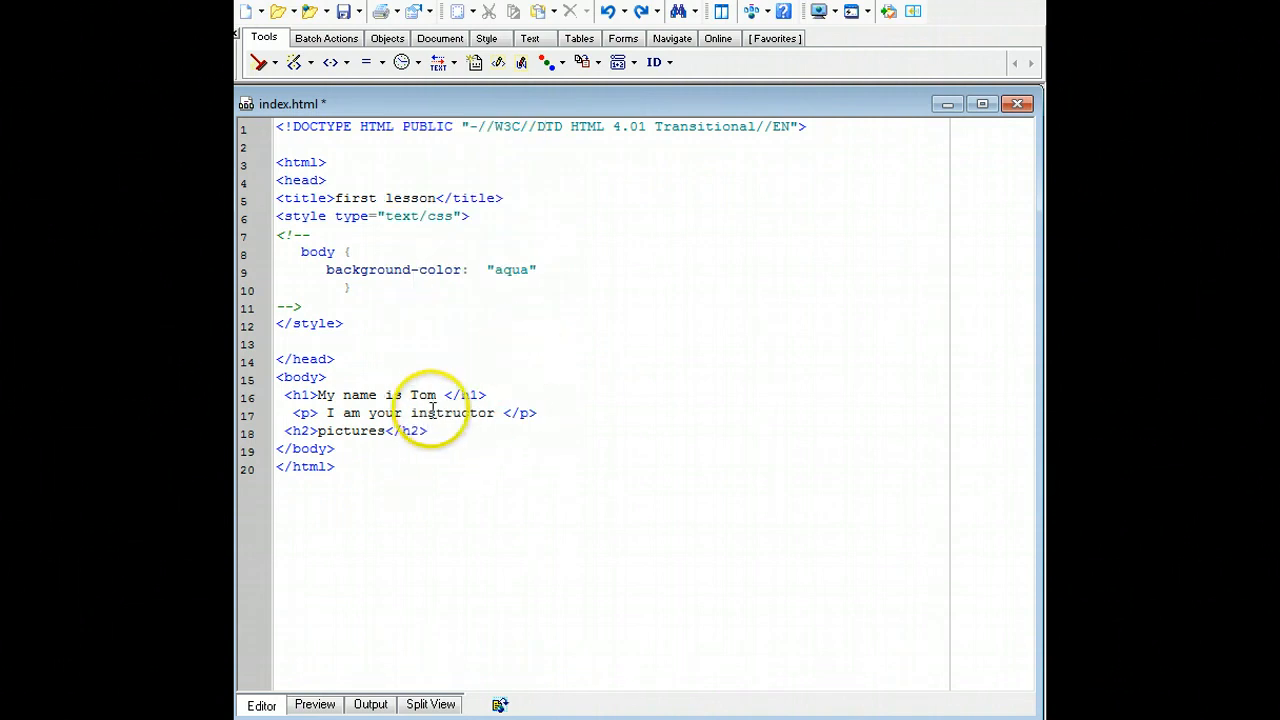
# Step: Preview the new heading, then return to the source editor
pyautogui.click(314, 704)
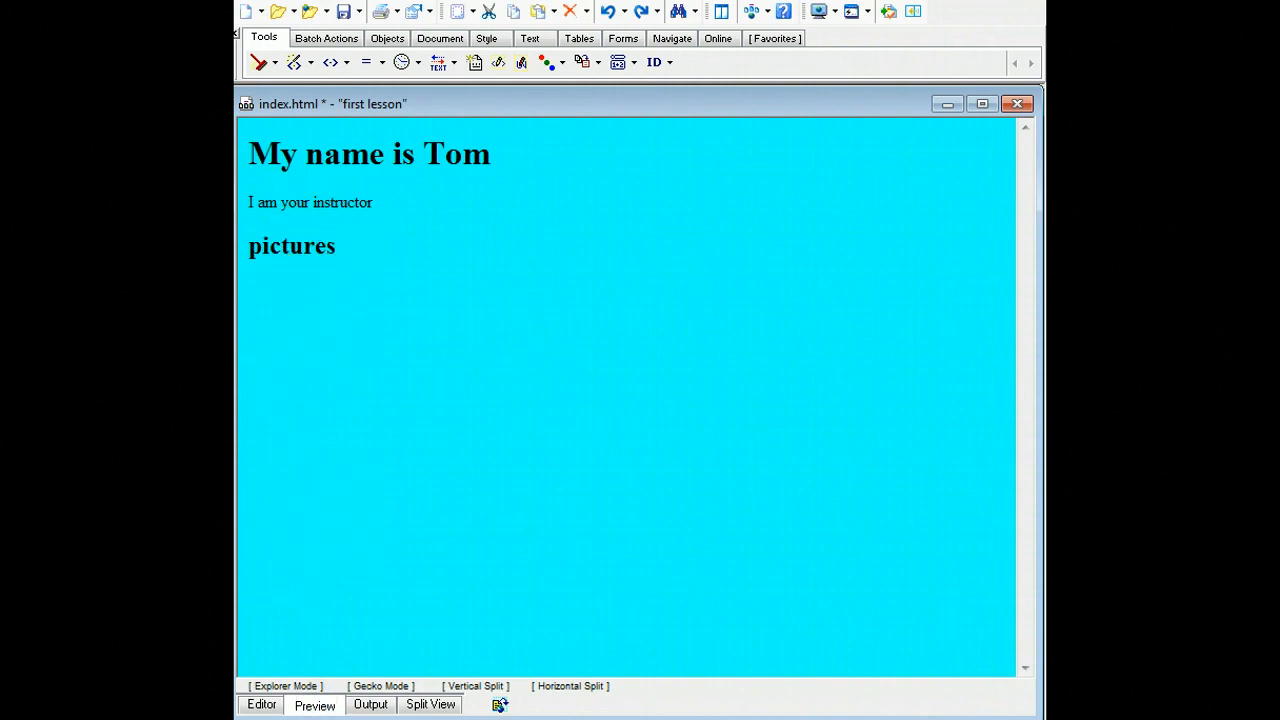
pyautogui.click(260, 704)
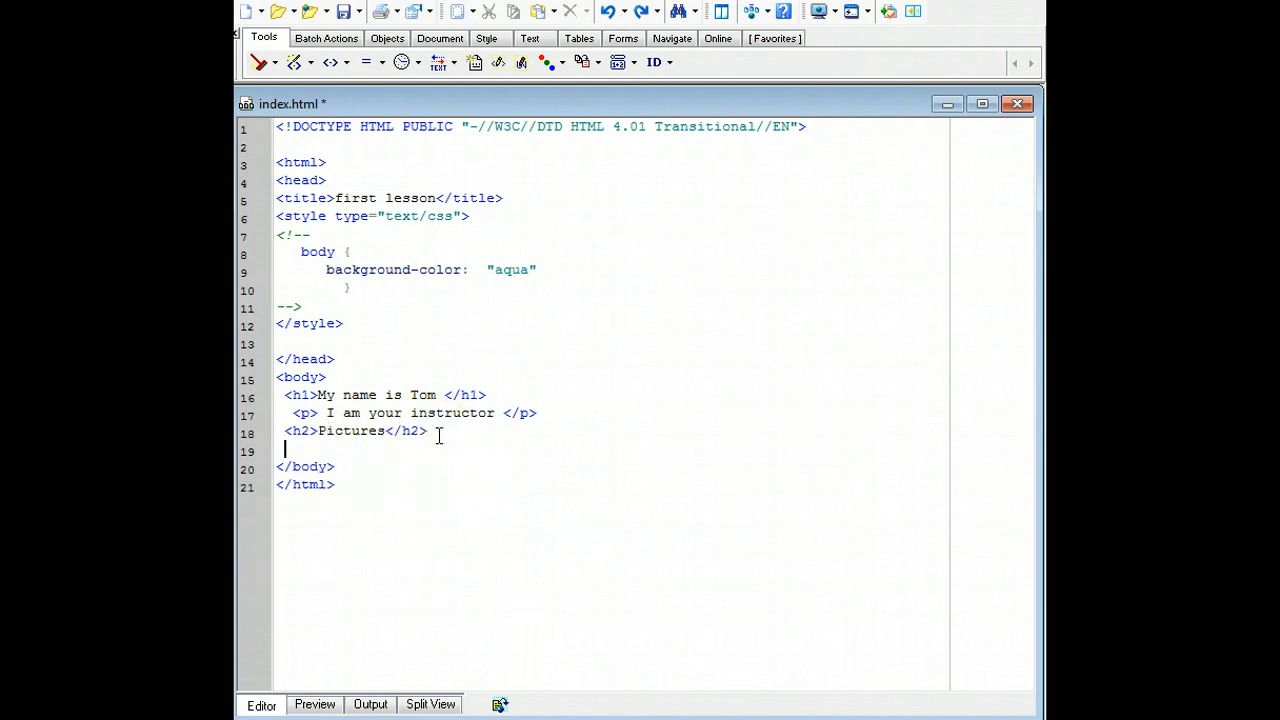
# Step: Add an empty <p></p> paragraph under the Pictures heading
pyautogui.write('<')
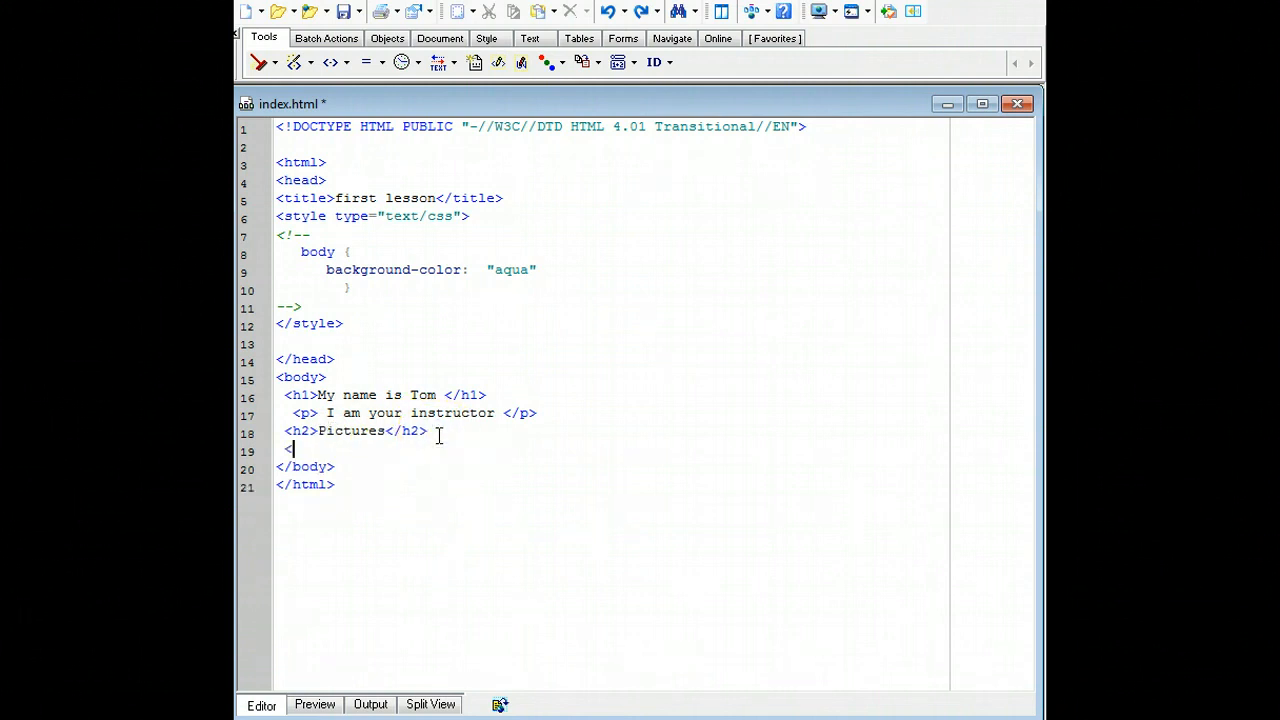
pyautogui.write('p>')
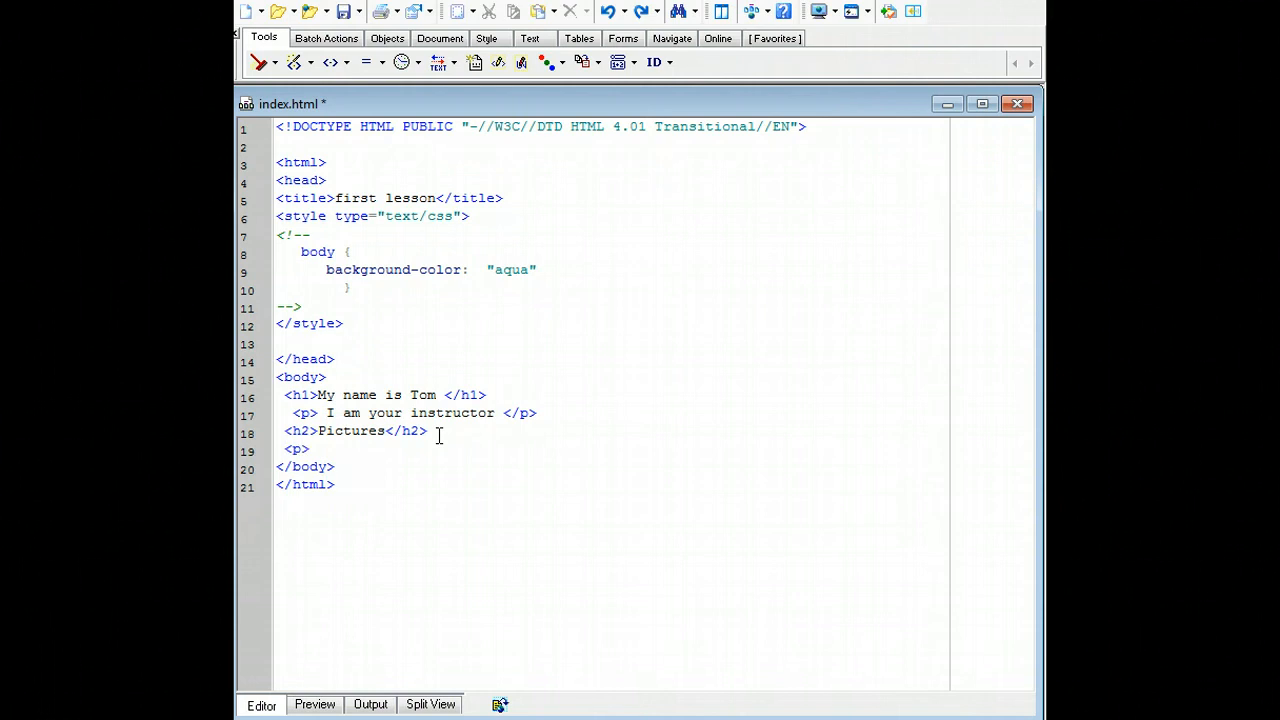
pyautogui.click(310, 448)
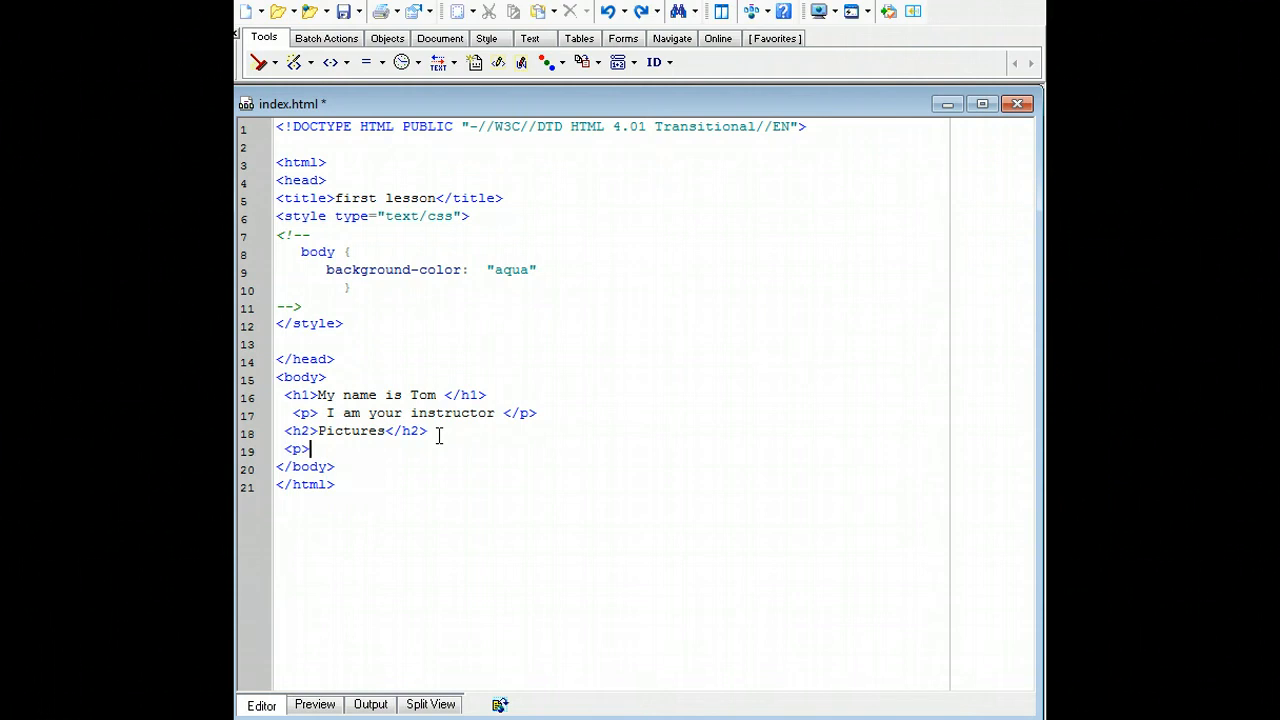
pyautogui.write('</p>')
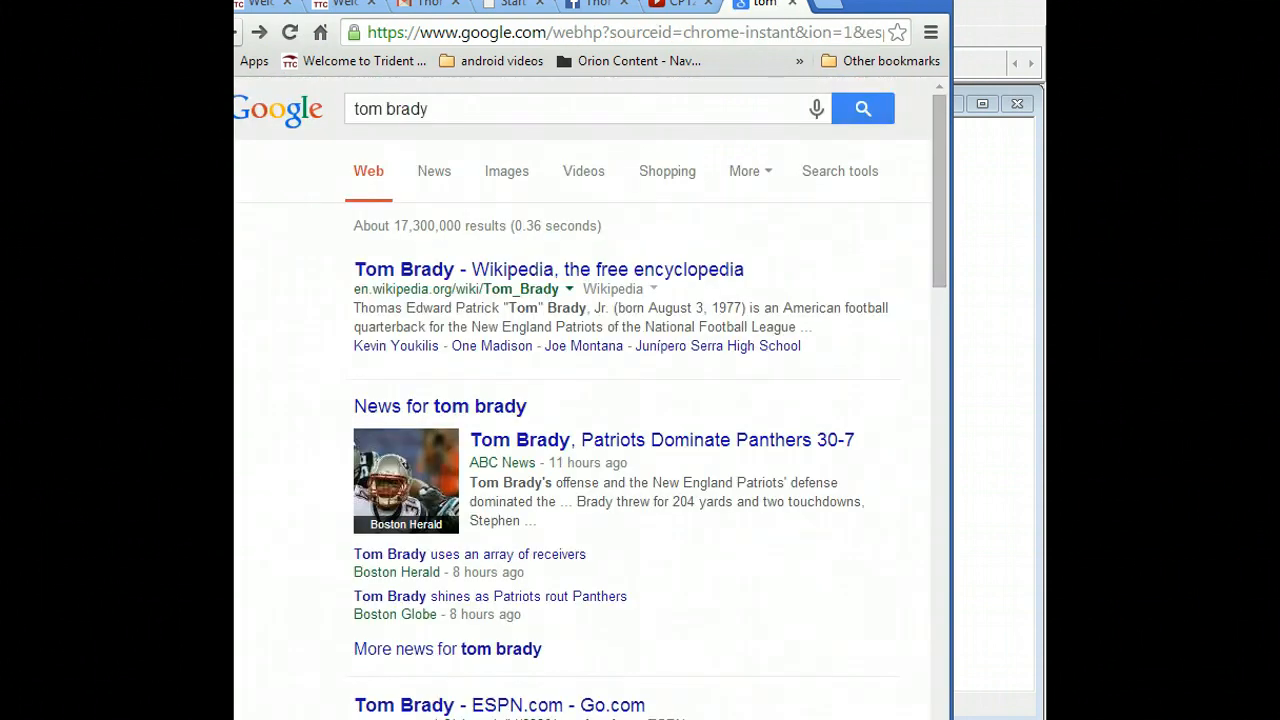
pyautogui.moveTo(504, 172)
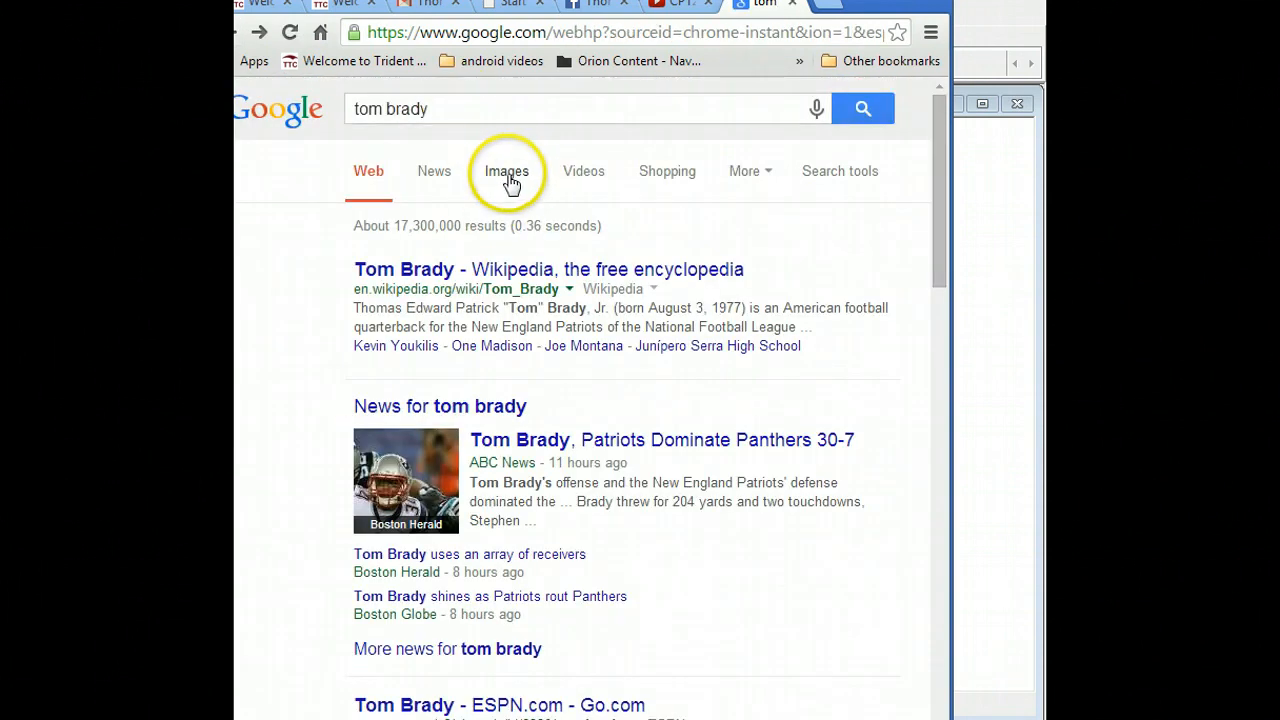
# Step: Find a Tom Brady headshot in Google Images, view it alone and choose Save image as
pyautogui.click(506, 172)
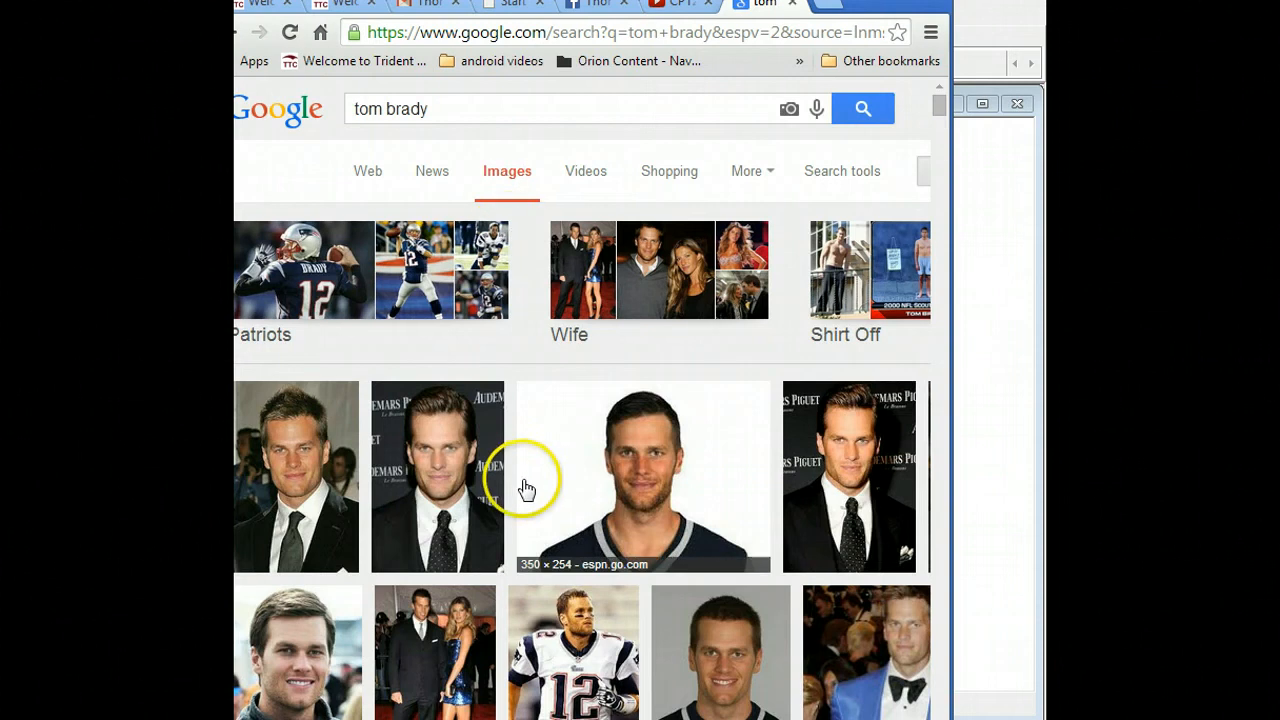
pyautogui.click(644, 476)
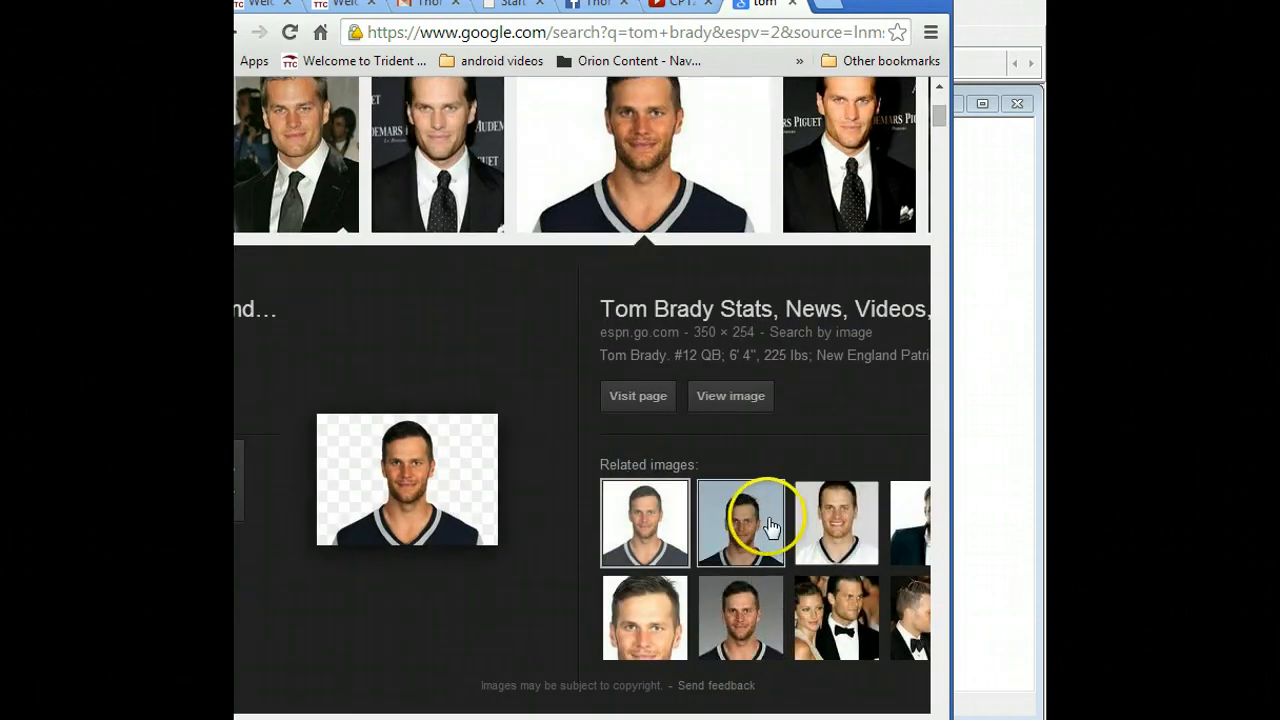
pyautogui.click(836, 524)
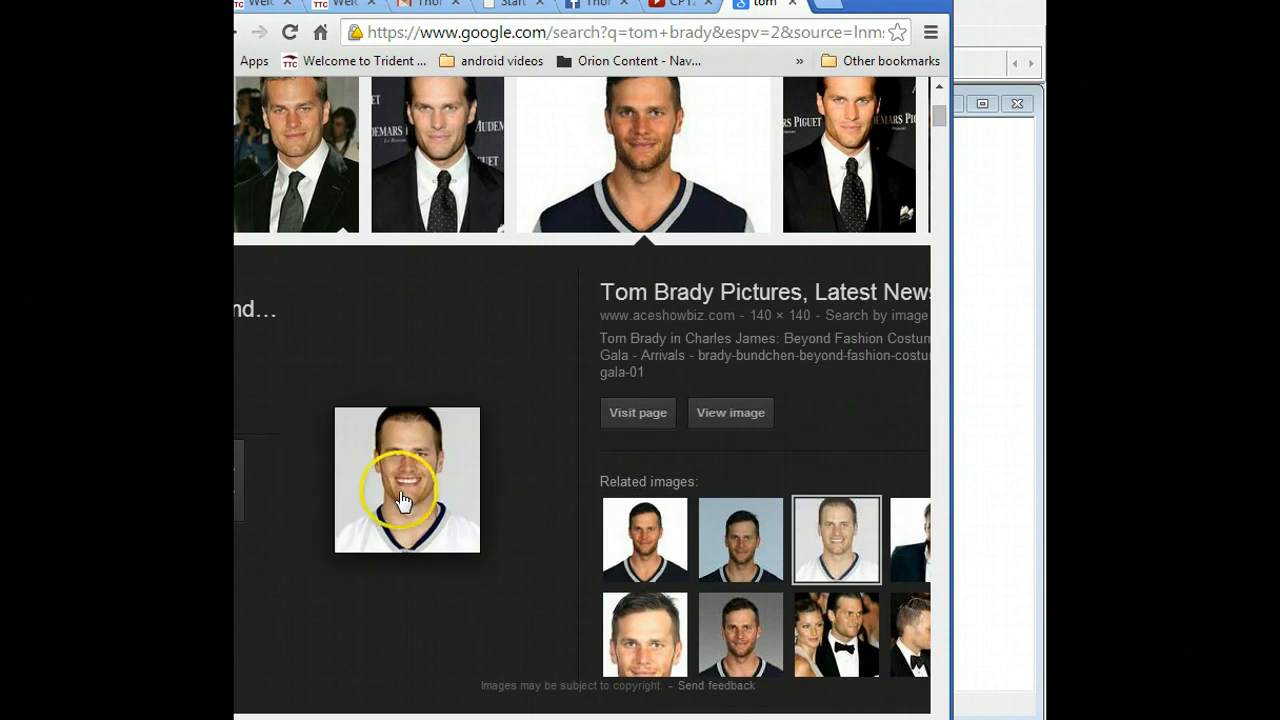
pyautogui.moveTo(708, 434)
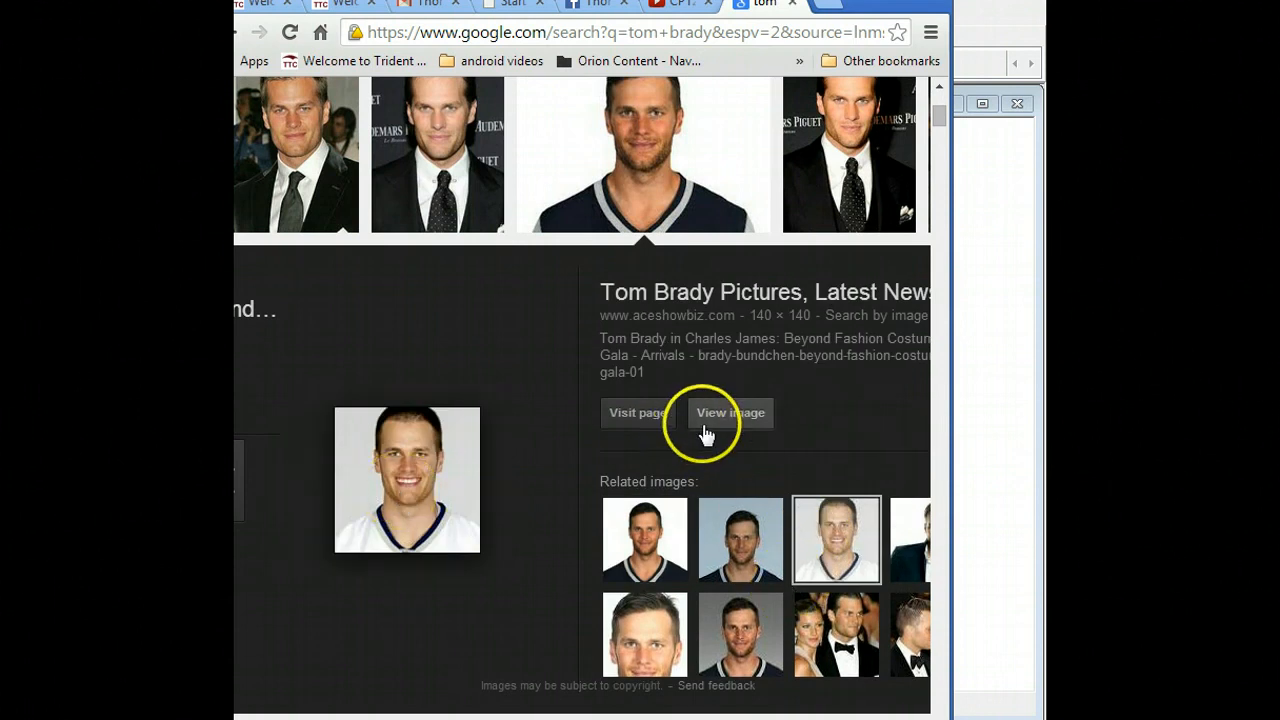
pyautogui.click(728, 412)
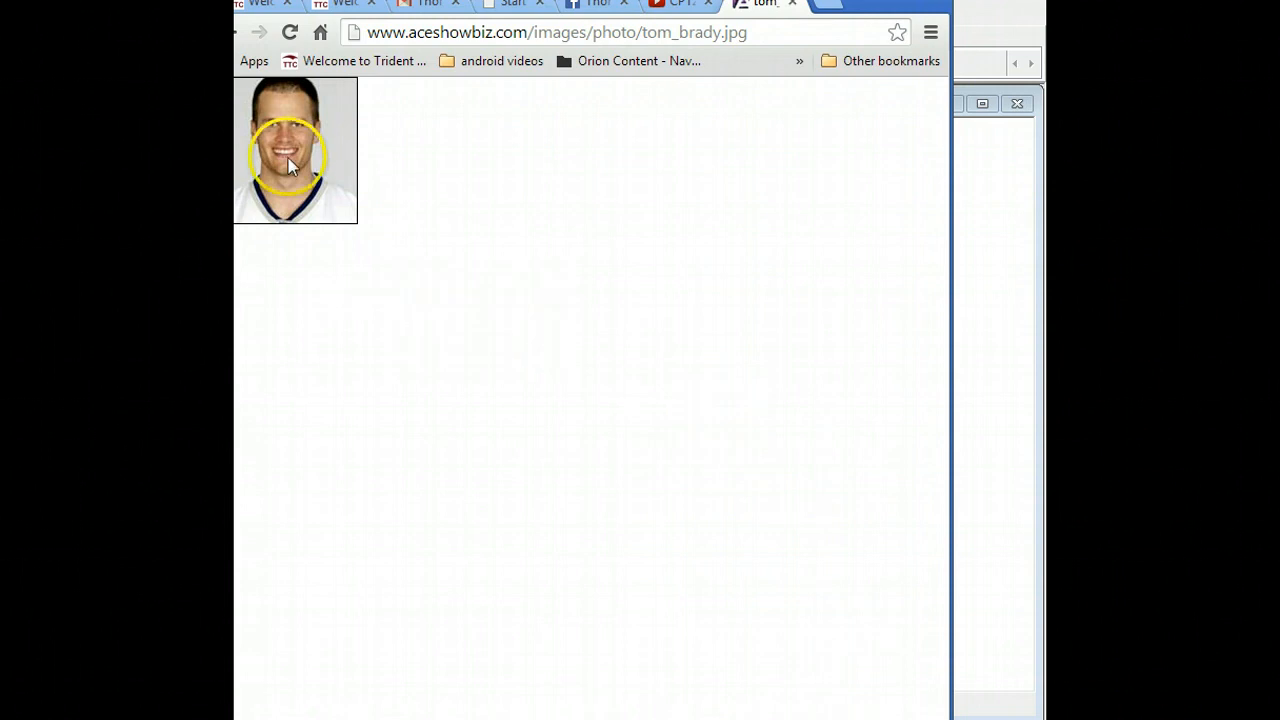
pyautogui.rightClick(290, 156)
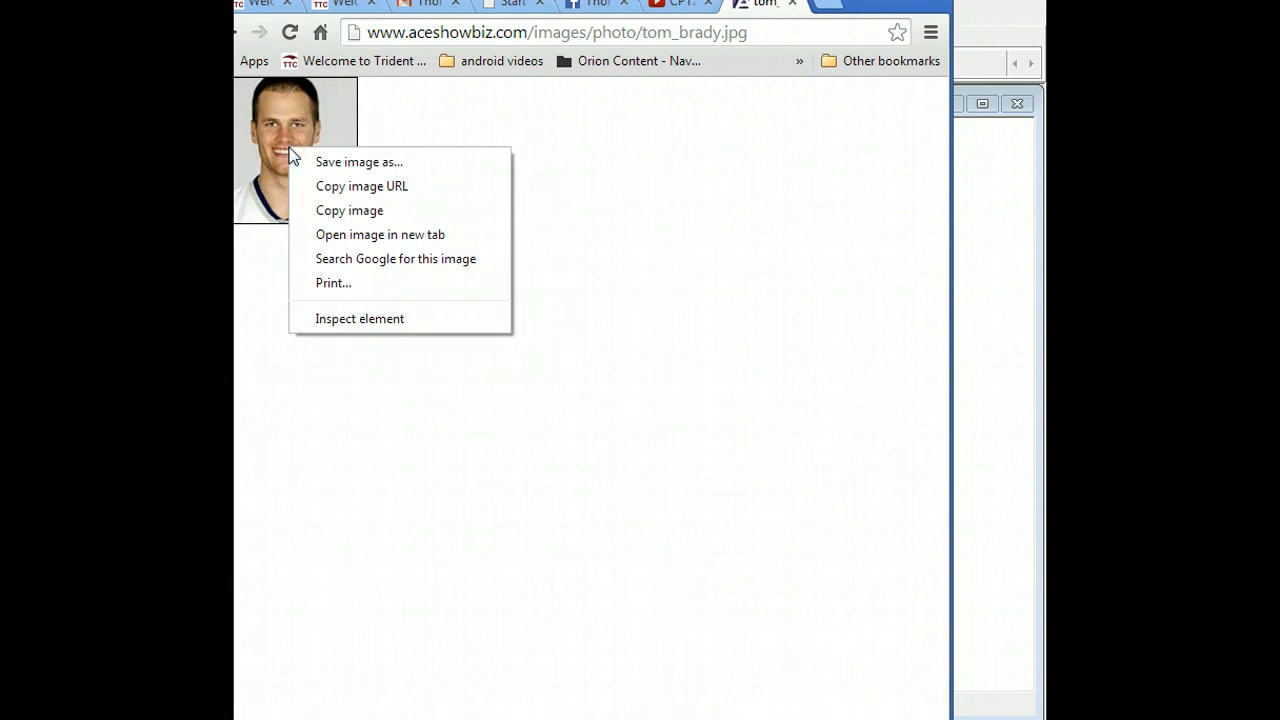
pyautogui.click(358, 160)
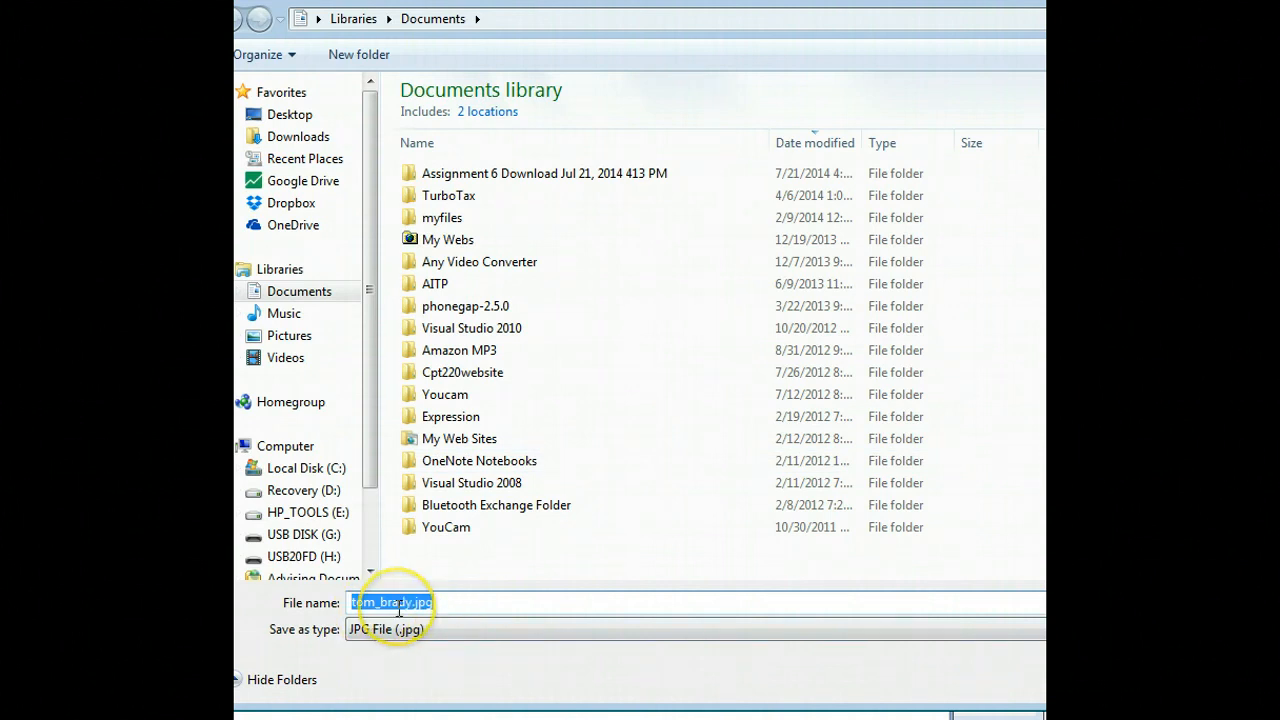
# Step: Save tom_brady.jpg into mysite's images folder on the USB disk
pyautogui.click(292, 534)
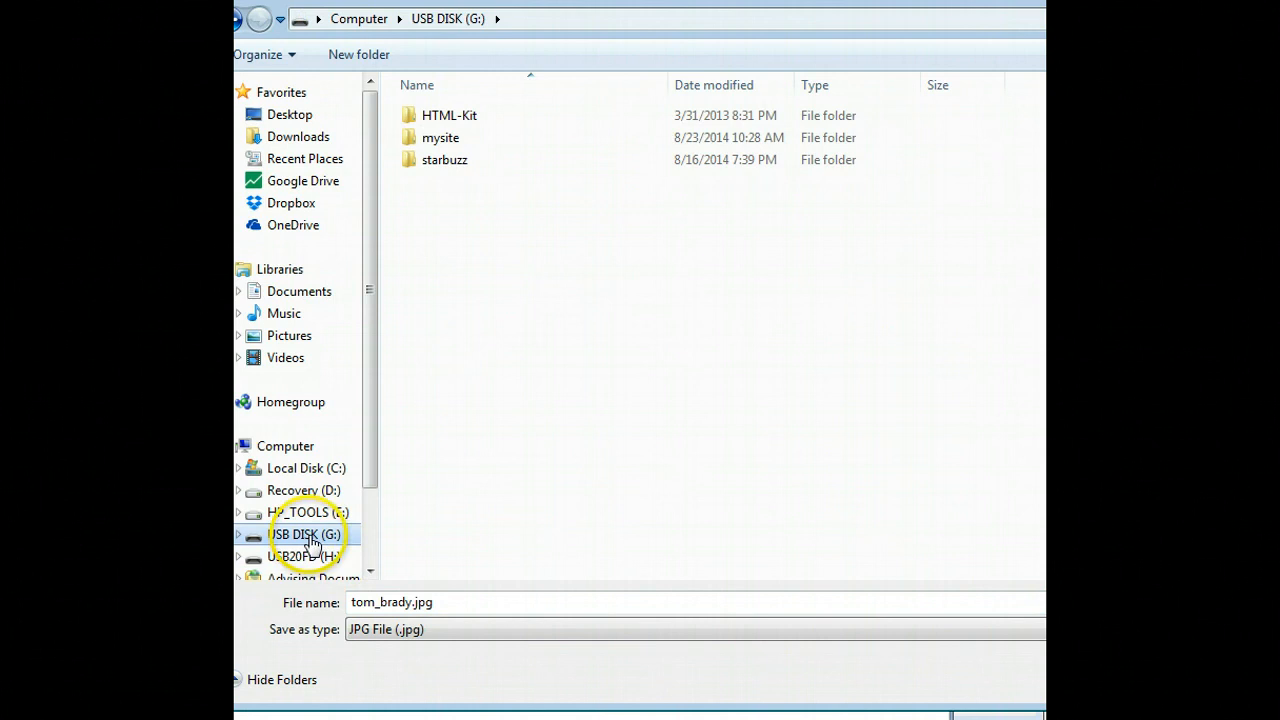
pyautogui.doubleClick(440, 136)
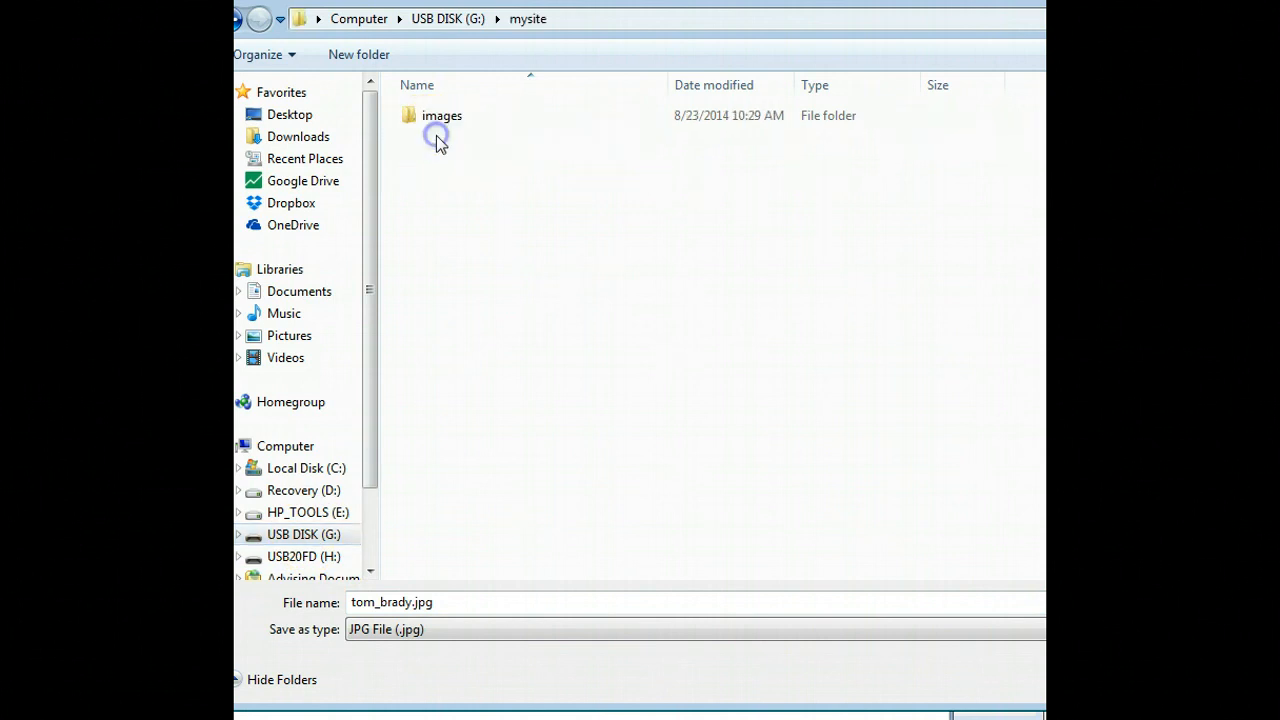
pyautogui.doubleClick(440, 114)
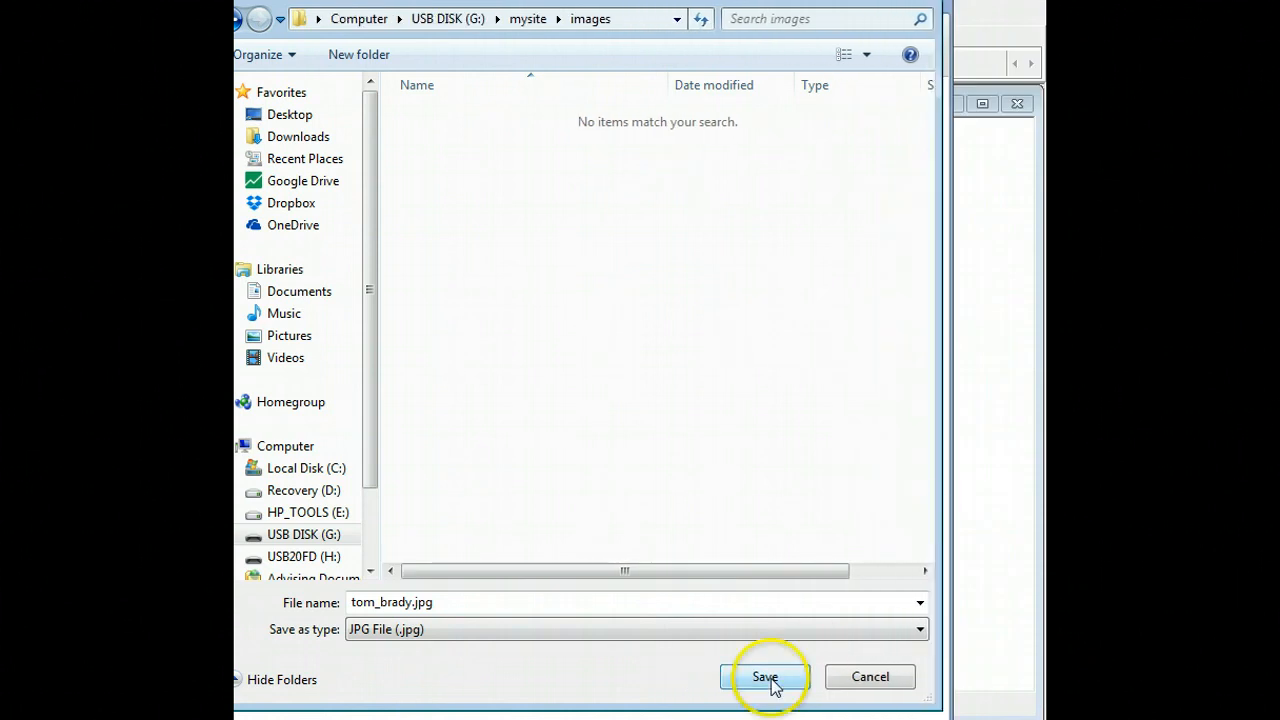
pyautogui.click(764, 676)
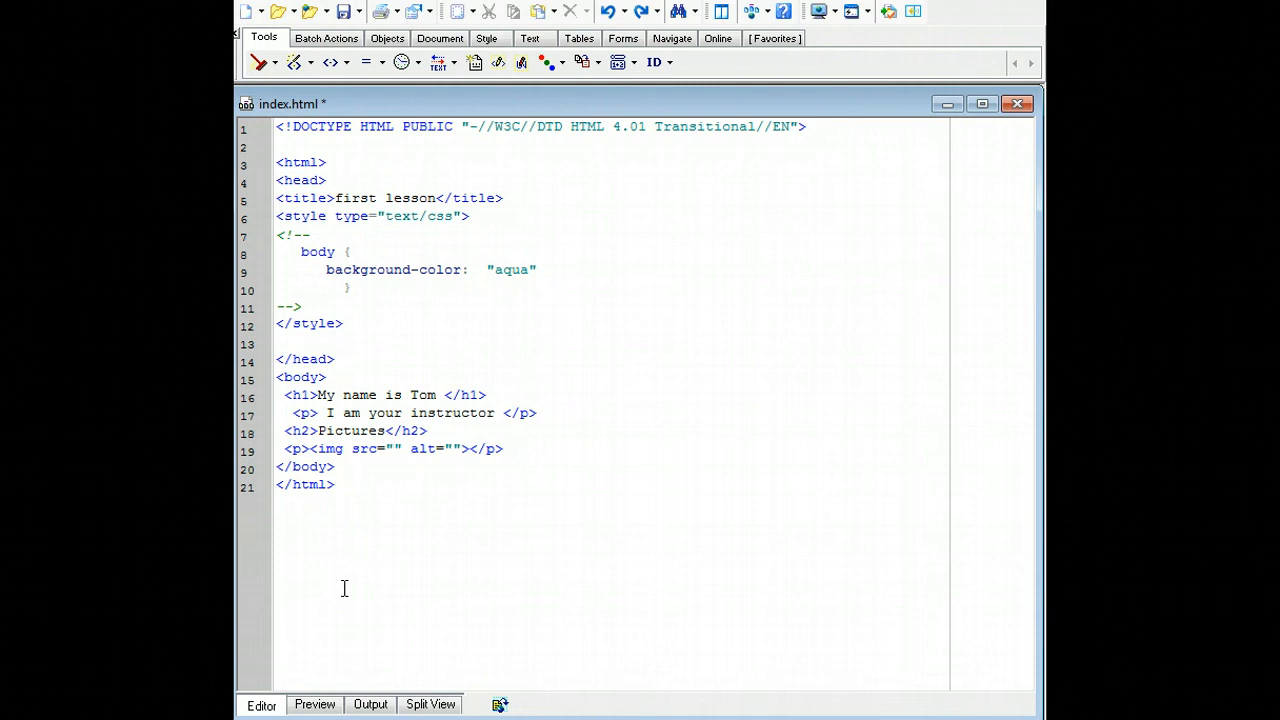
# Step: Insert an <img src="" alt=""> tag inside the new paragraph on line 19
pyautogui.click(394, 448)
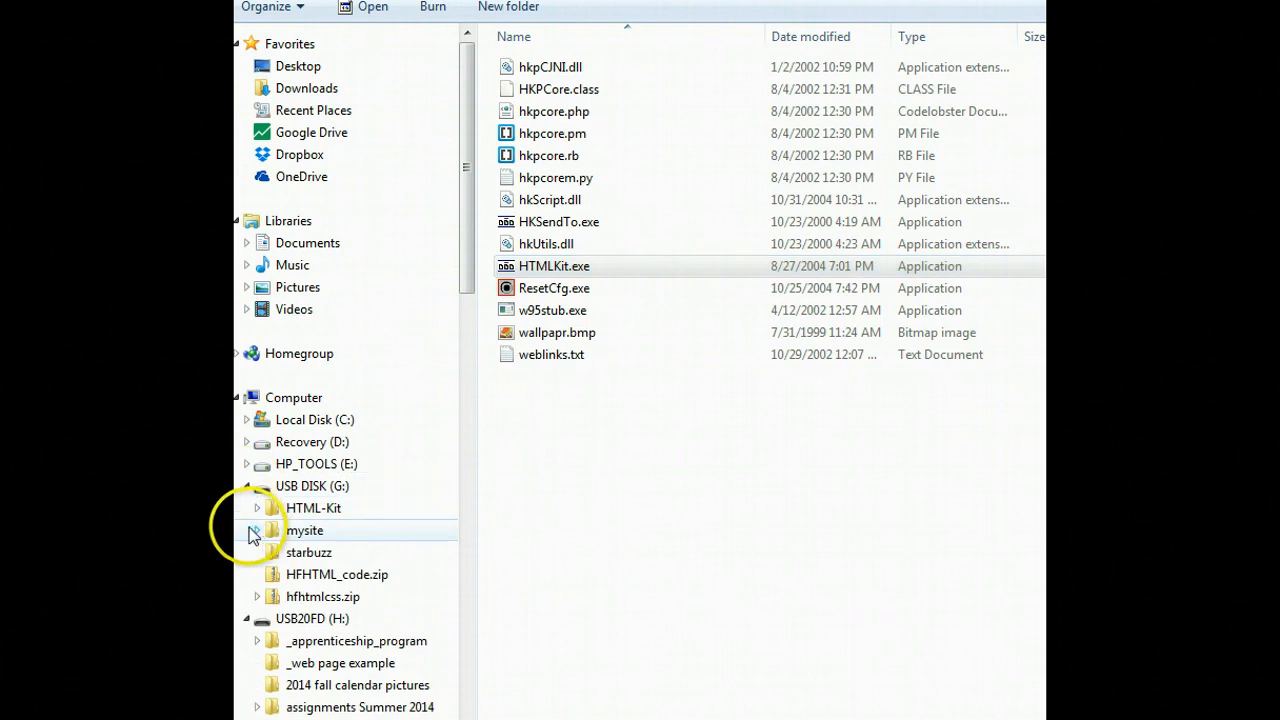
# Step: Select tom_brady.jpg in mysite's images folder and enter rename mode to copy its name
pyautogui.click(256, 530)
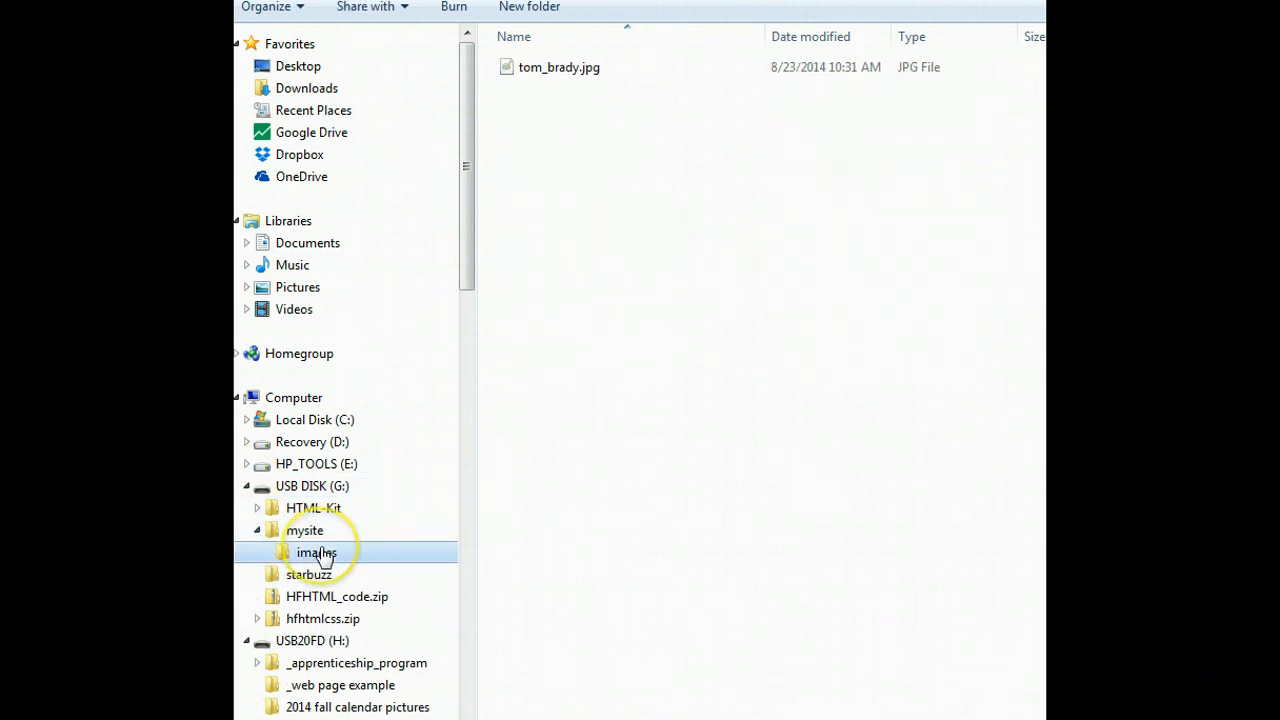
pyautogui.click(558, 68)
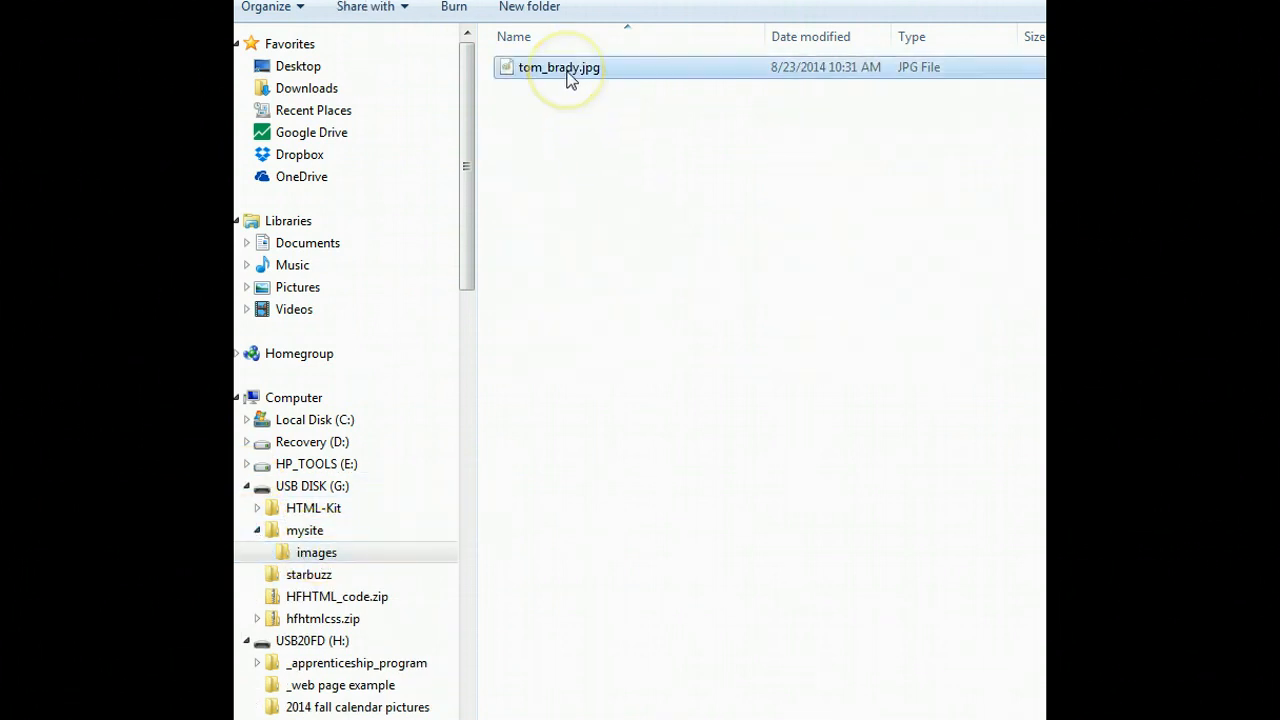
pyautogui.click(558, 68)
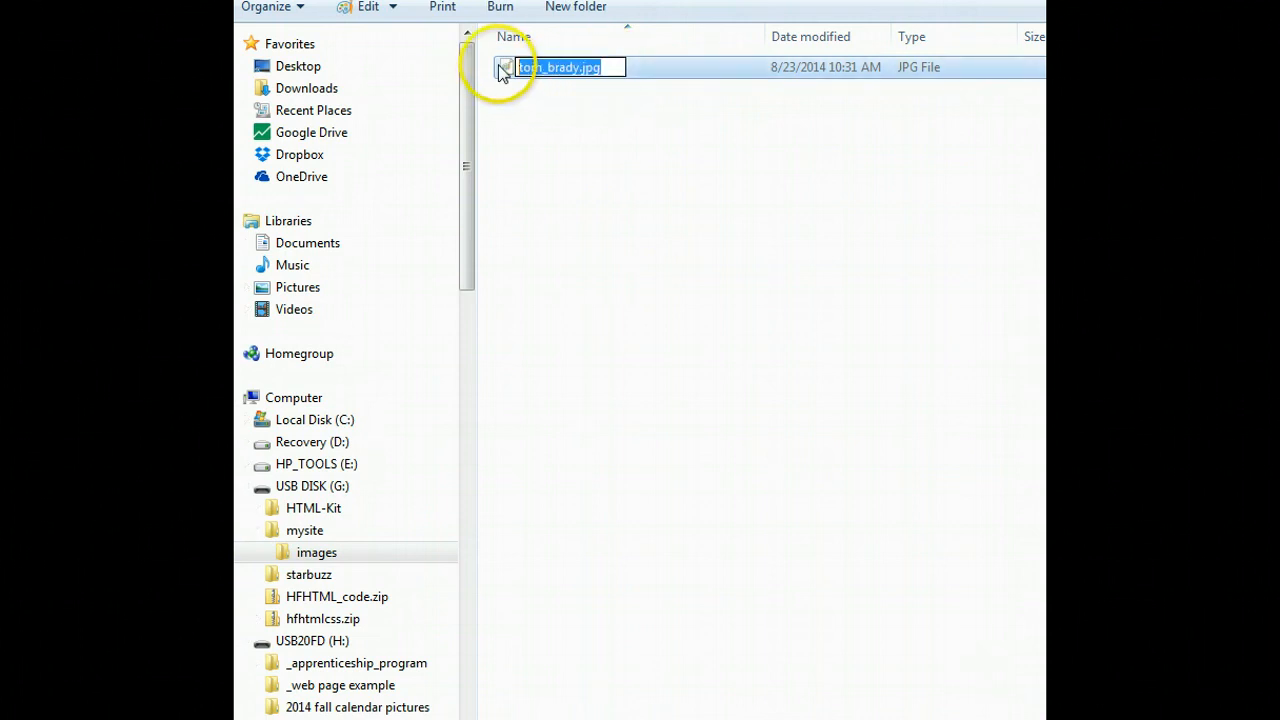
pyautogui.moveTo(560, 160)
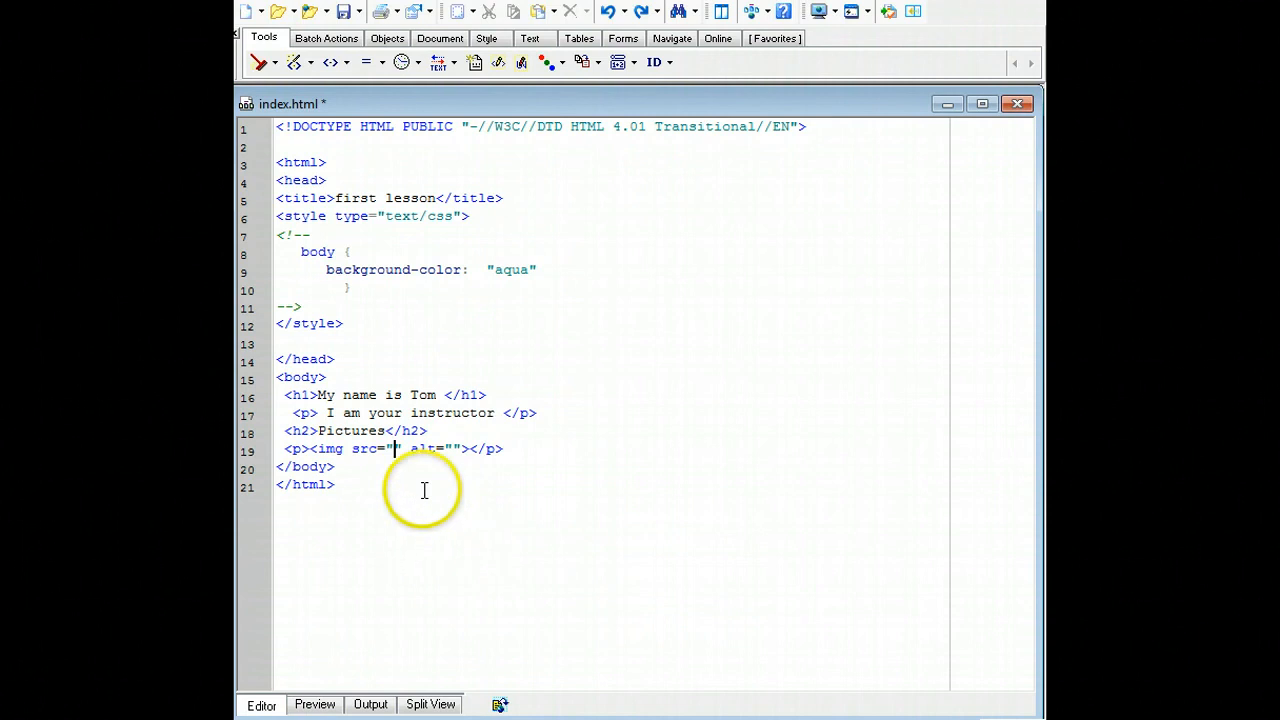
# Step: Set the image tag to src="tom_brady.jpg" with alt text "tom brady"
pyautogui.write('tom_brady.jpg')
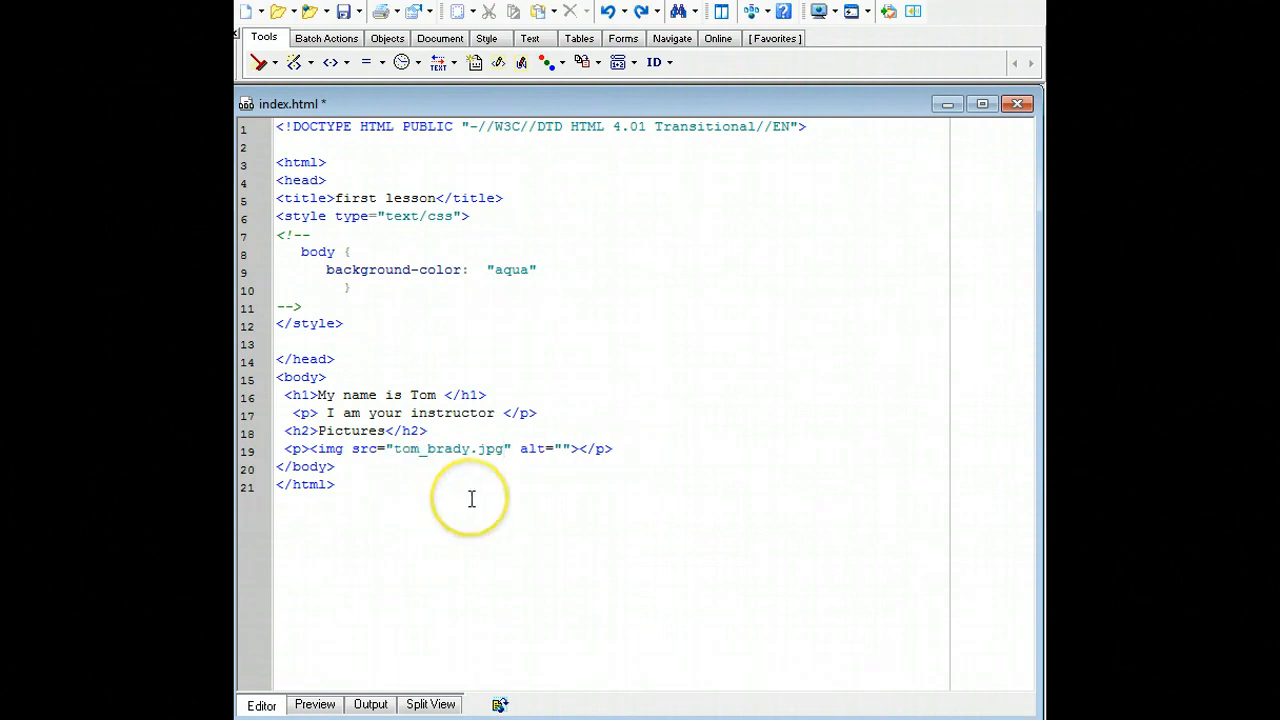
pyautogui.moveTo(408, 448)
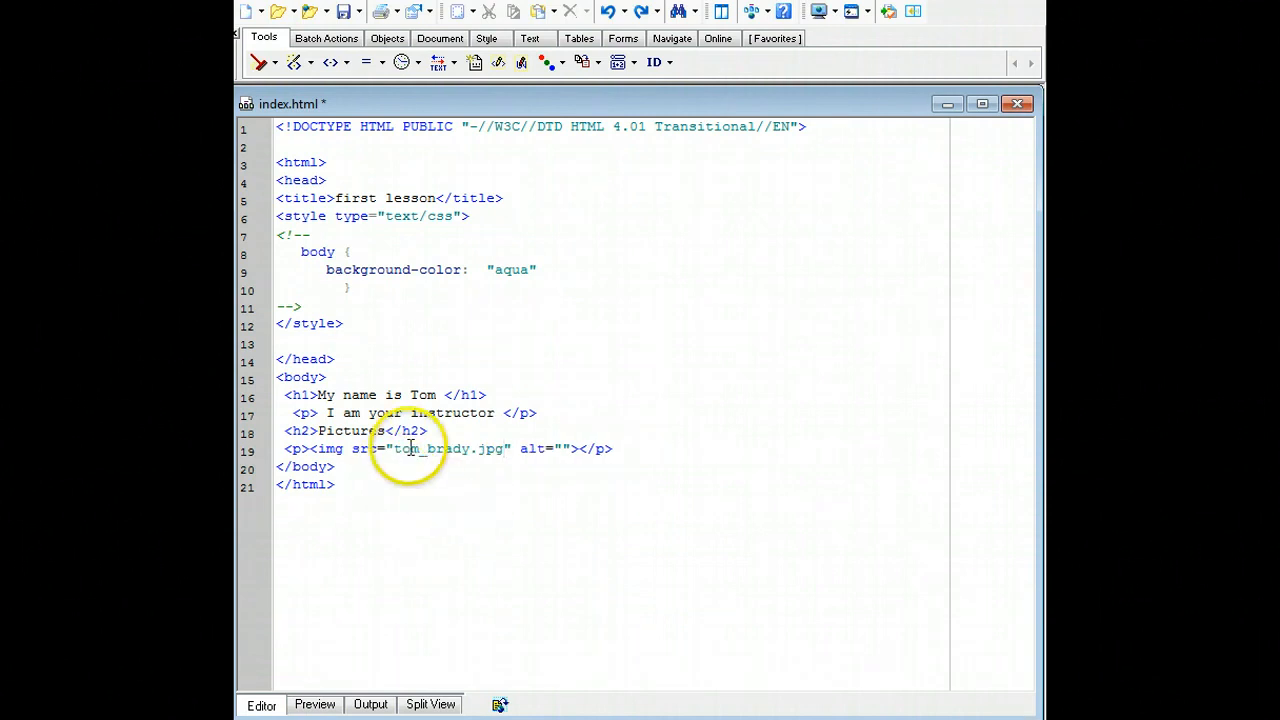
pyautogui.moveTo(476, 448)
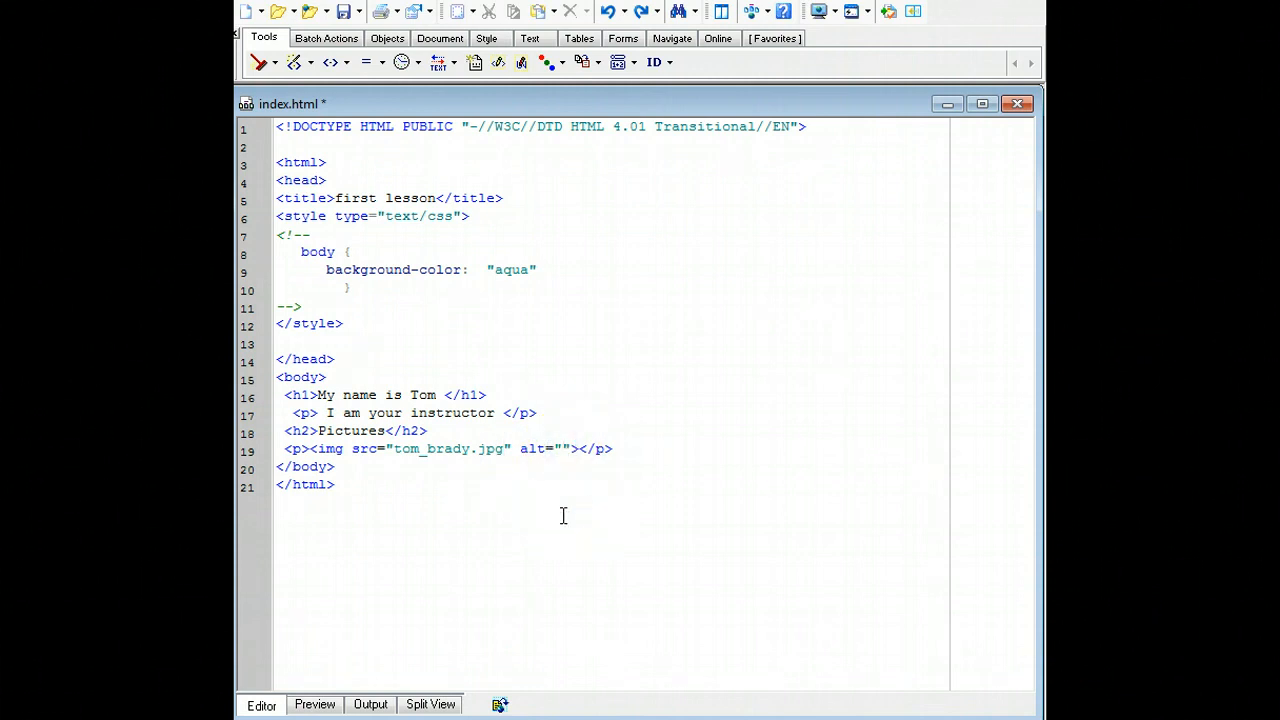
pyautogui.write('tom')
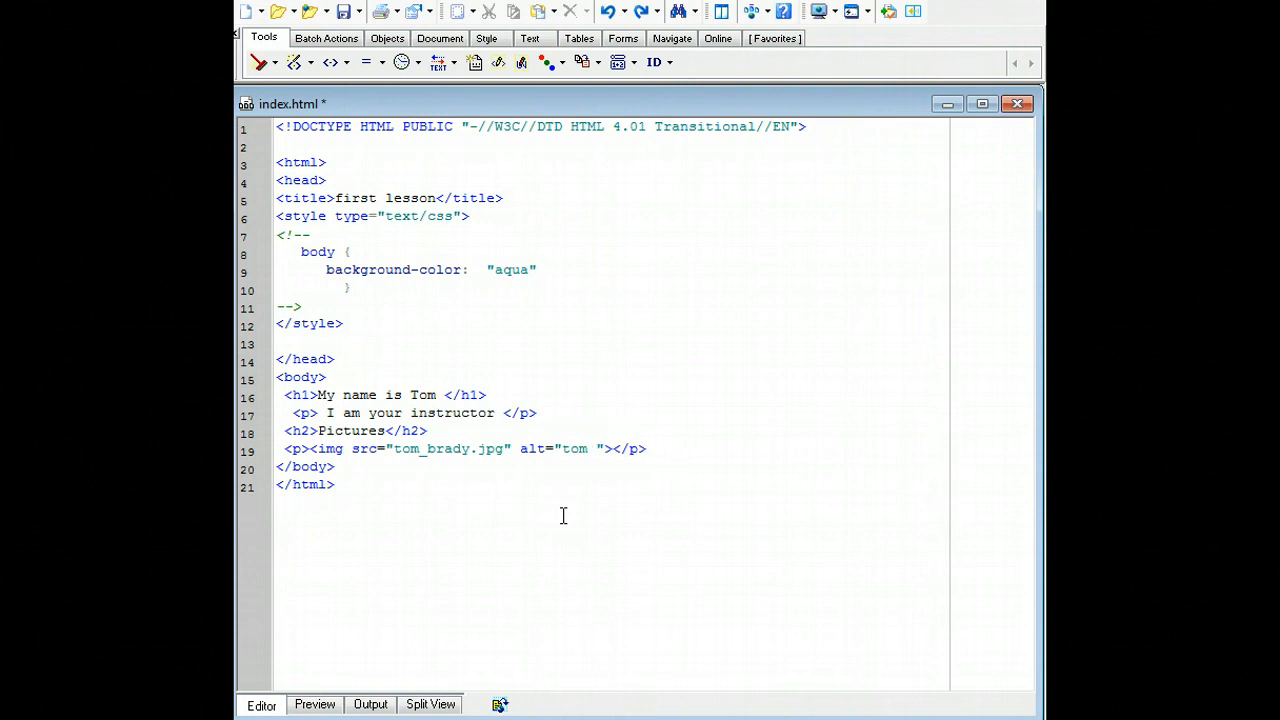
pyautogui.write('brady')
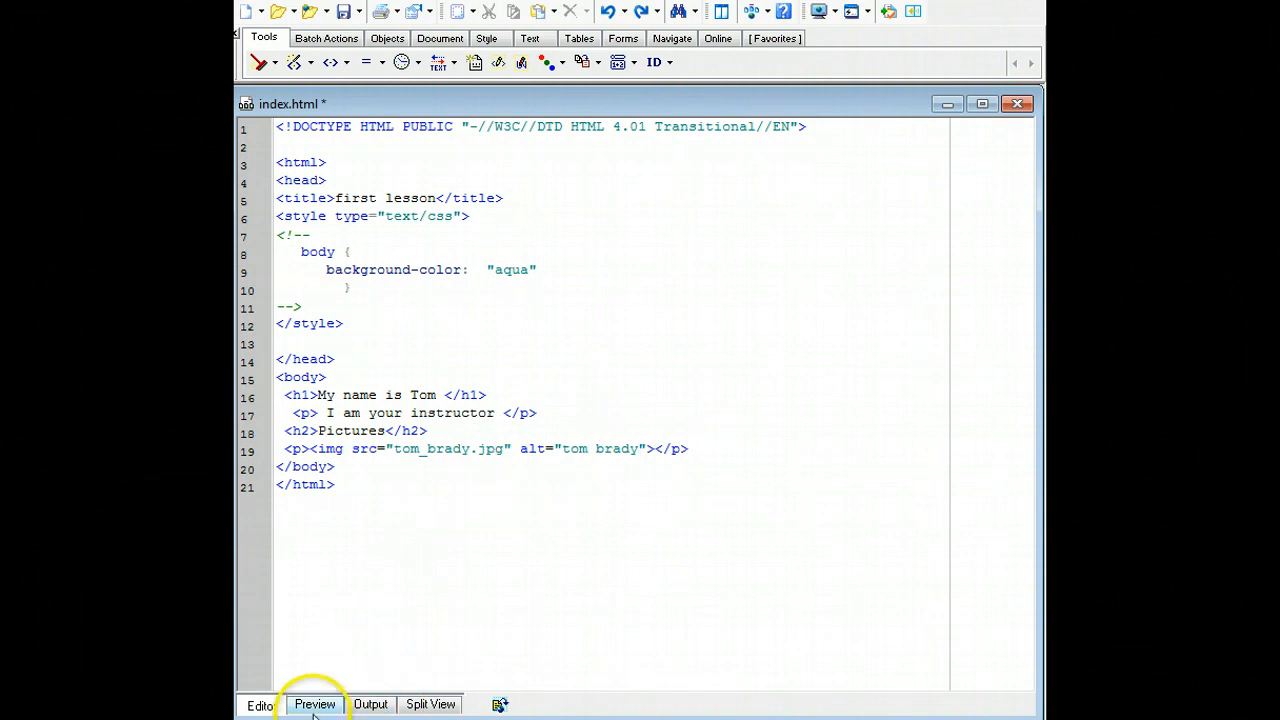
# Step: Preview the aqua page, which shows a broken image with alt text "tom brady"
pyautogui.click(314, 704)
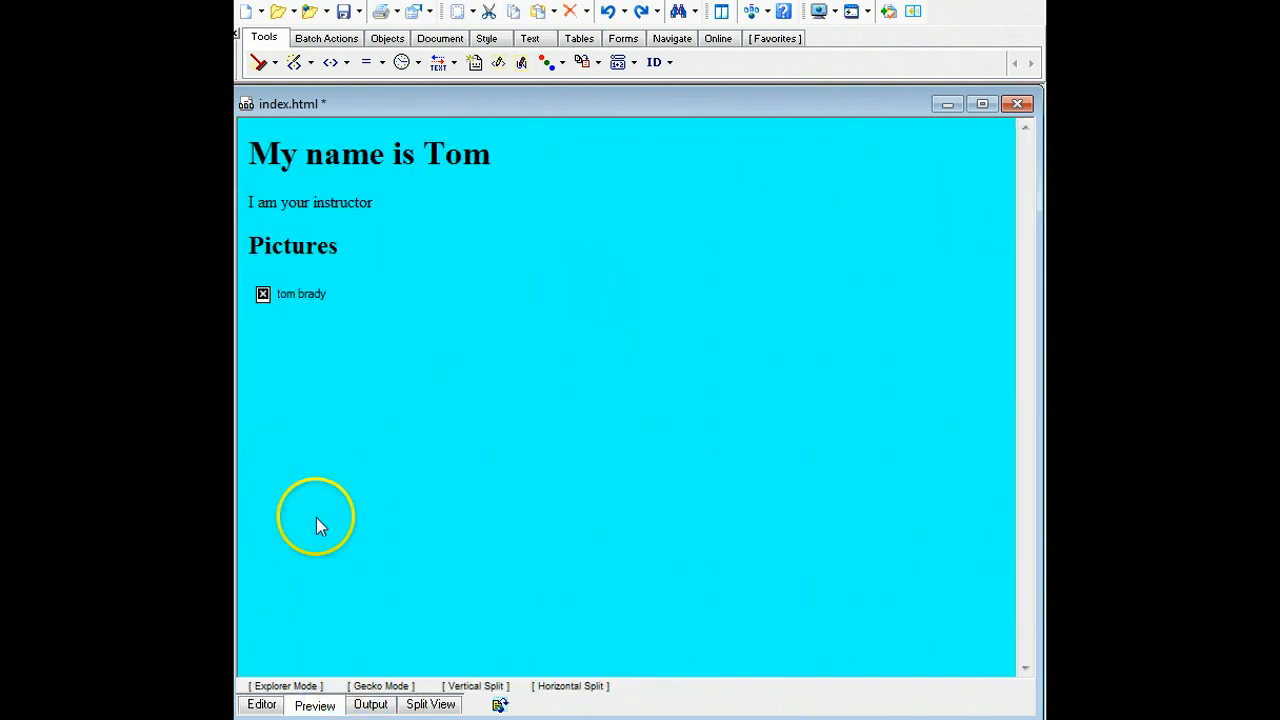
pyautogui.moveTo(264, 300)
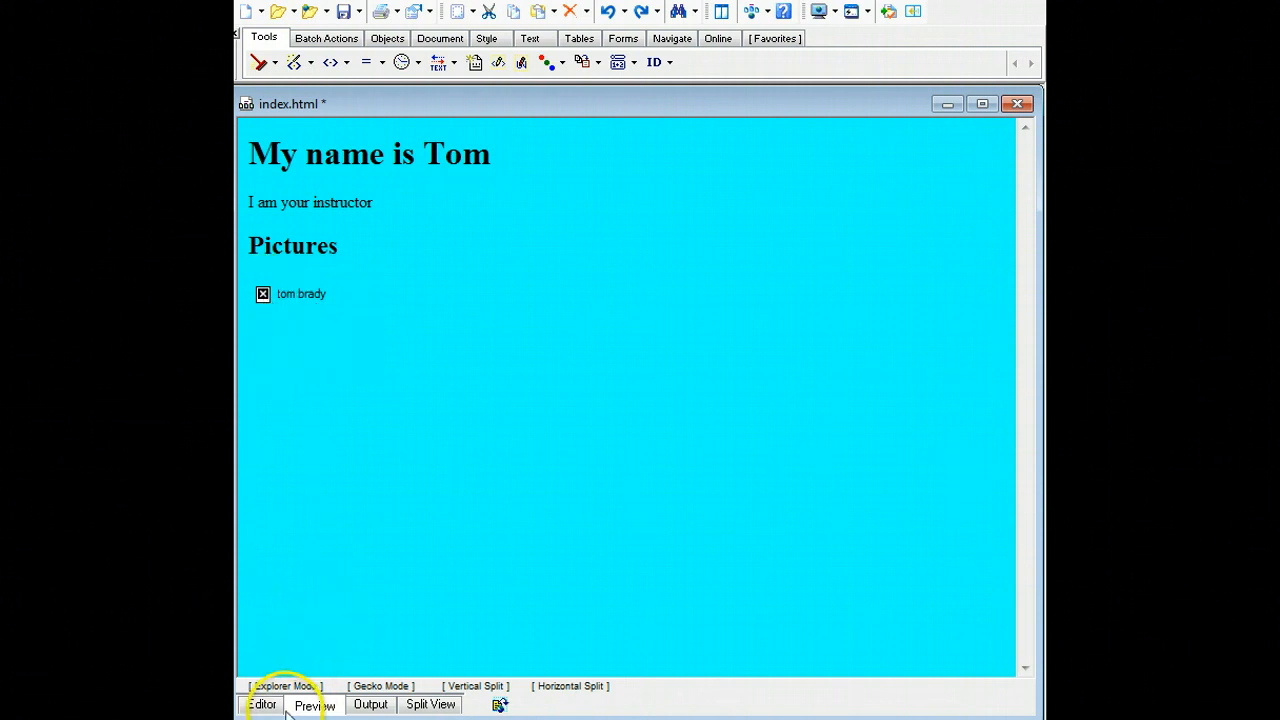
# Step: Change the image source to "images/tom_brady.jpg" in the editor
pyautogui.click(262, 704)
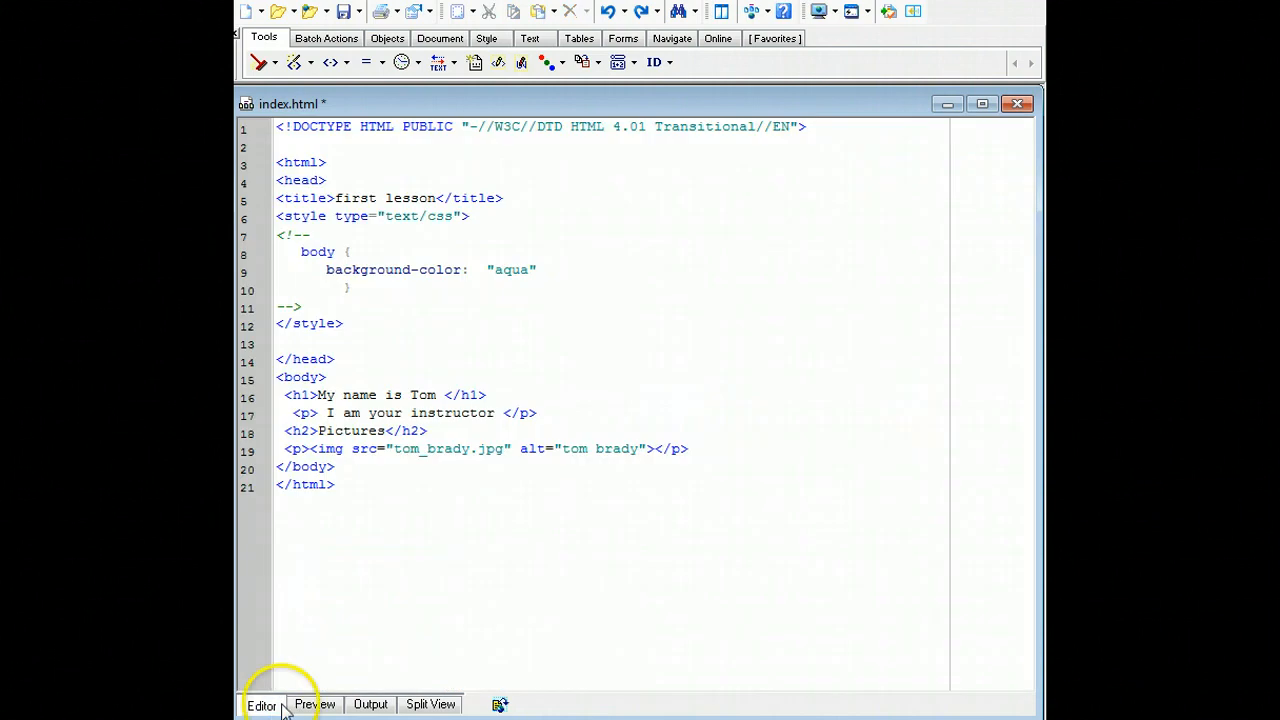
pyautogui.moveTo(316, 112)
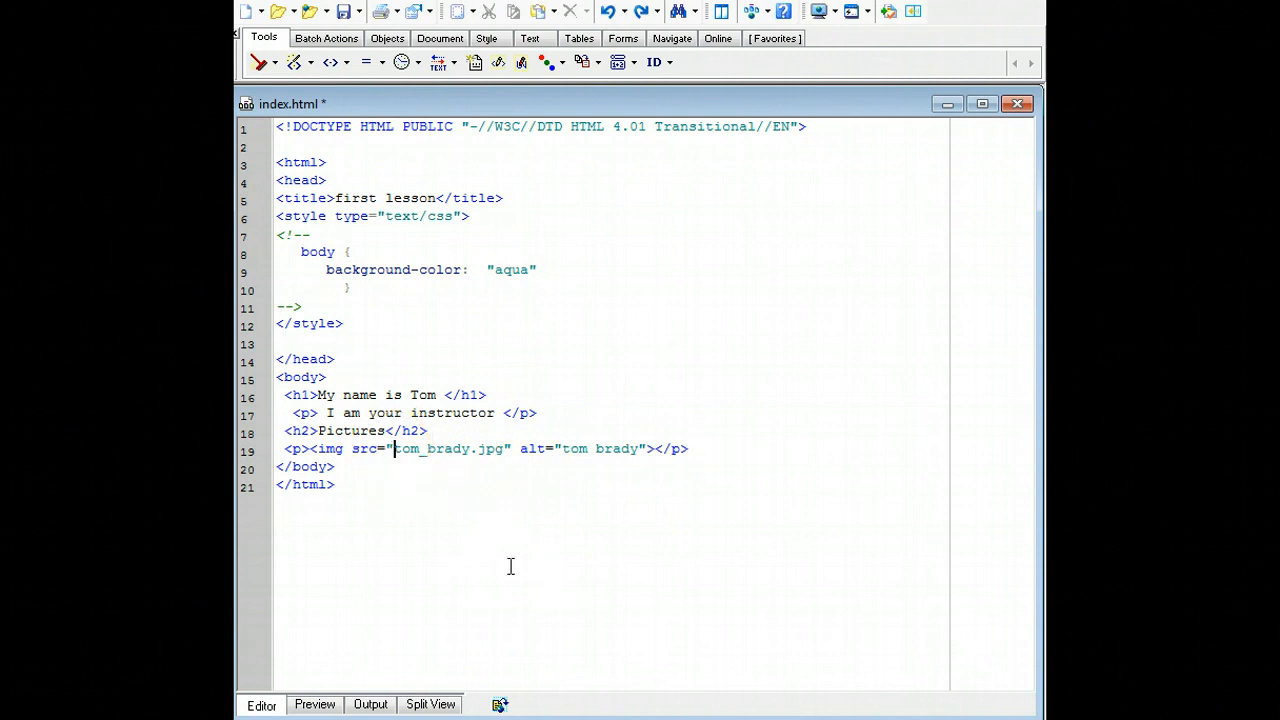
pyautogui.write('images')
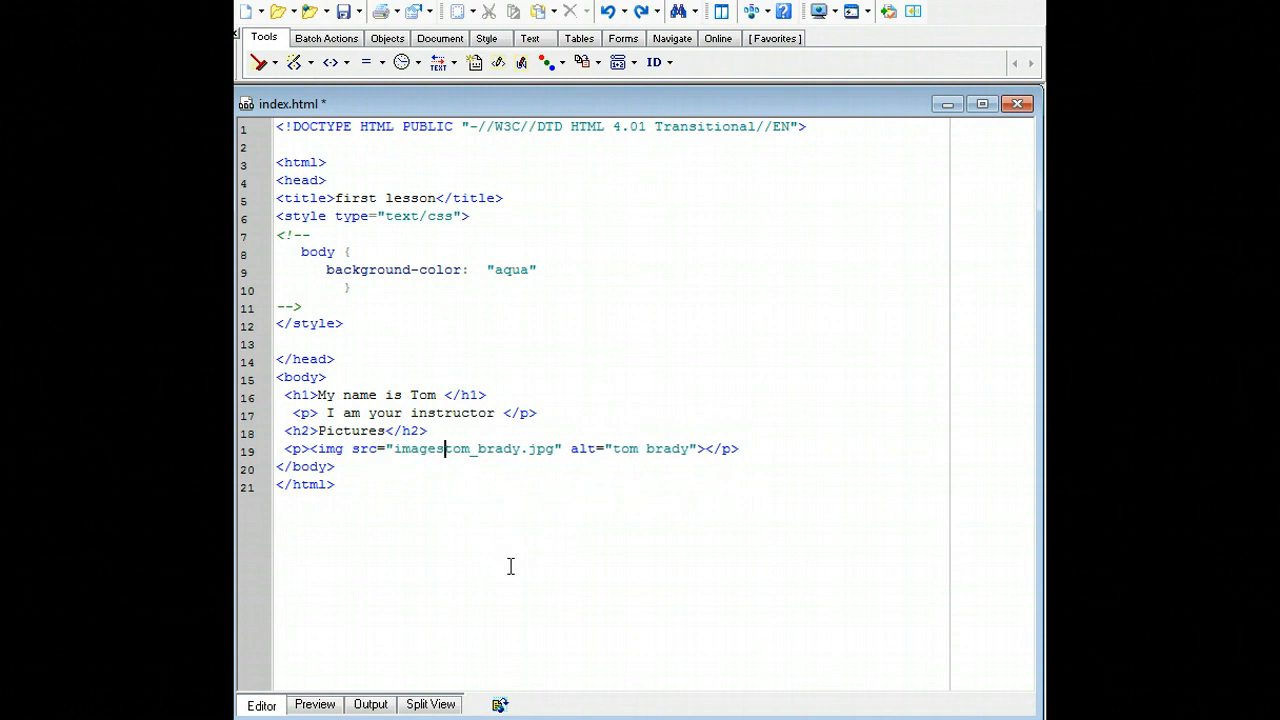
pyautogui.write('/')
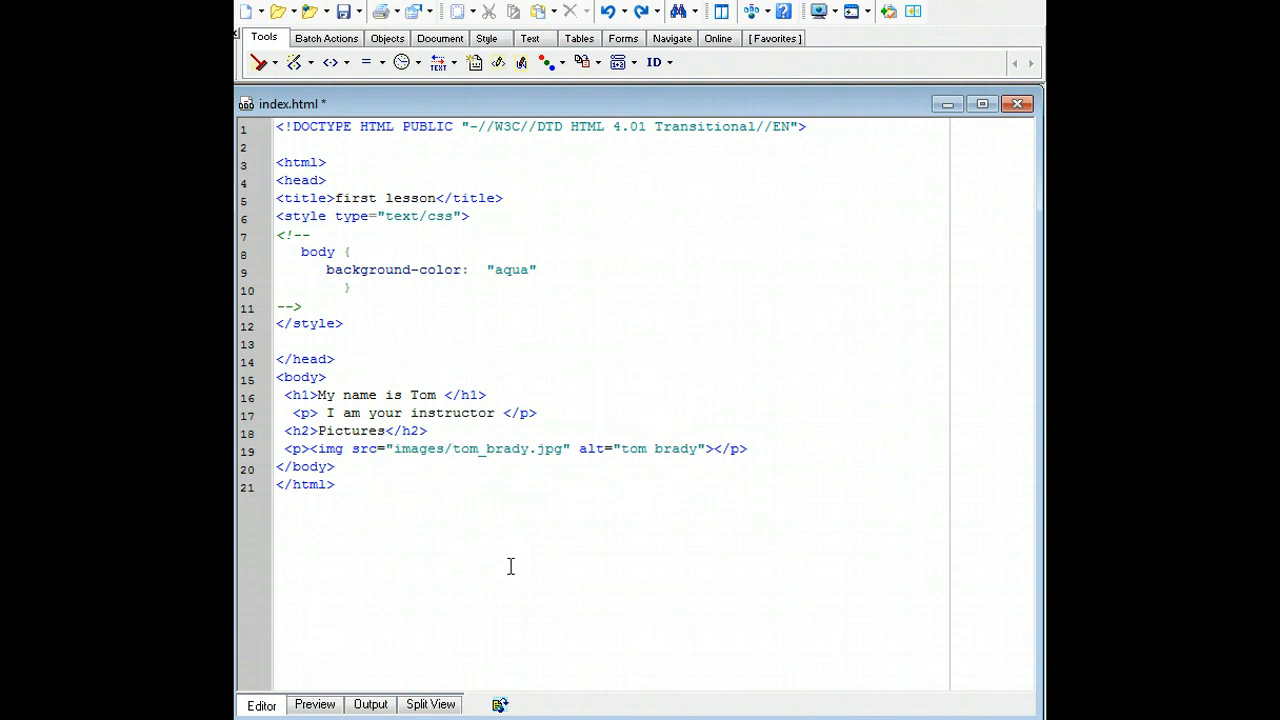
pyautogui.click(452, 448)
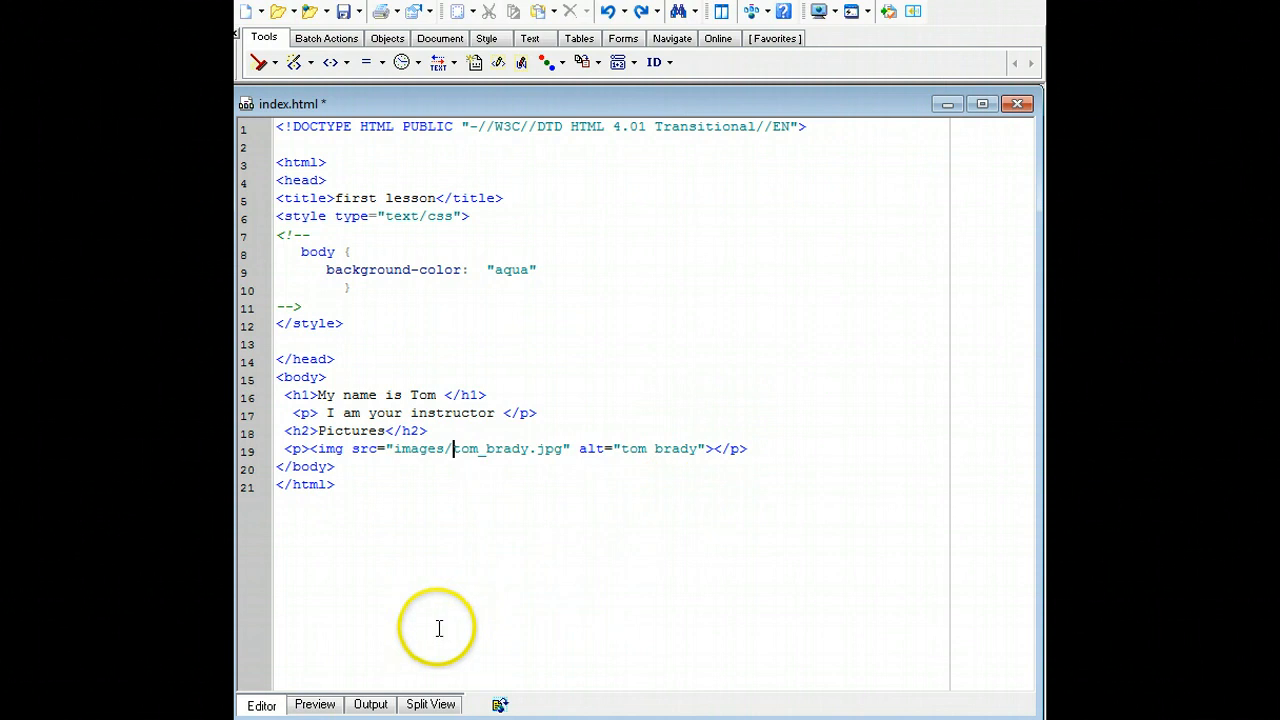
pyautogui.click(314, 704)
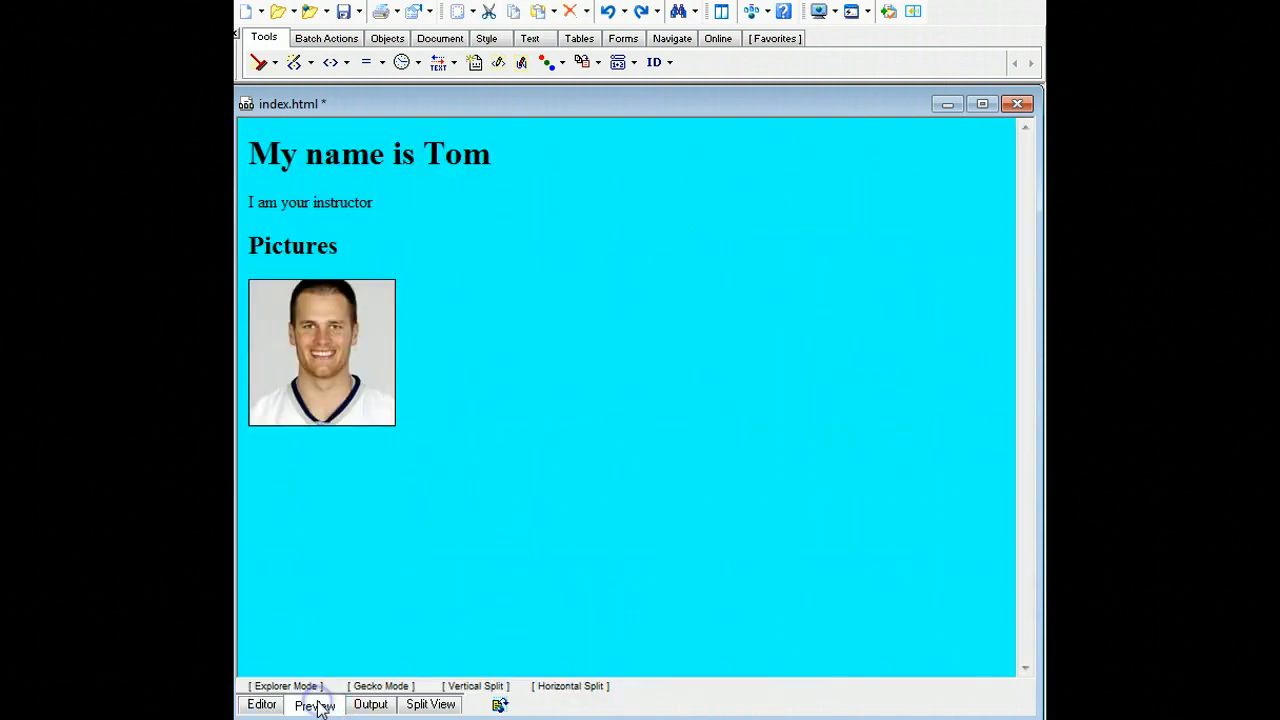
pyautogui.moveTo(336, 396)
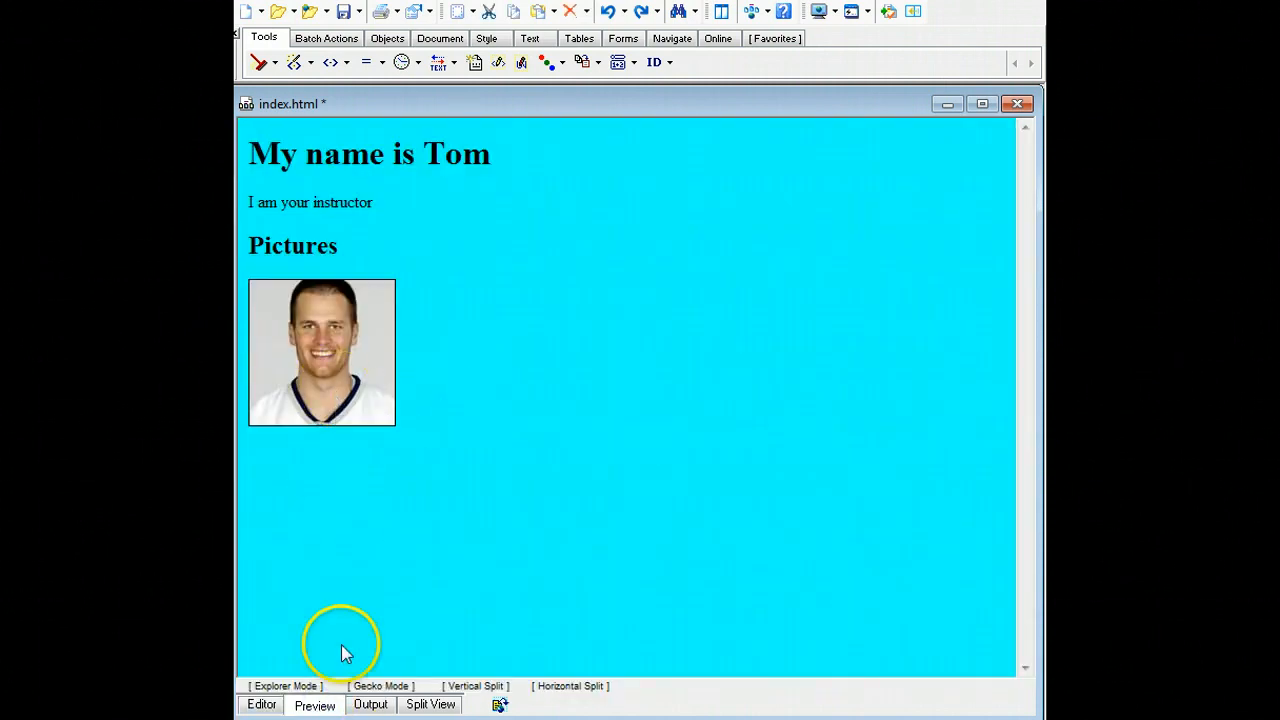
pyautogui.click(260, 704)
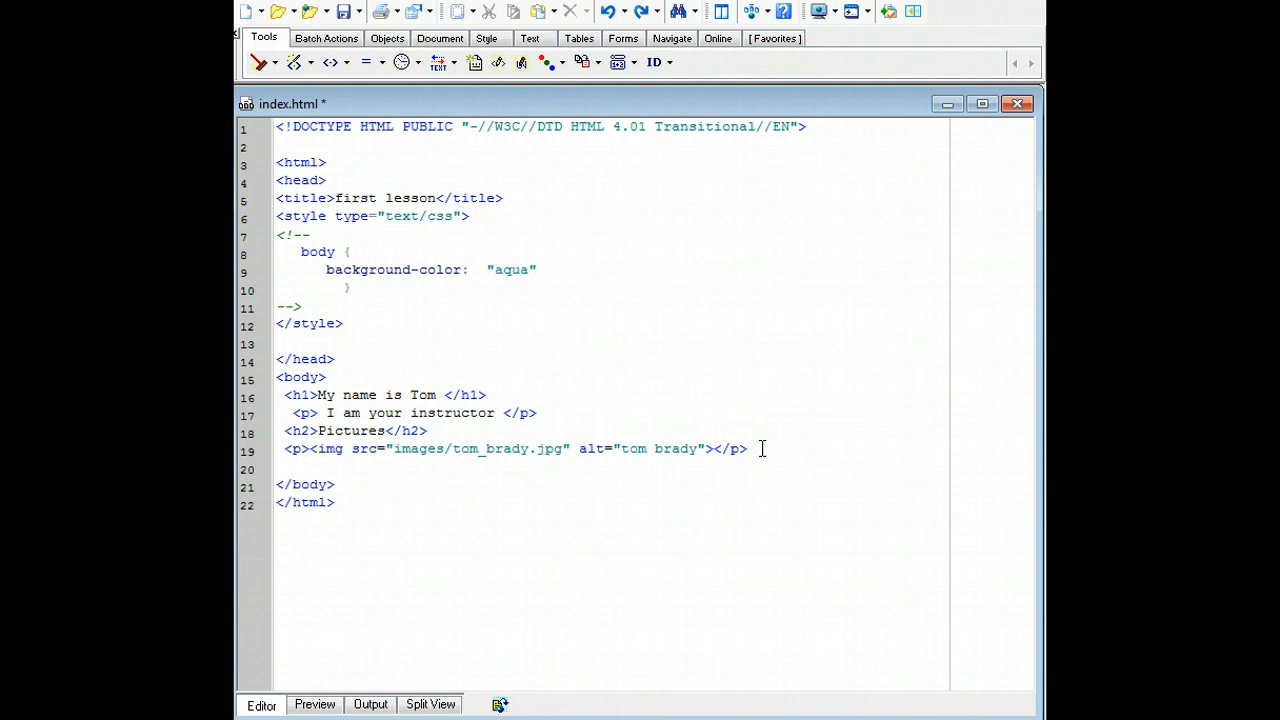
# Step: Add an empty <p></p> paragraph below the photo's paragraph
pyautogui.write('<p')
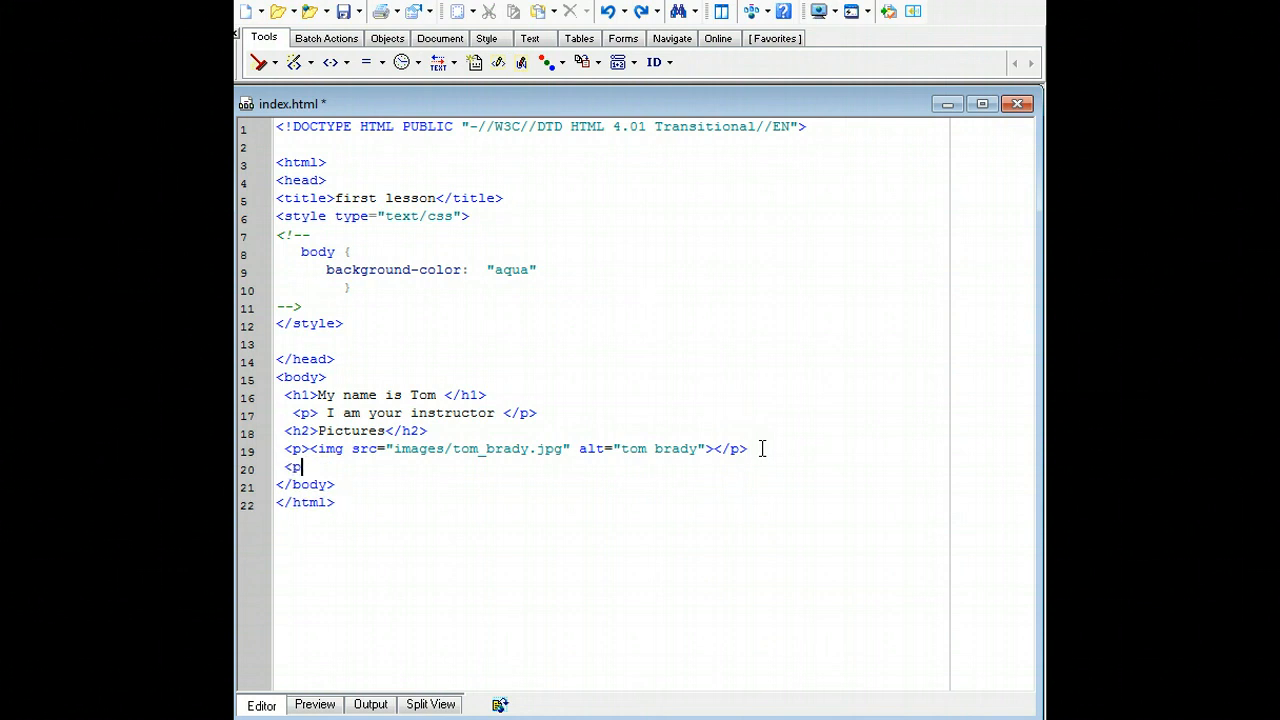
pyautogui.write('>')
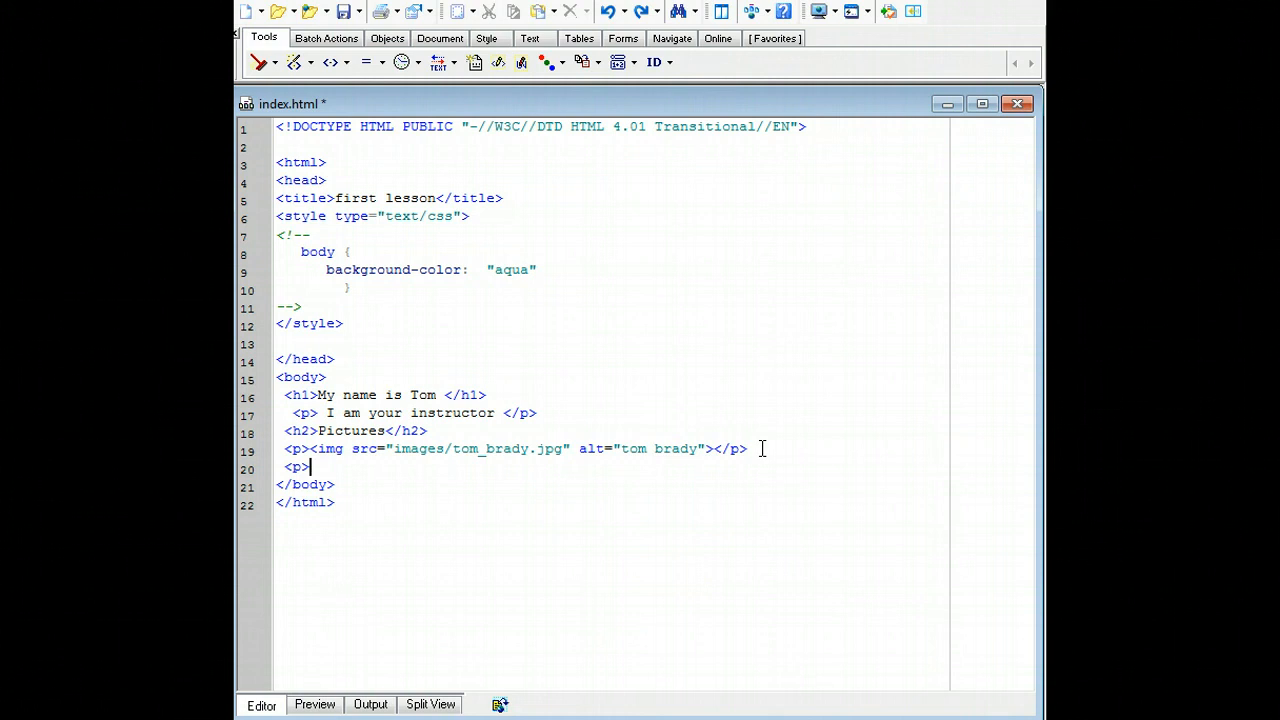
pyautogui.write('</p>')
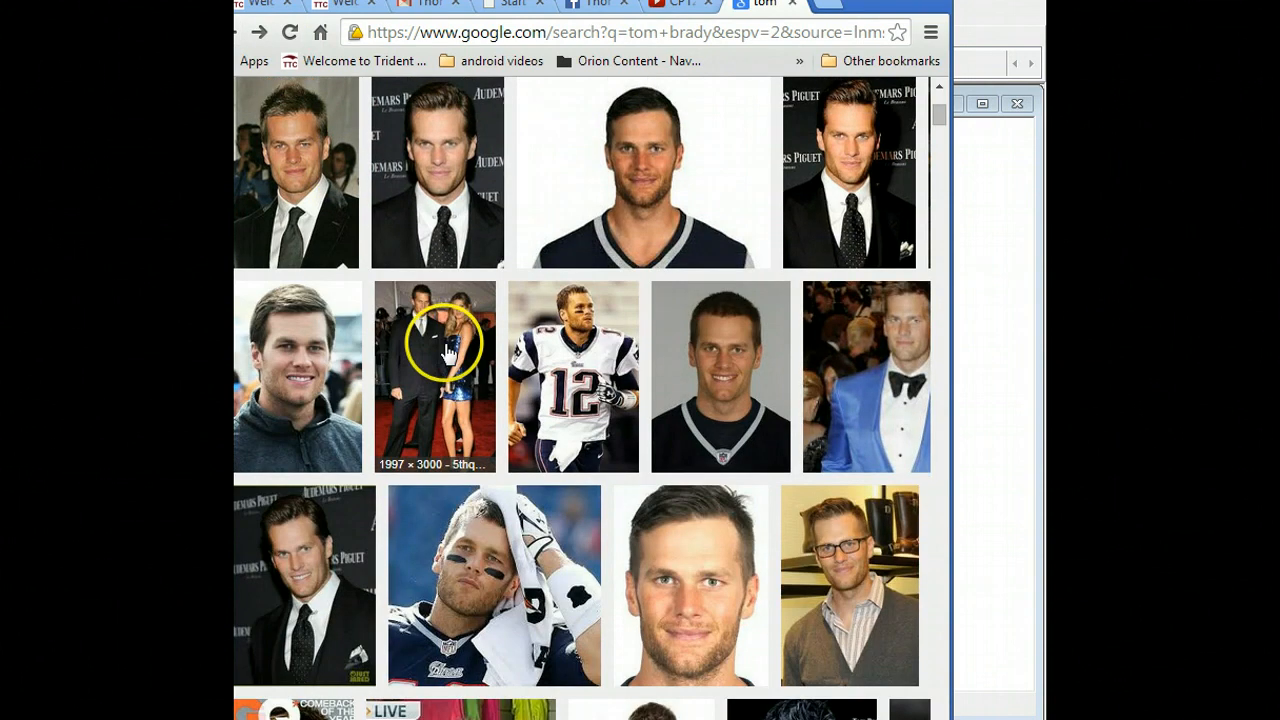
# Step: View the red-carpet Tom Brady photo at full size on sikids.com and select its URL
pyautogui.click(434, 376)
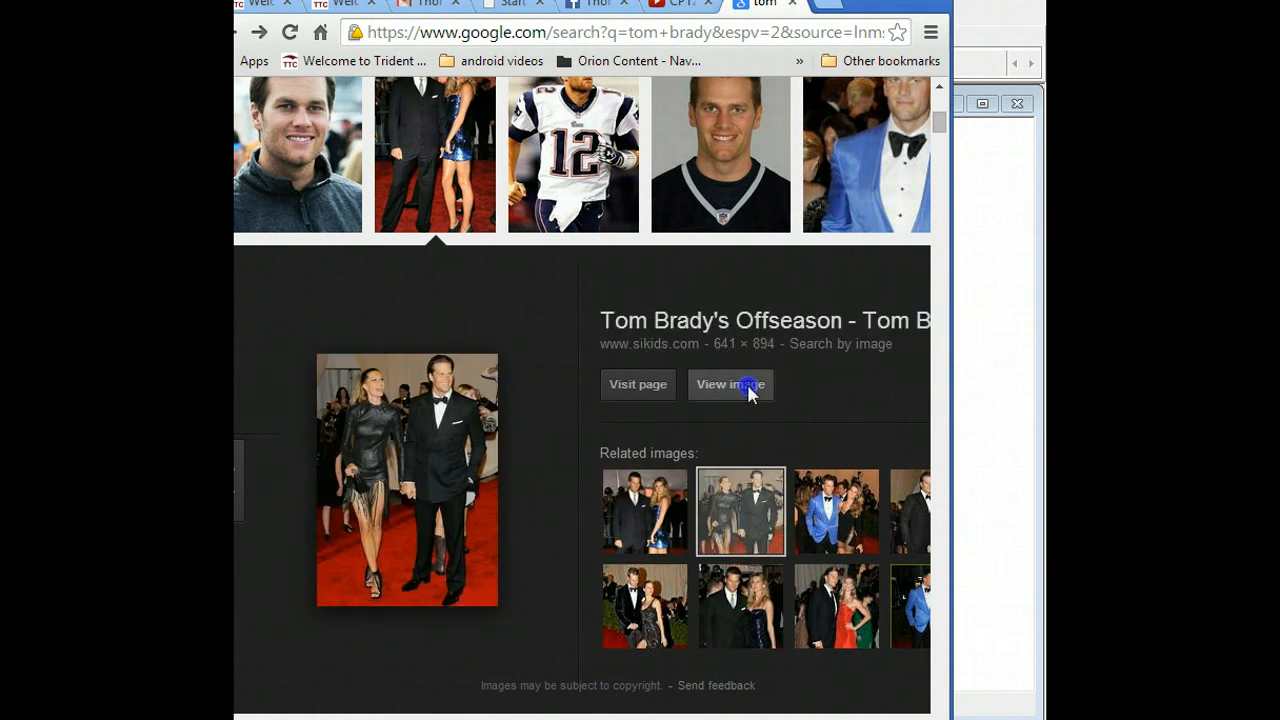
pyautogui.click(730, 384)
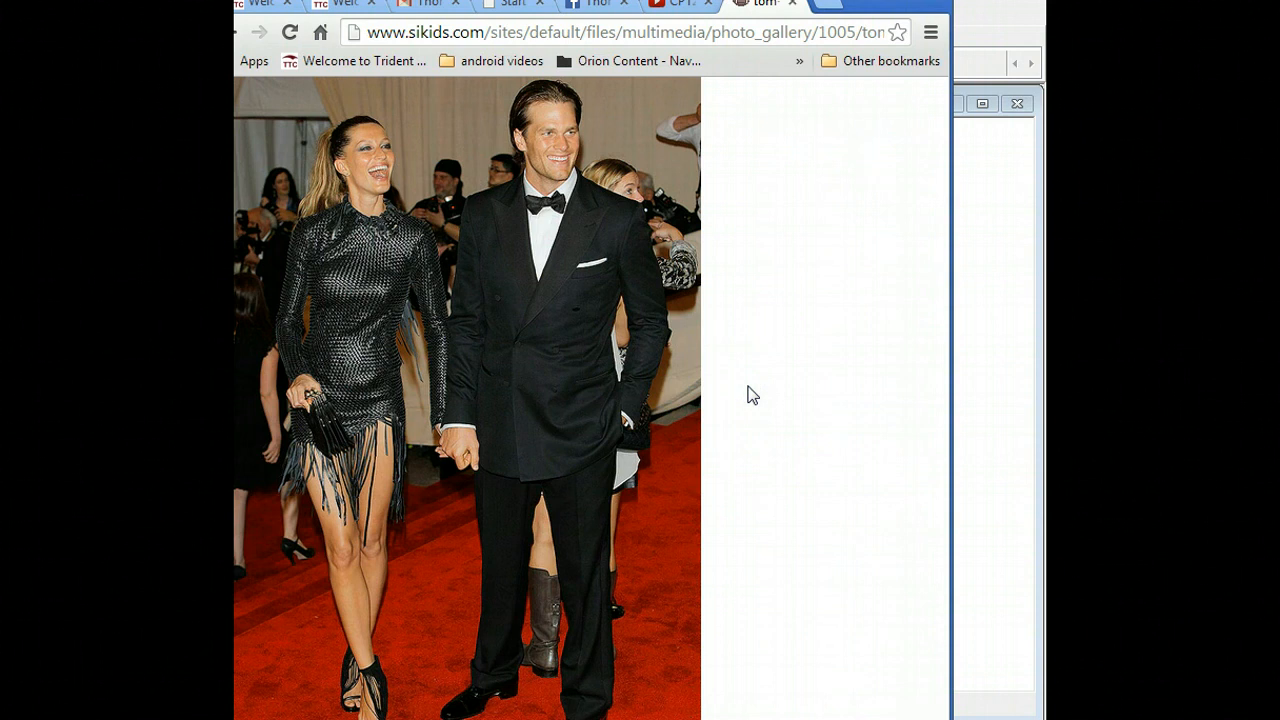
pyautogui.click(390, 360)
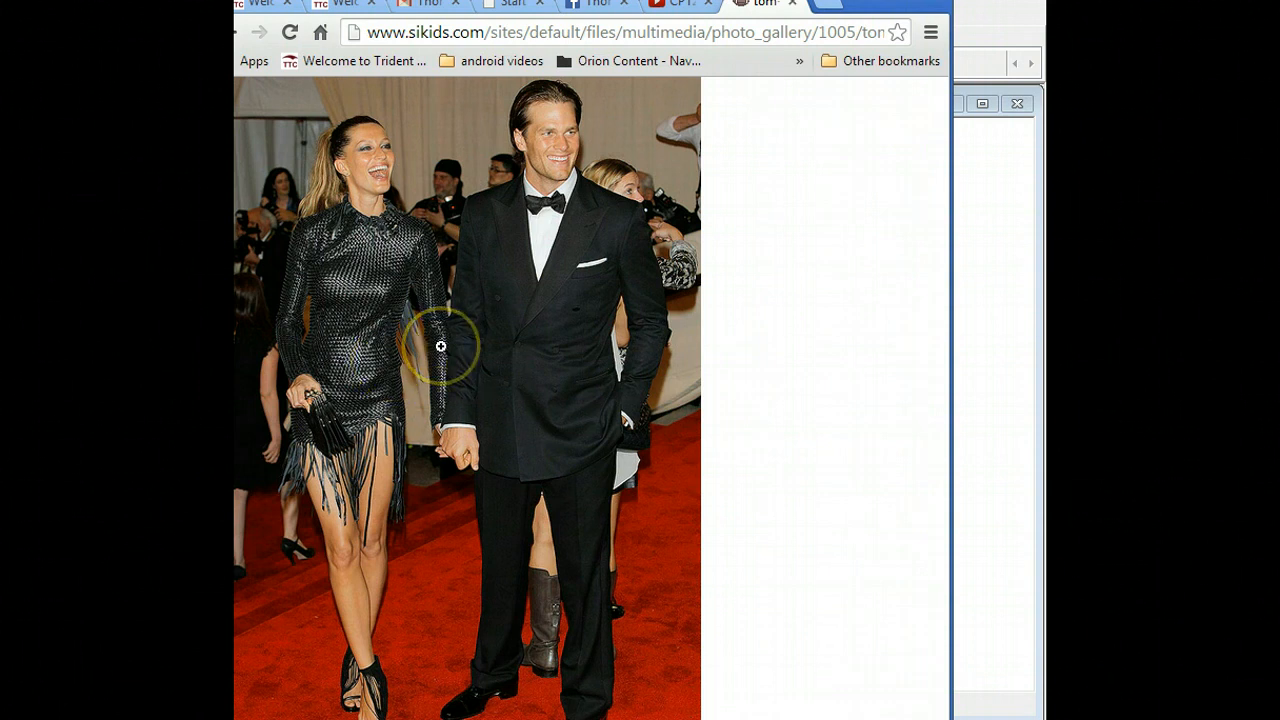
pyautogui.click(620, 32)
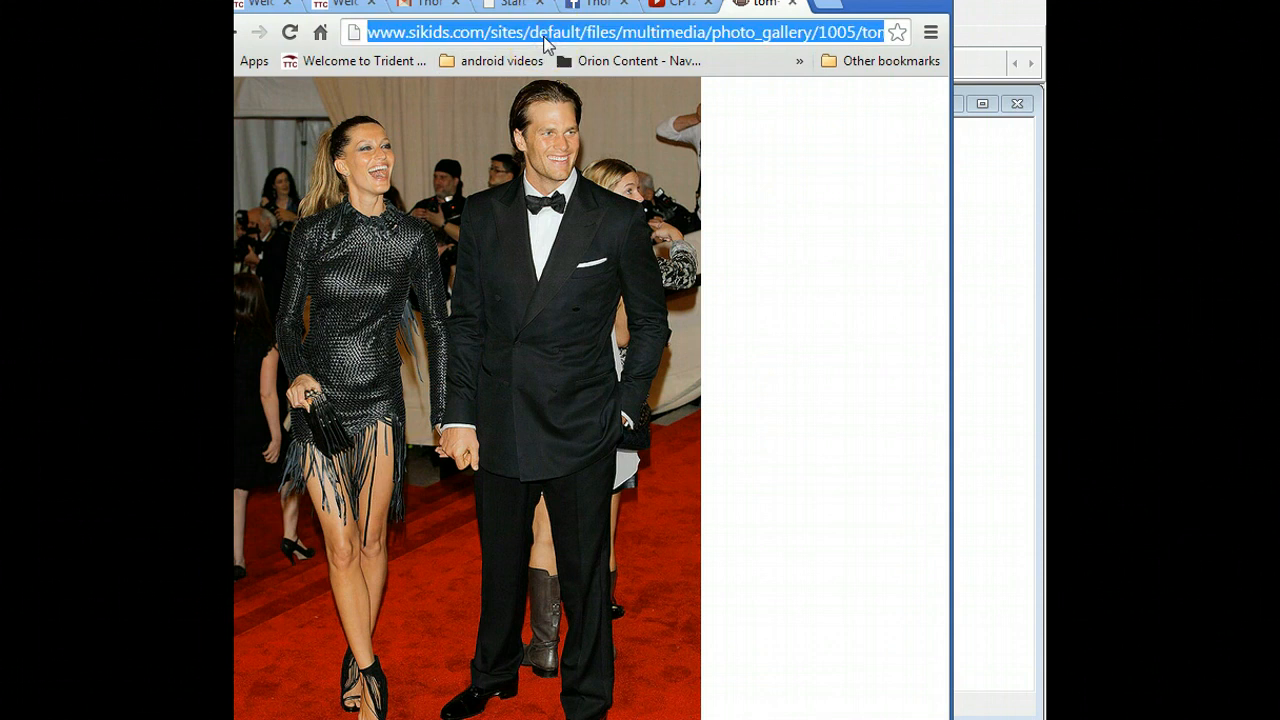
pyautogui.moveTo(984, 296)
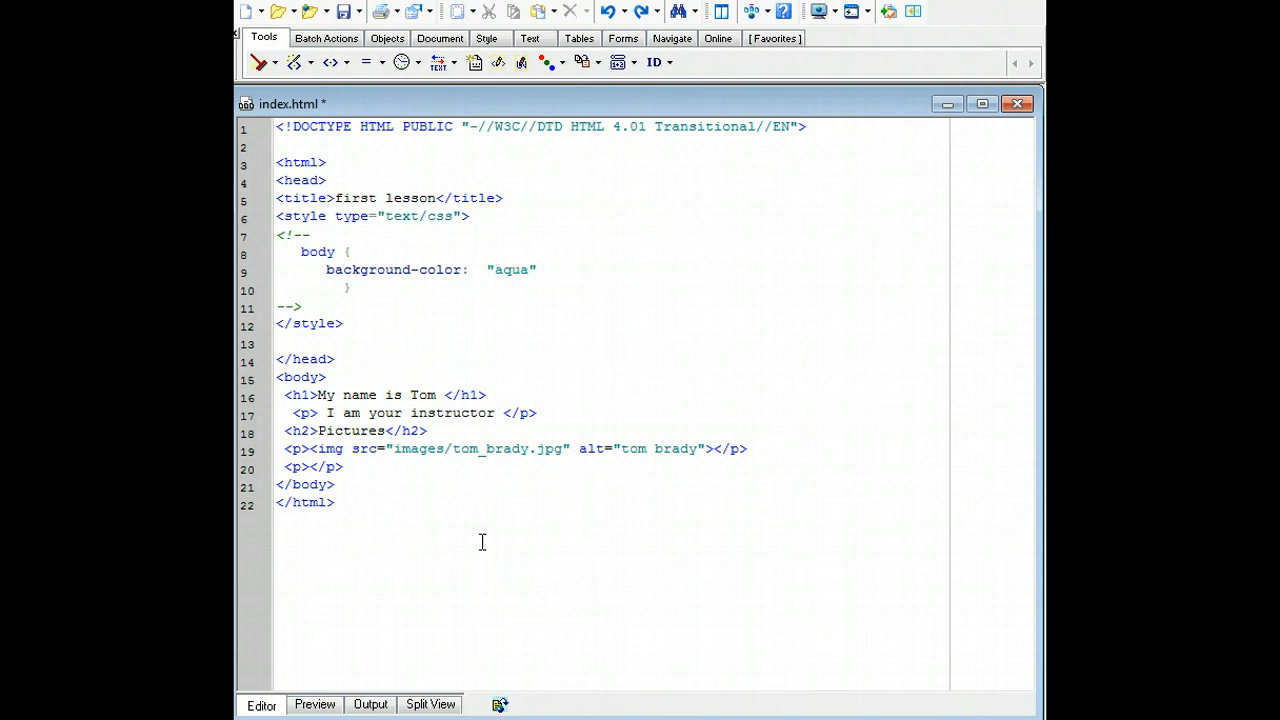
# Step: Write an img tag sourcing the sikids.com tom-brady-gisele-bundchen.jpg URL with alt "Tom and Wife"
pyautogui.write('img')
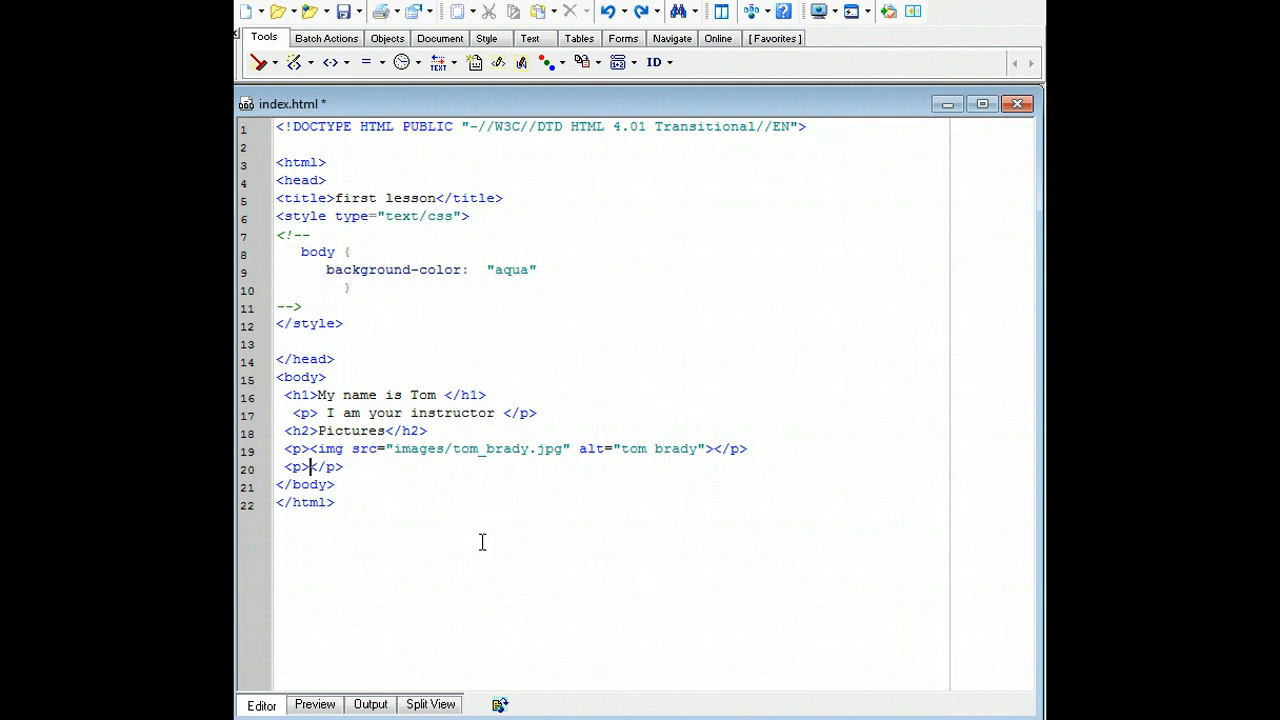
pyautogui.write('img src="" alt="')
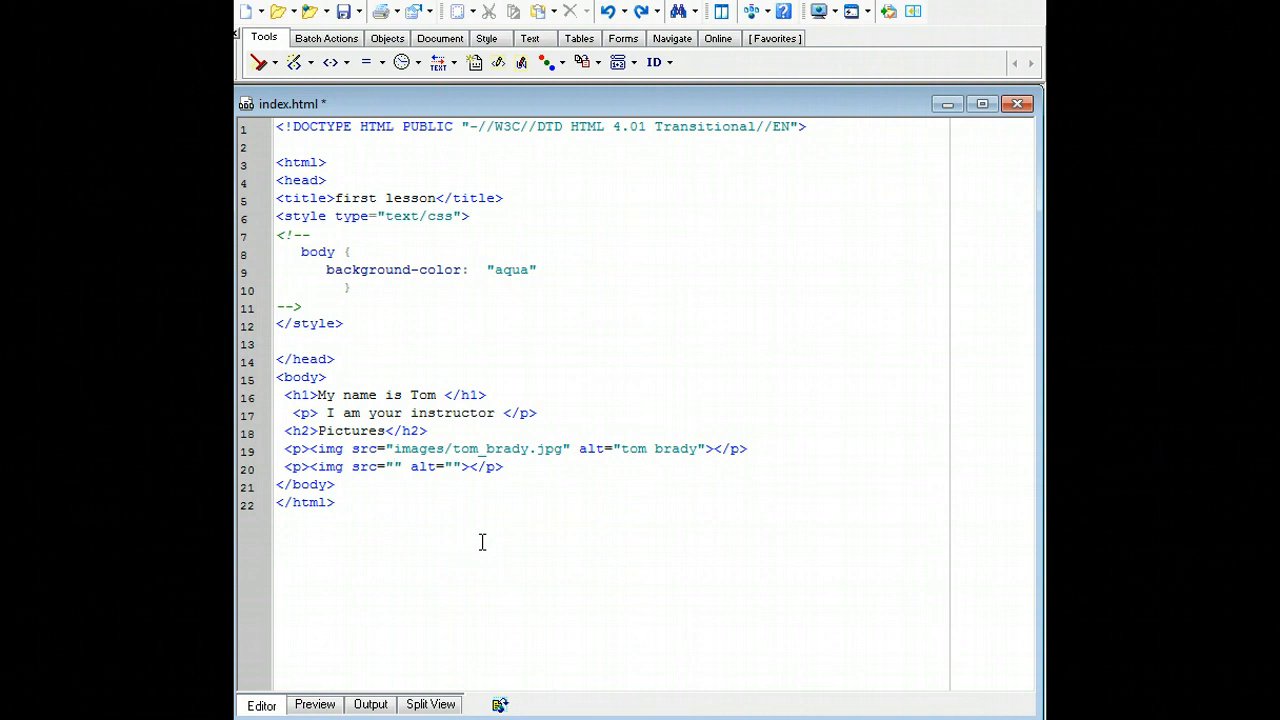
pyautogui.write('multimedia/photo_gallery/1005/tom.brady.offseason/images/tom-brady-gisele-bundchen.jpg')
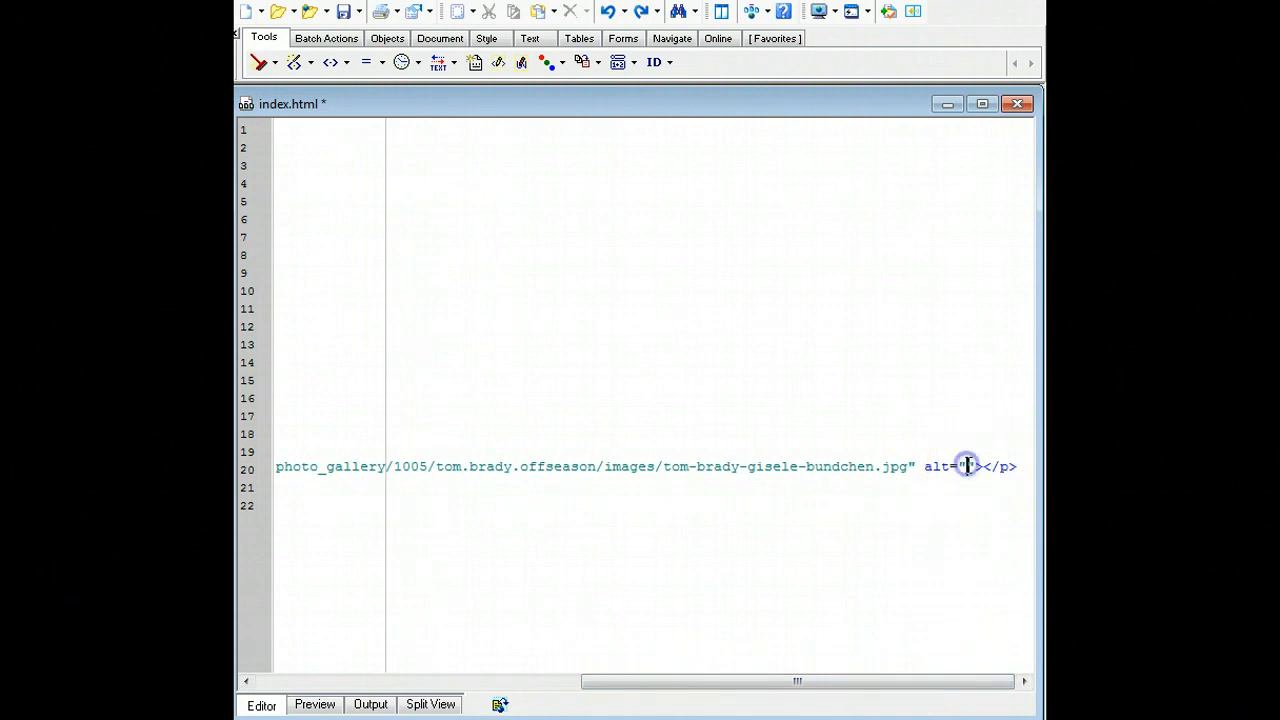
pyautogui.write('Tom and Wife')
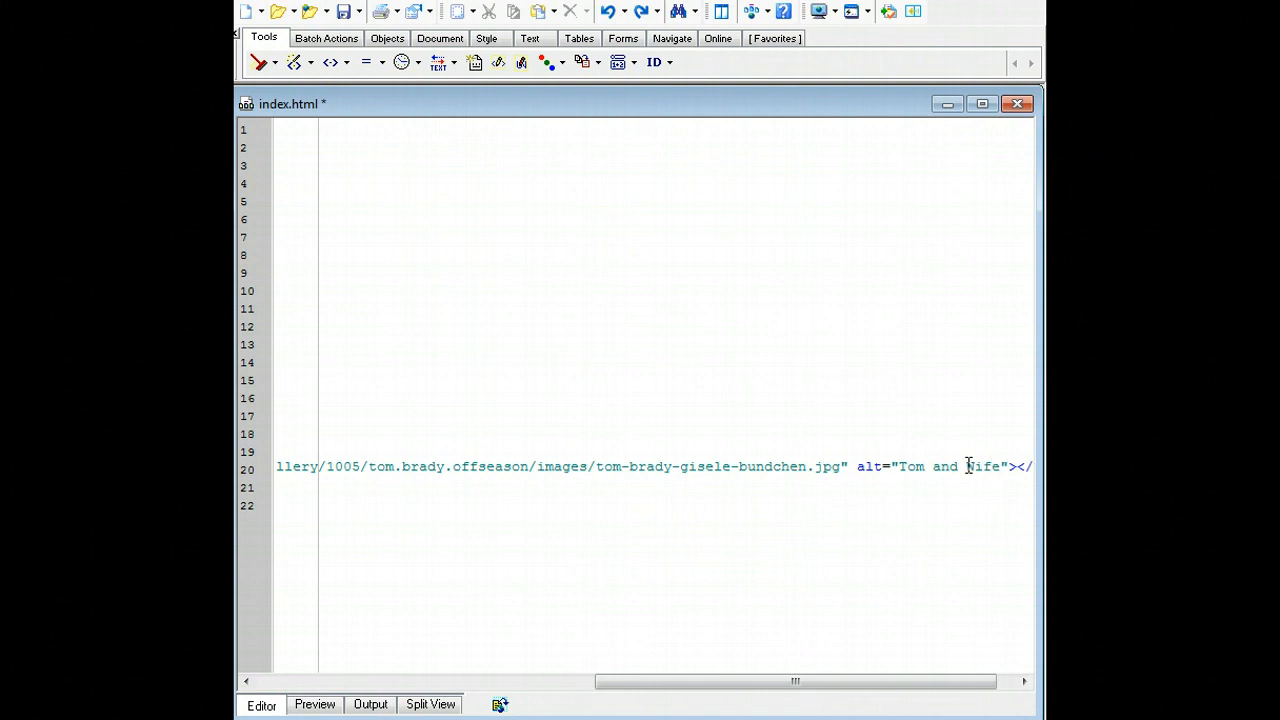
pyautogui.moveTo(790, 680); pyautogui.dragTo(560, 680)
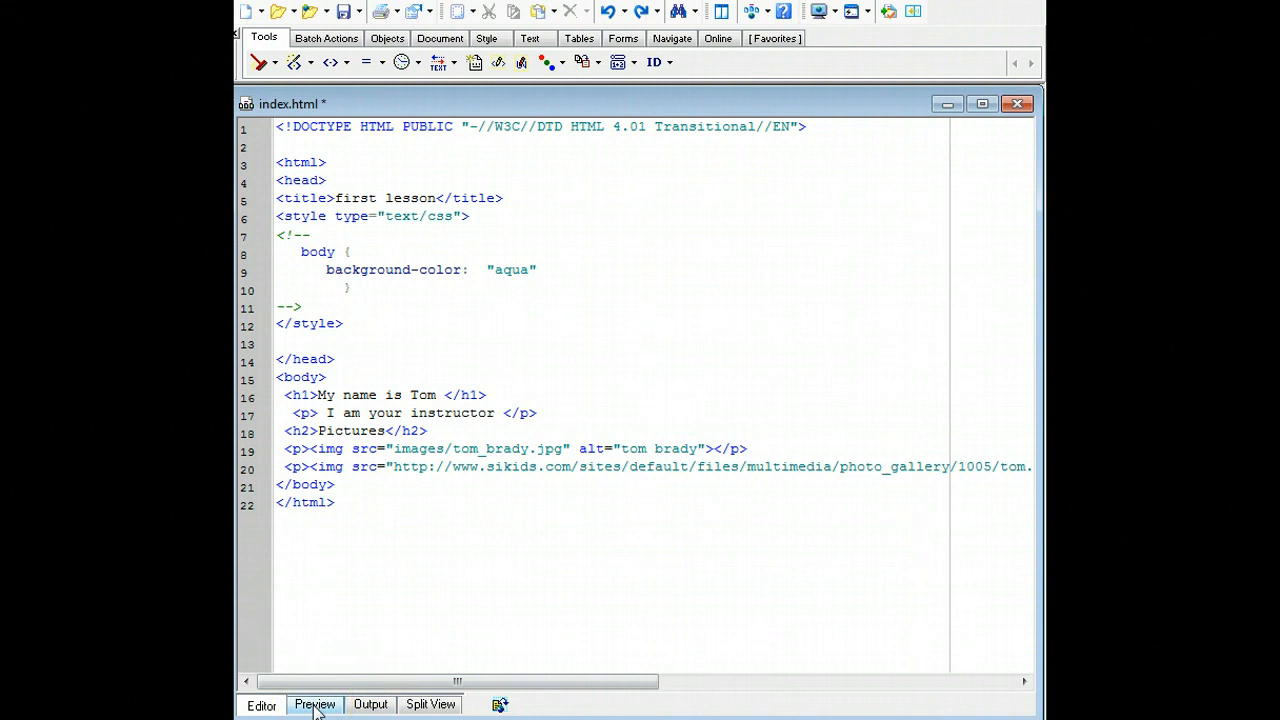
# Step: Preview the page and scroll past the headshot to the very large web photo
pyautogui.click(314, 704)
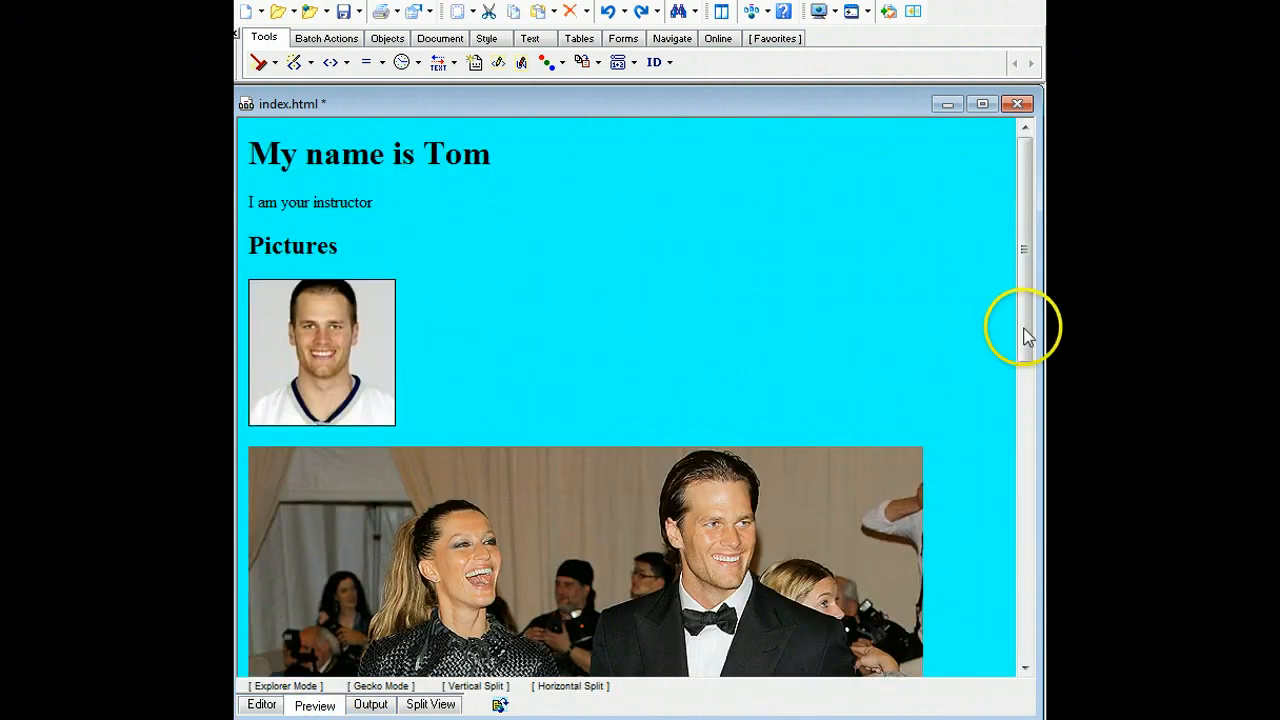
pyautogui.scroll(-3)
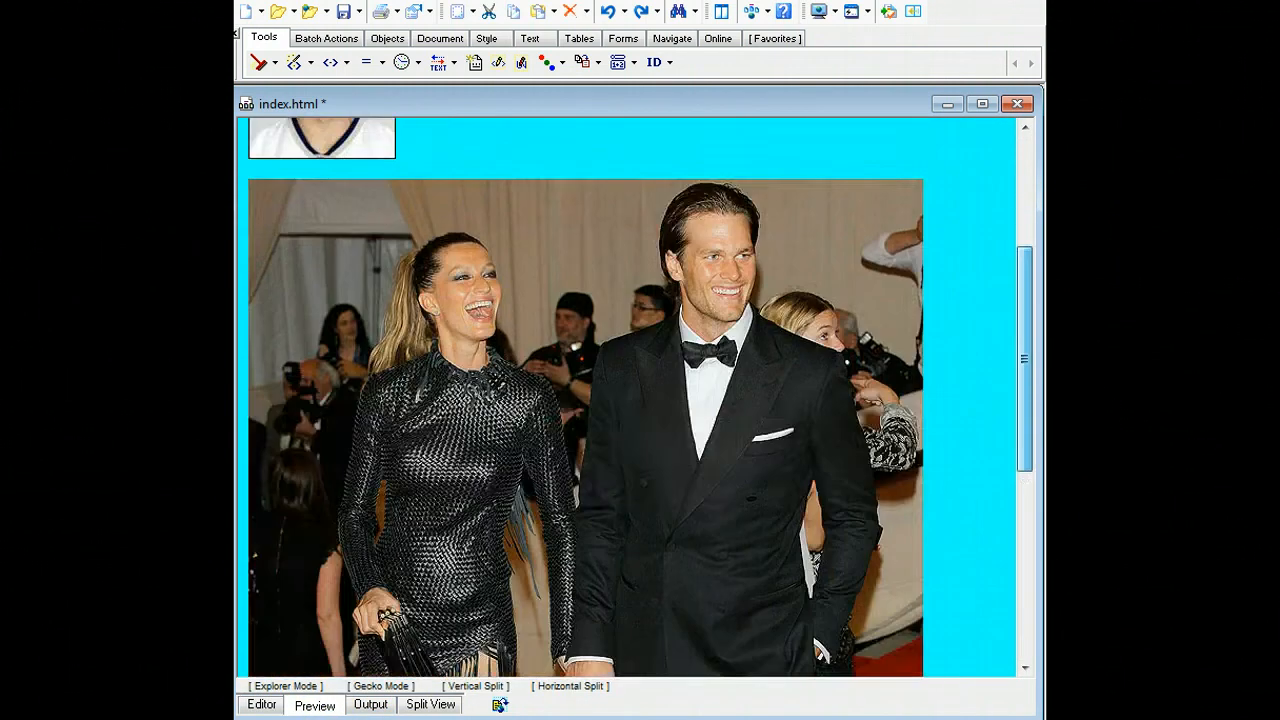
pyautogui.scroll(3)
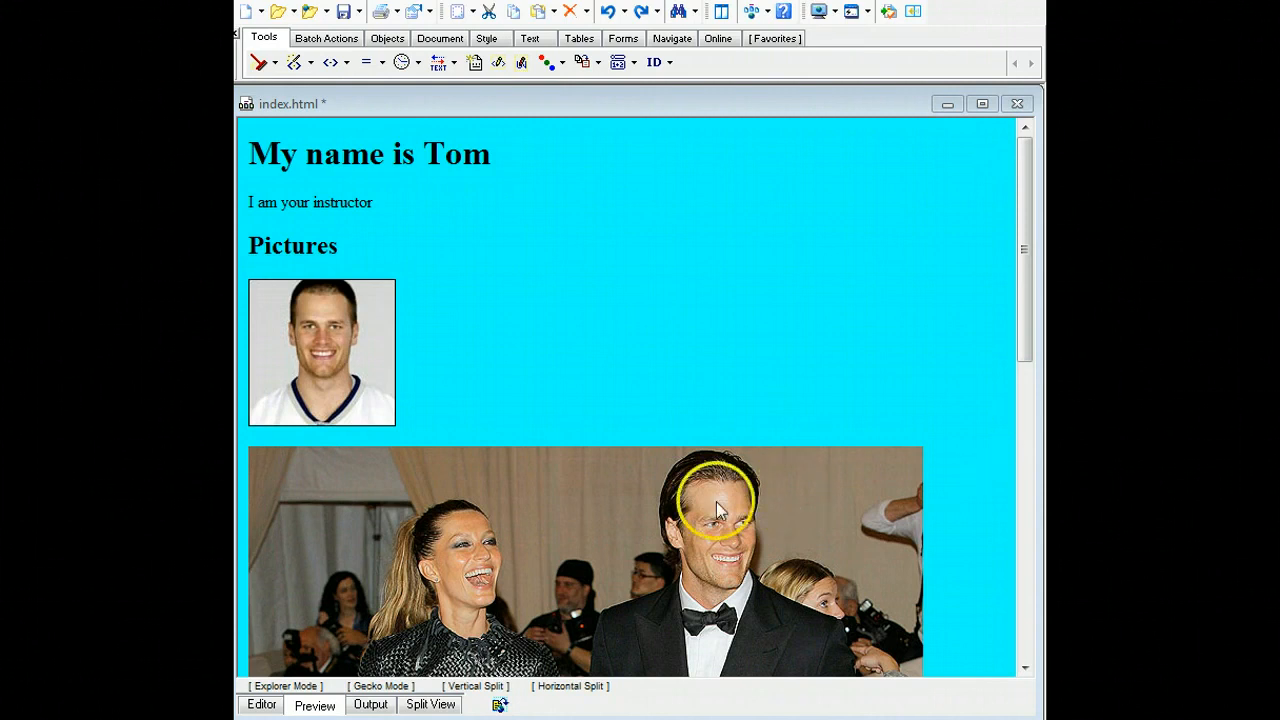
pyautogui.scroll(-3)
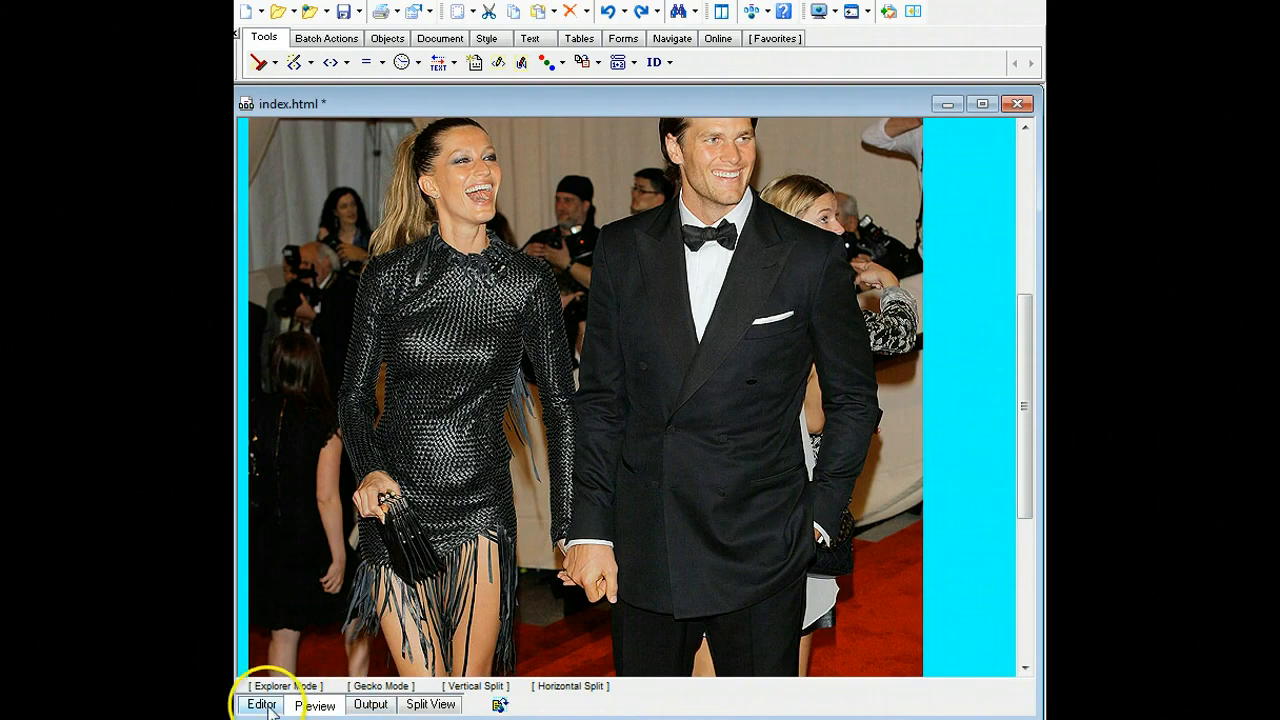
# Step: Add width="300" and height="200" to the red-carpet image tag on line 20
pyautogui.click(260, 704)
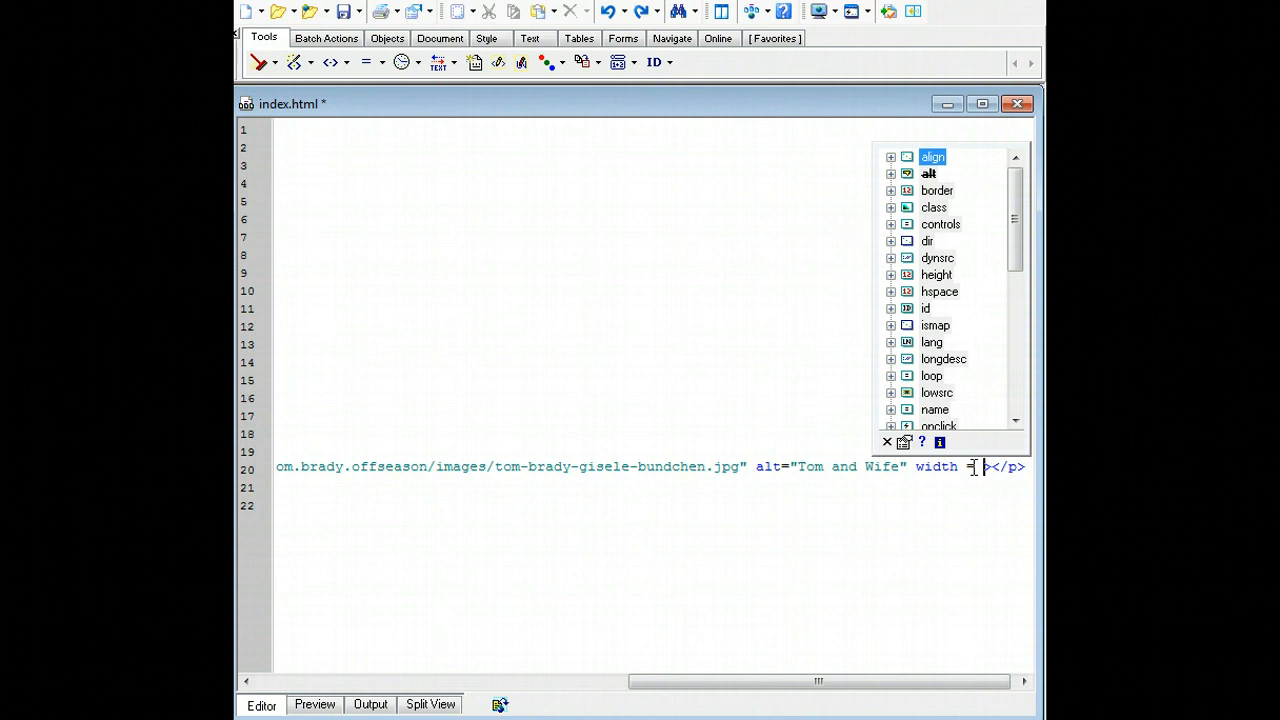
pyautogui.write('300"')
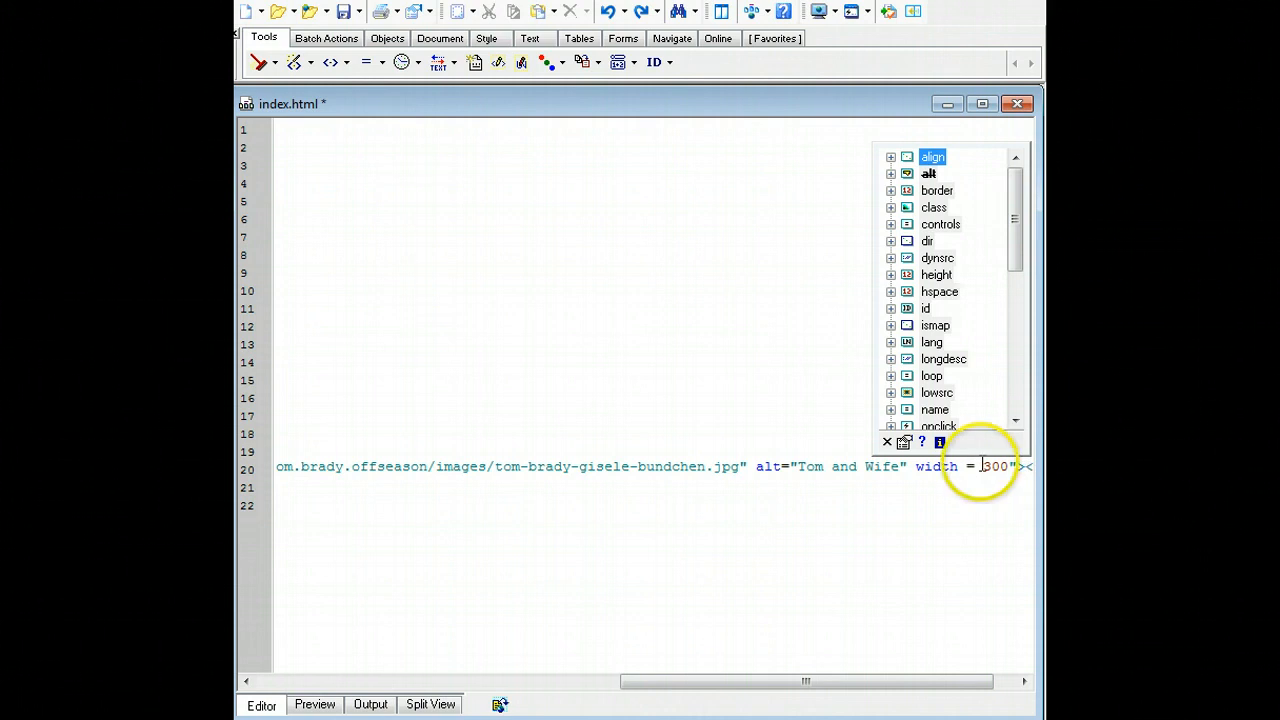
pyautogui.click(984, 466)
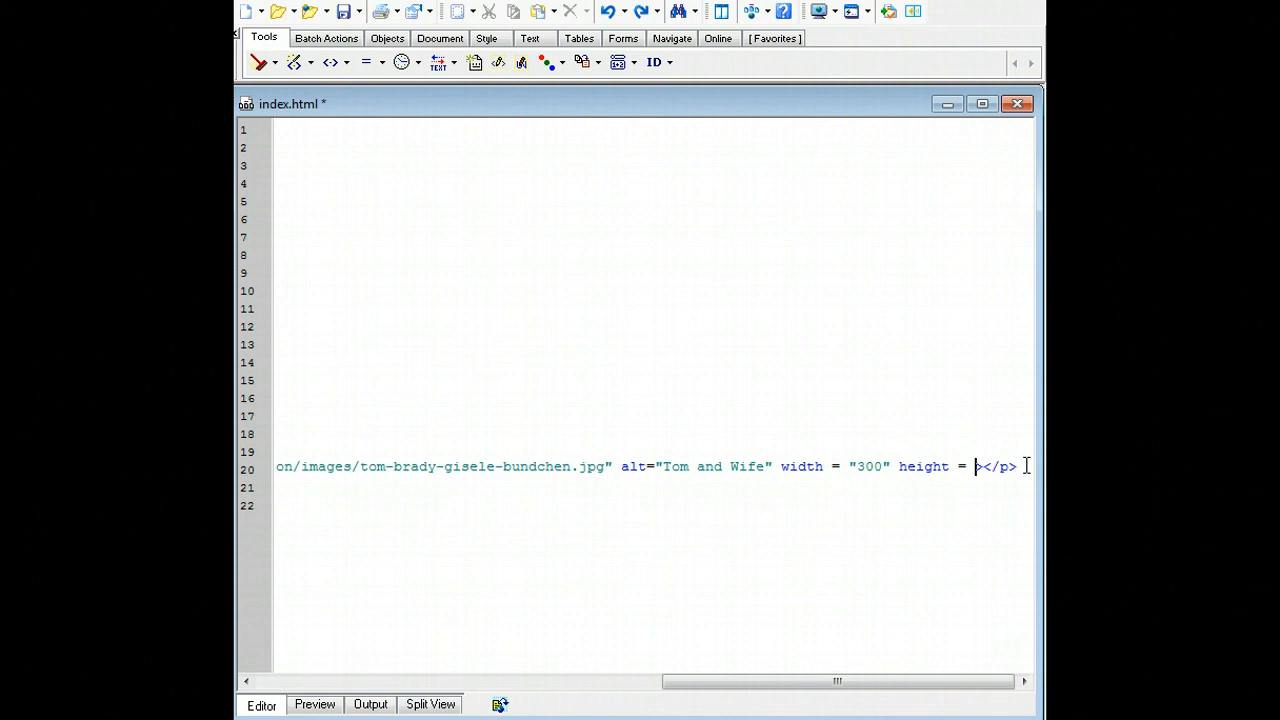
pyautogui.write('"')
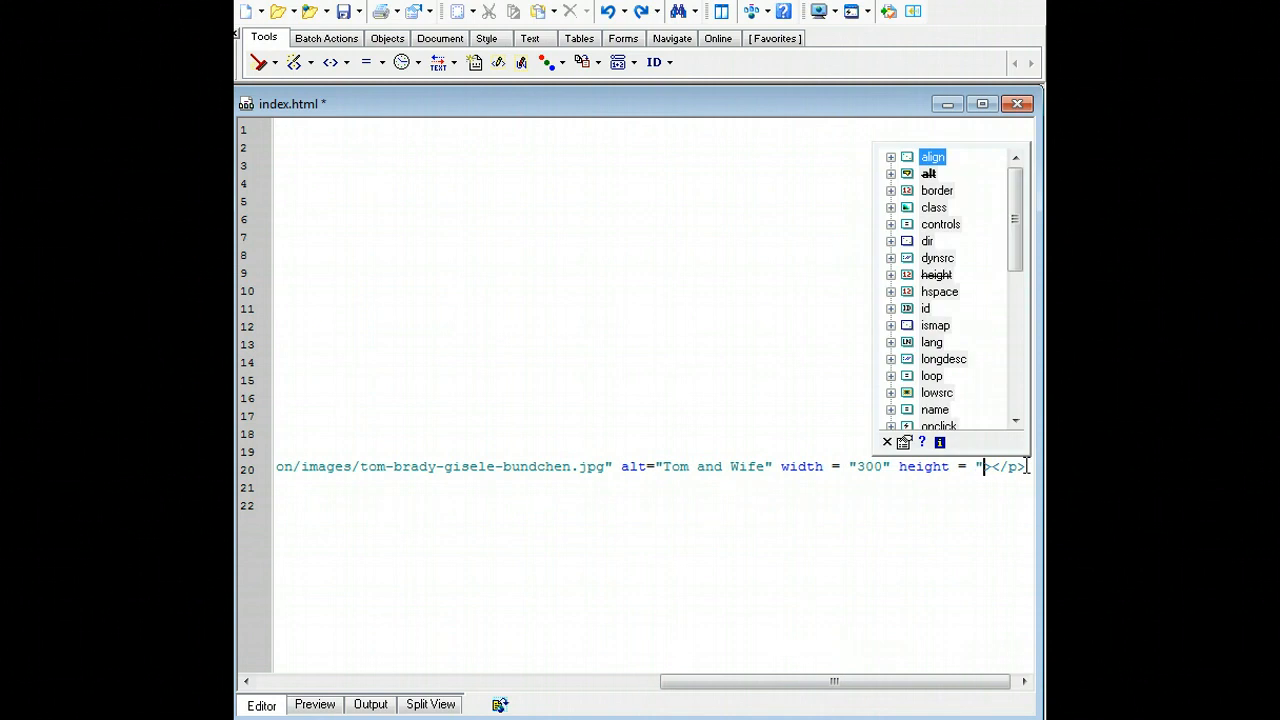
pyautogui.write('200')
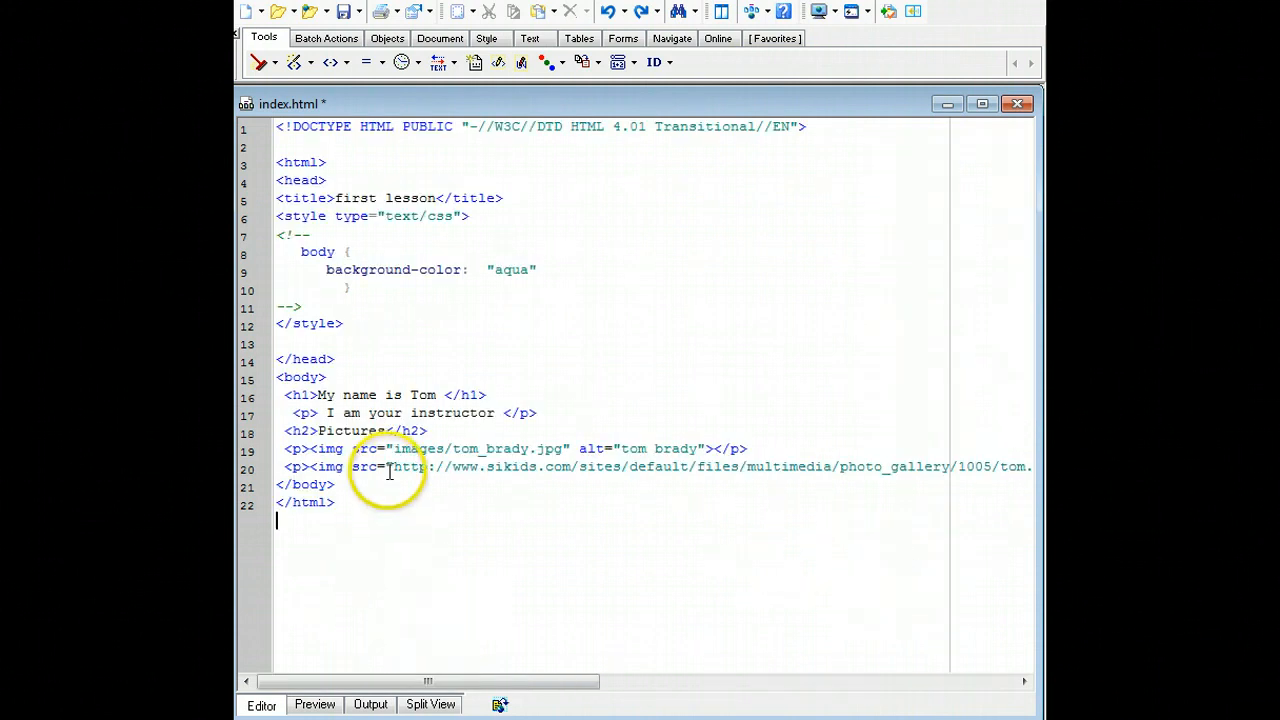
# Step: Preview the page showing the resized web photo with its Tom and Wife alt text
pyautogui.click(314, 704)
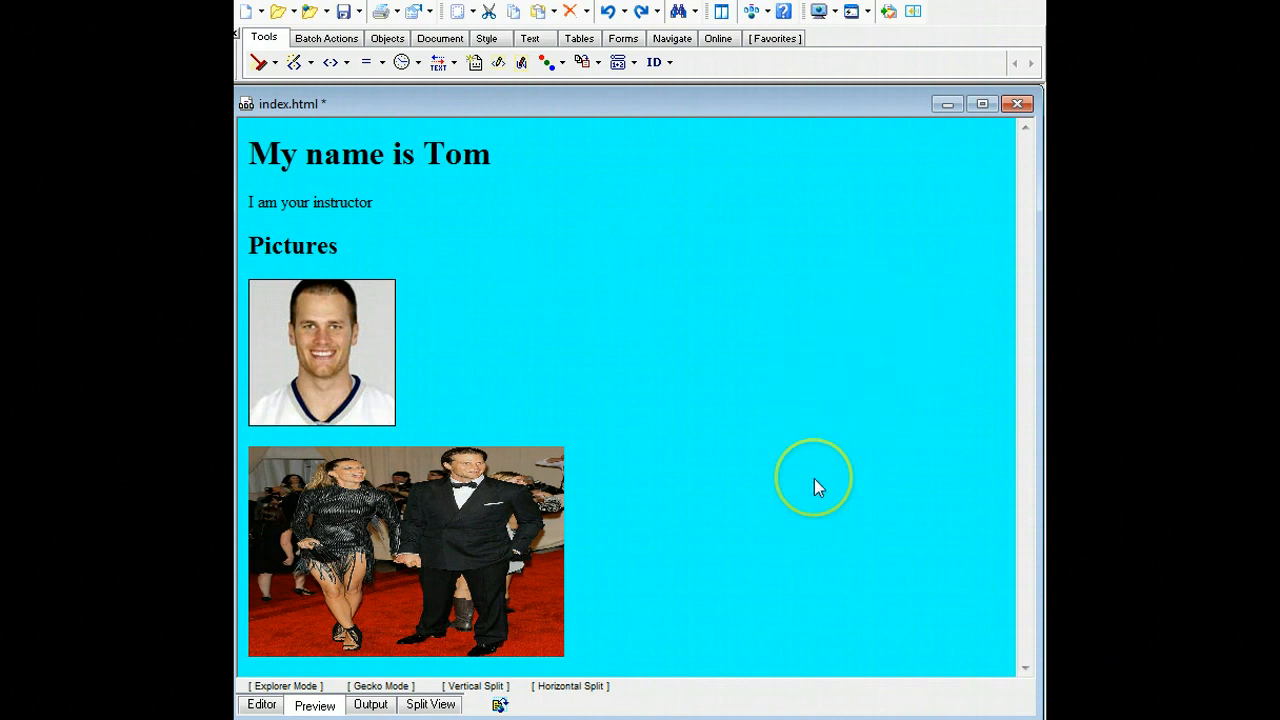
pyautogui.moveTo(428, 588)
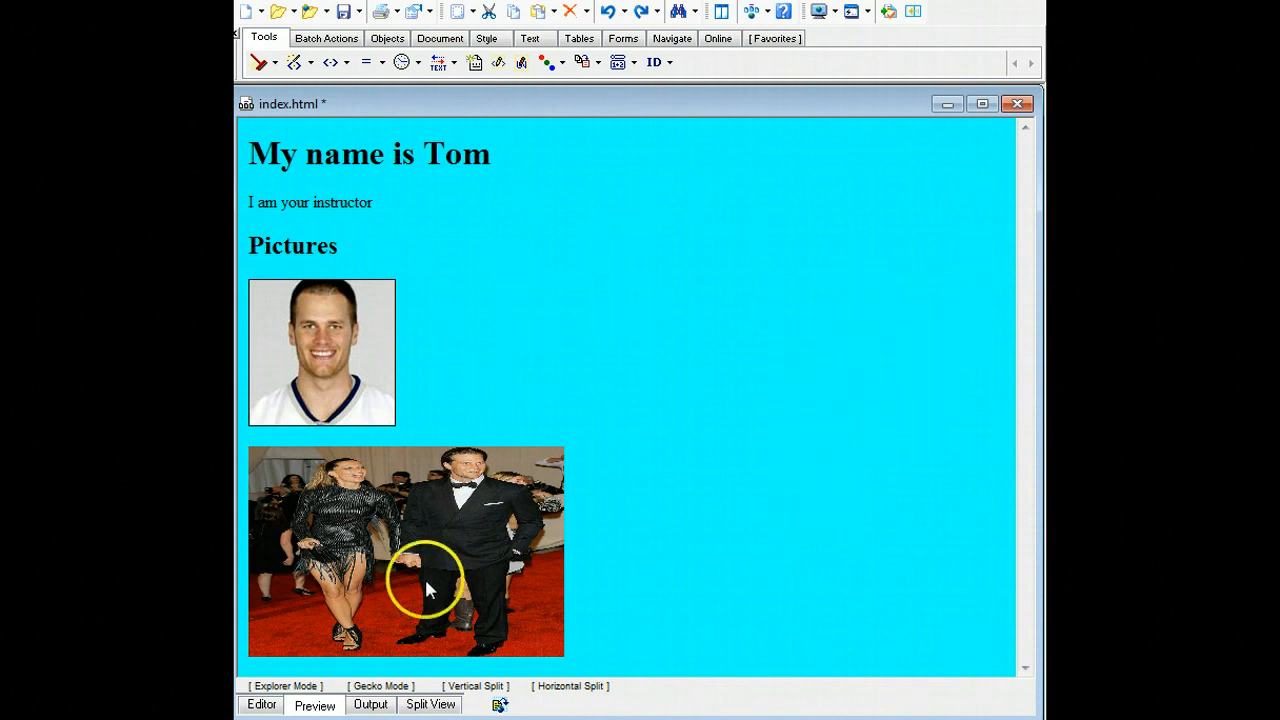
pyautogui.moveTo(504, 580)
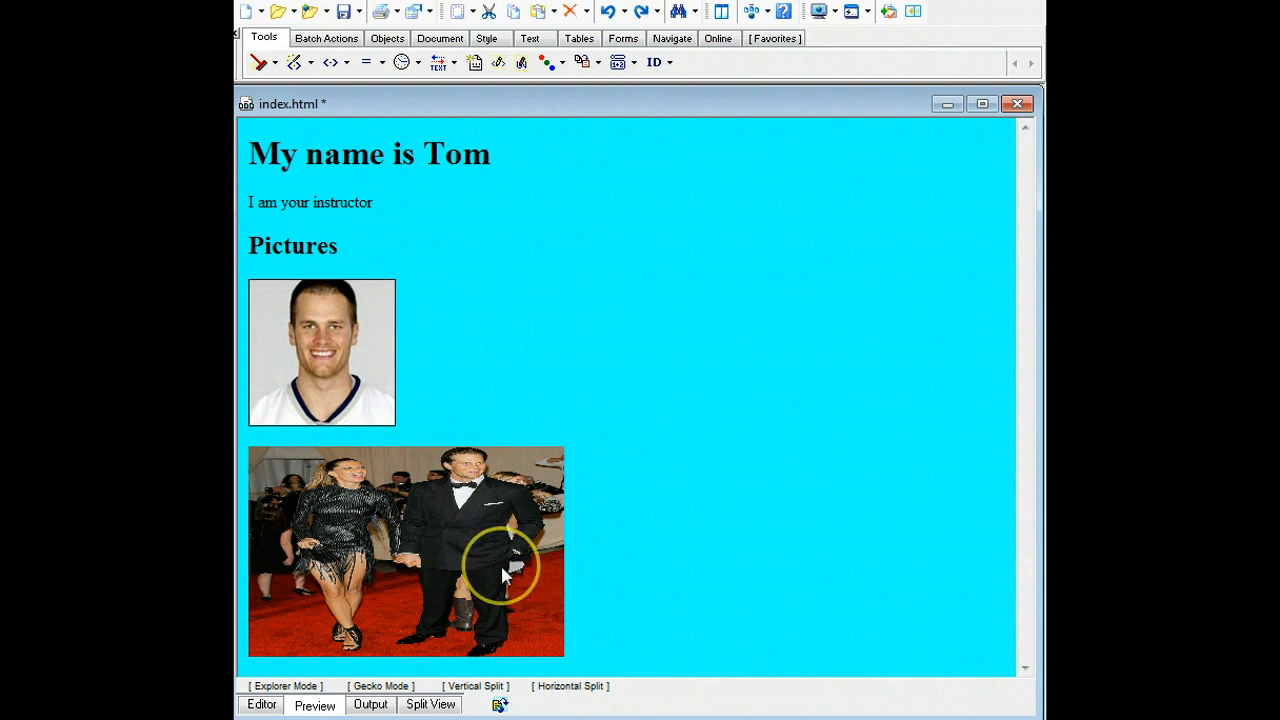
pyautogui.moveTo(396, 584)
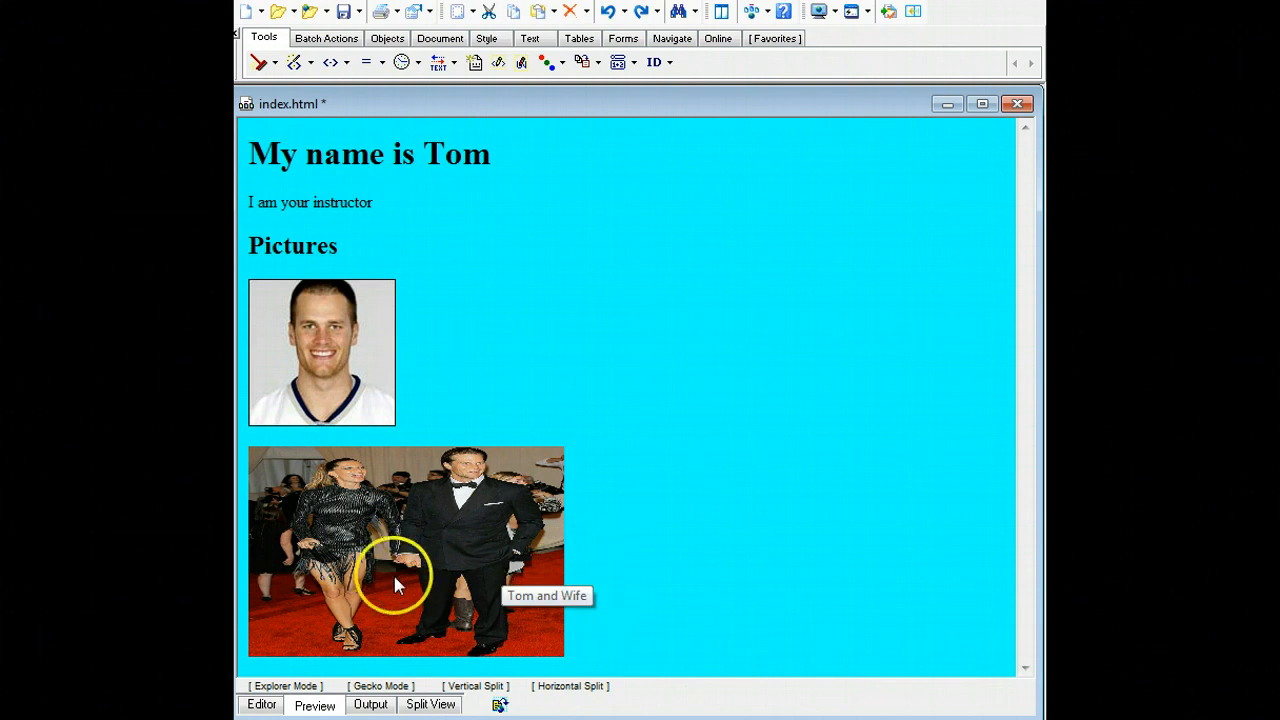
pyautogui.moveTo(644, 598)
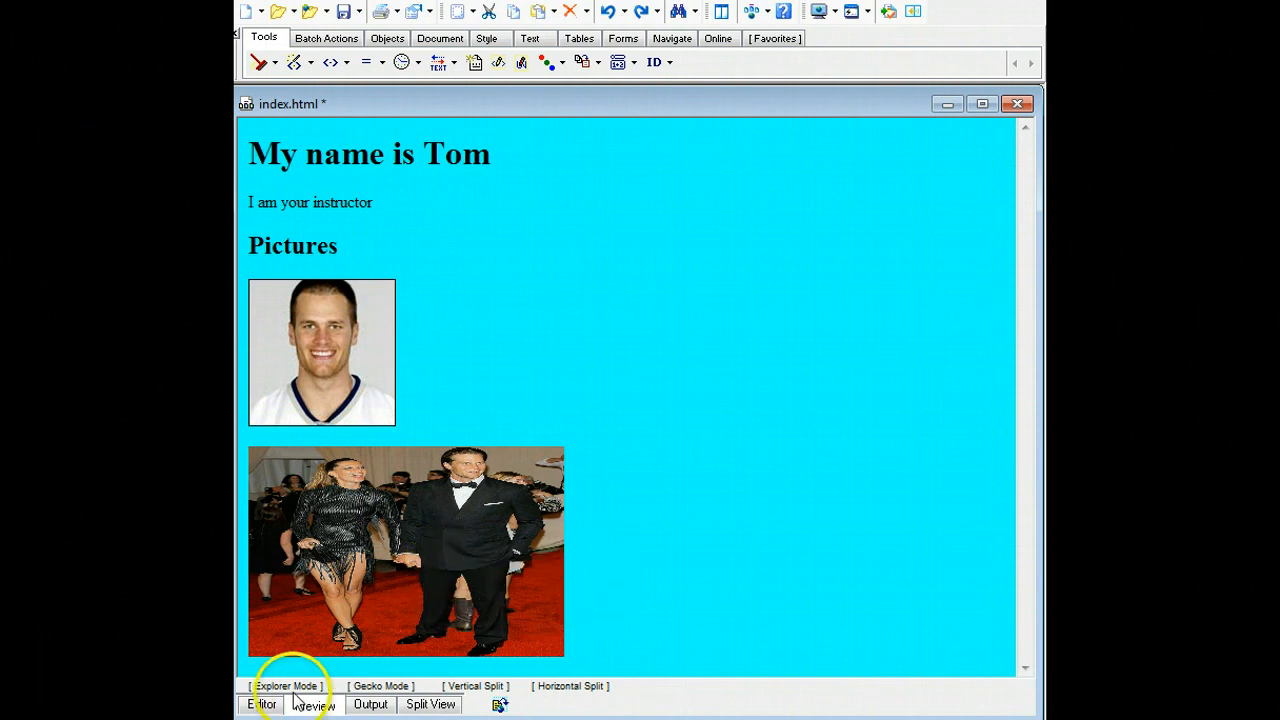
# Step: Back in the source, set the web photo's width to 300, keeping height 200
pyautogui.click(260, 704)
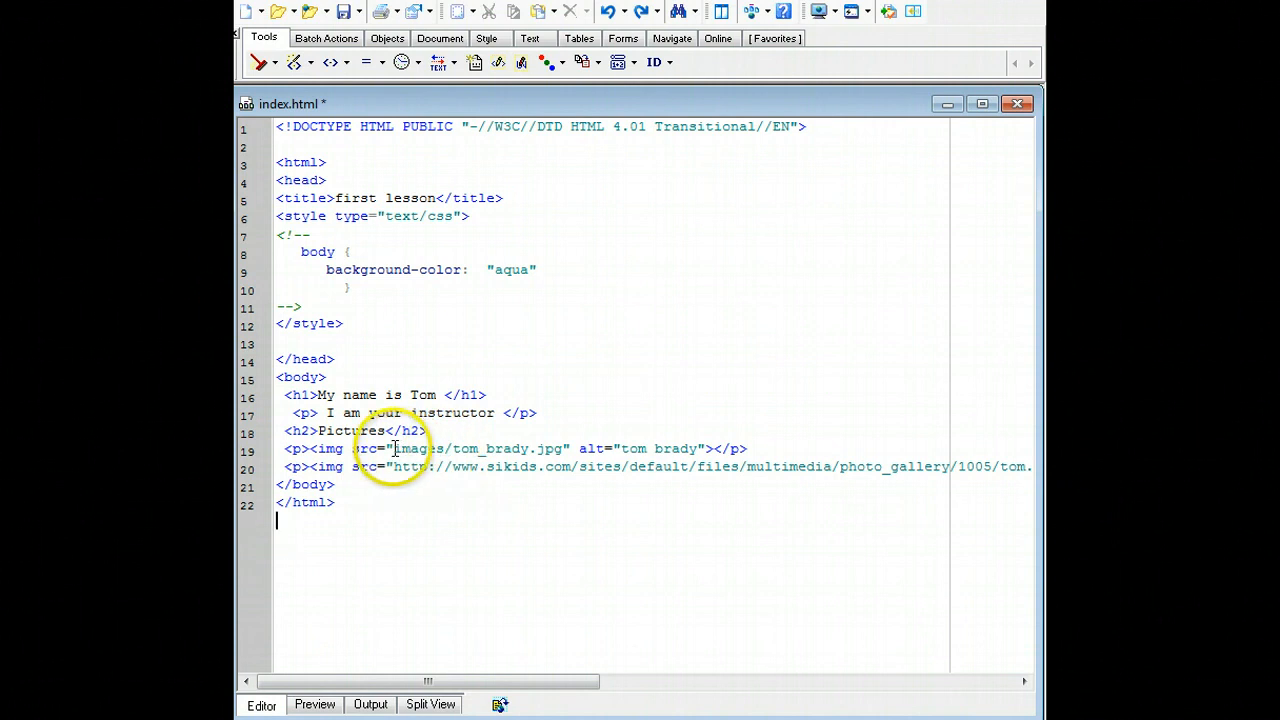
pyautogui.doubleClick(418, 448)
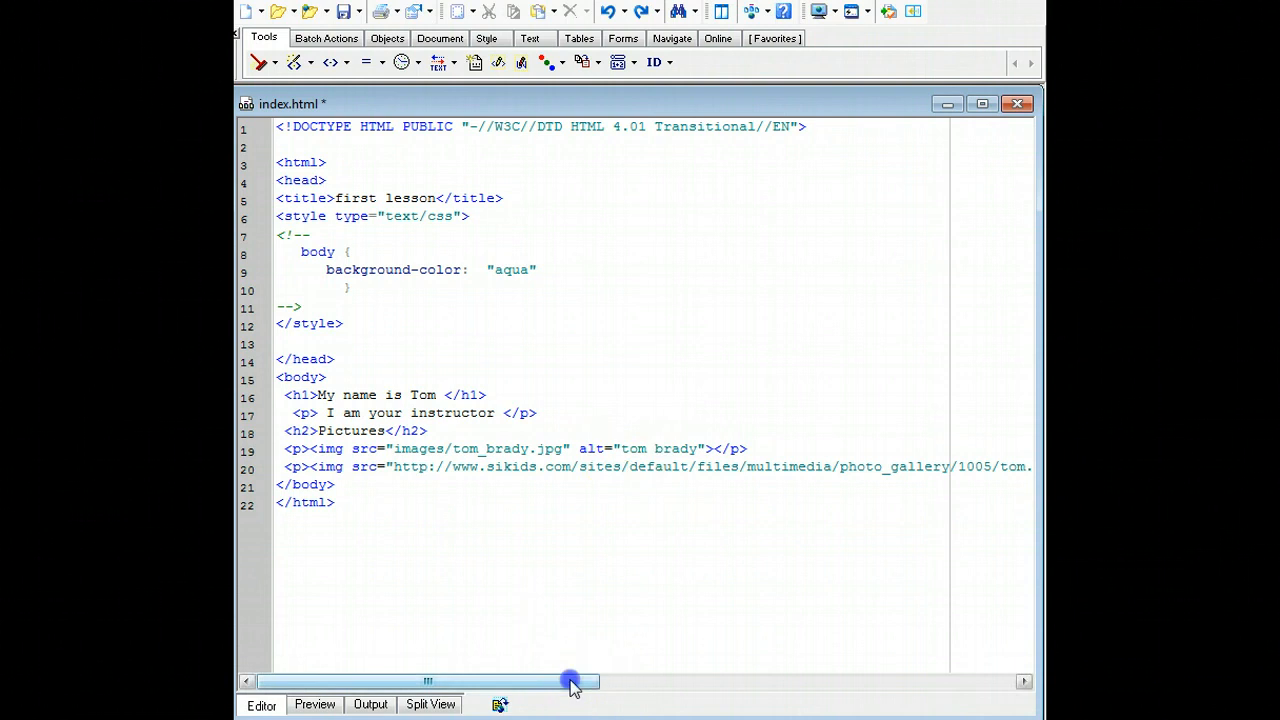
pyautogui.moveTo(570, 680); pyautogui.dragTo(1016, 684)
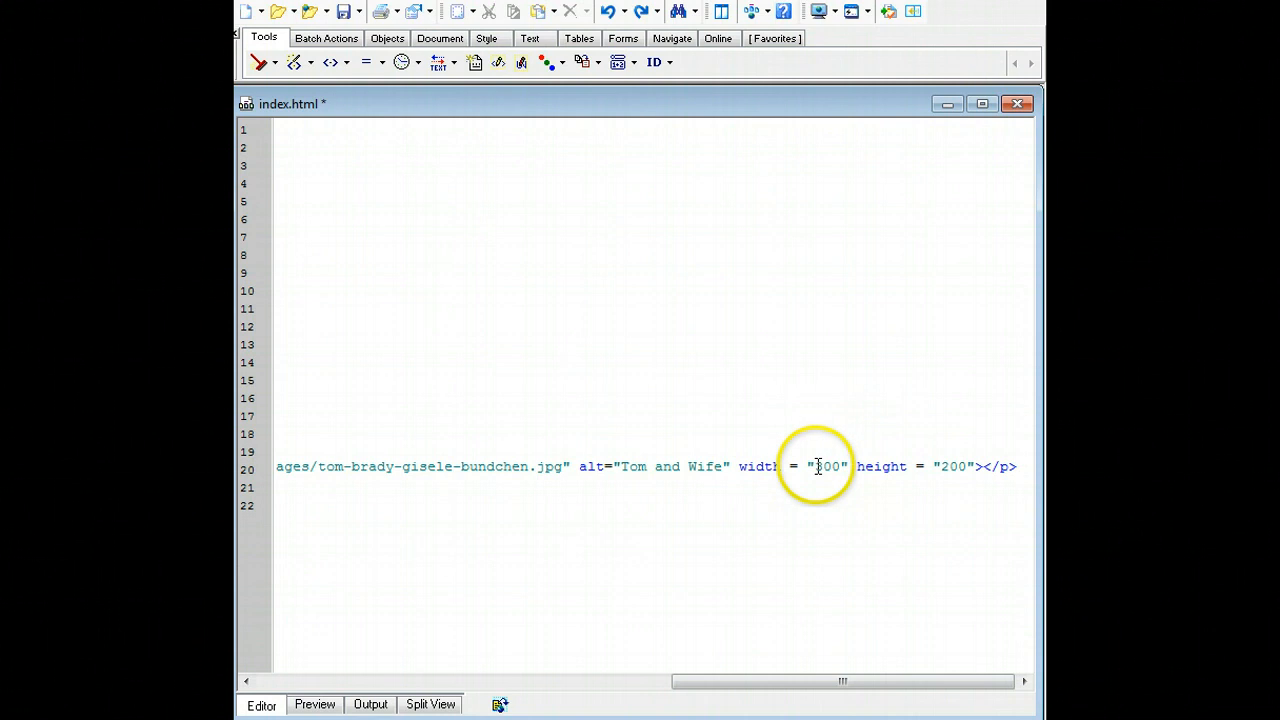
pyautogui.write('300')
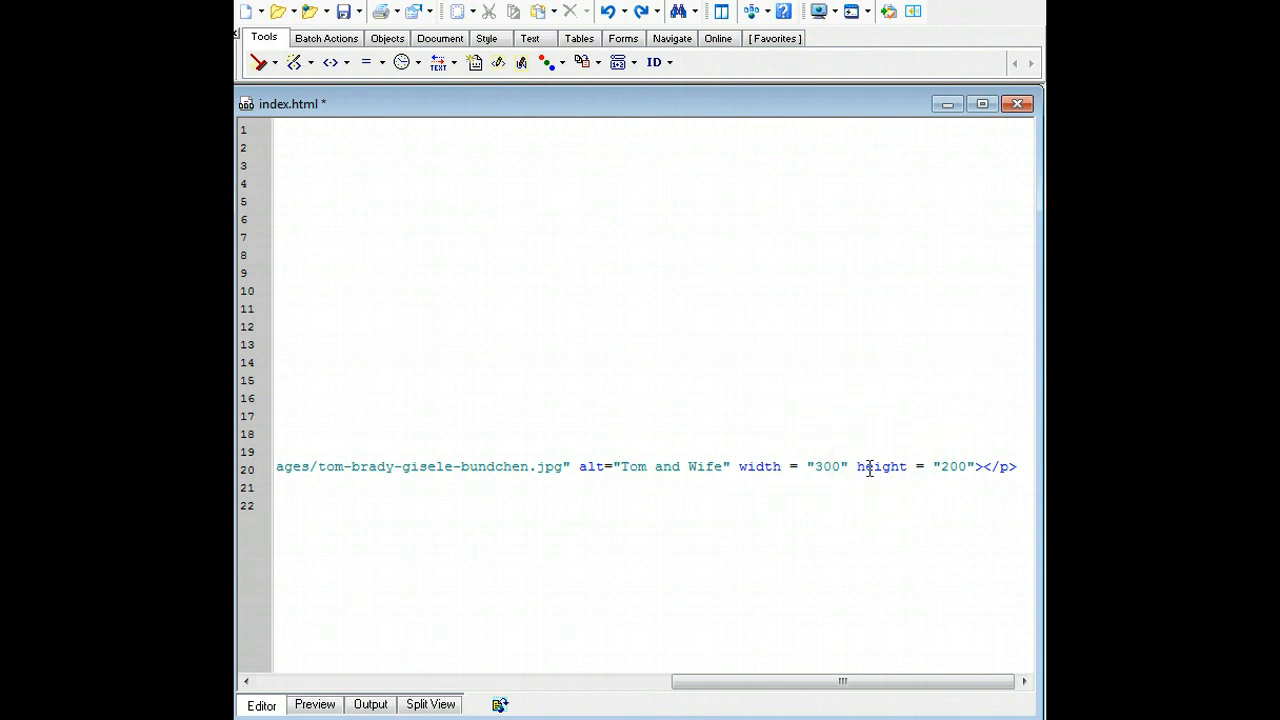
pyautogui.moveTo(872, 516)
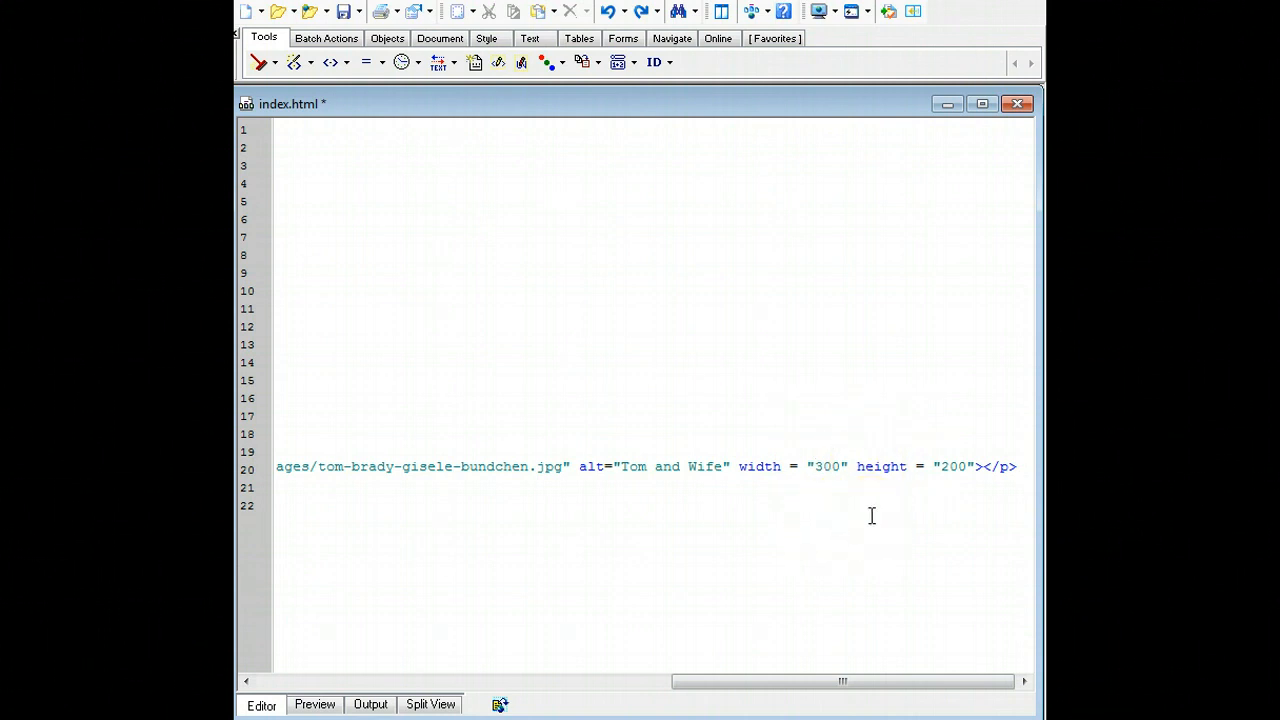